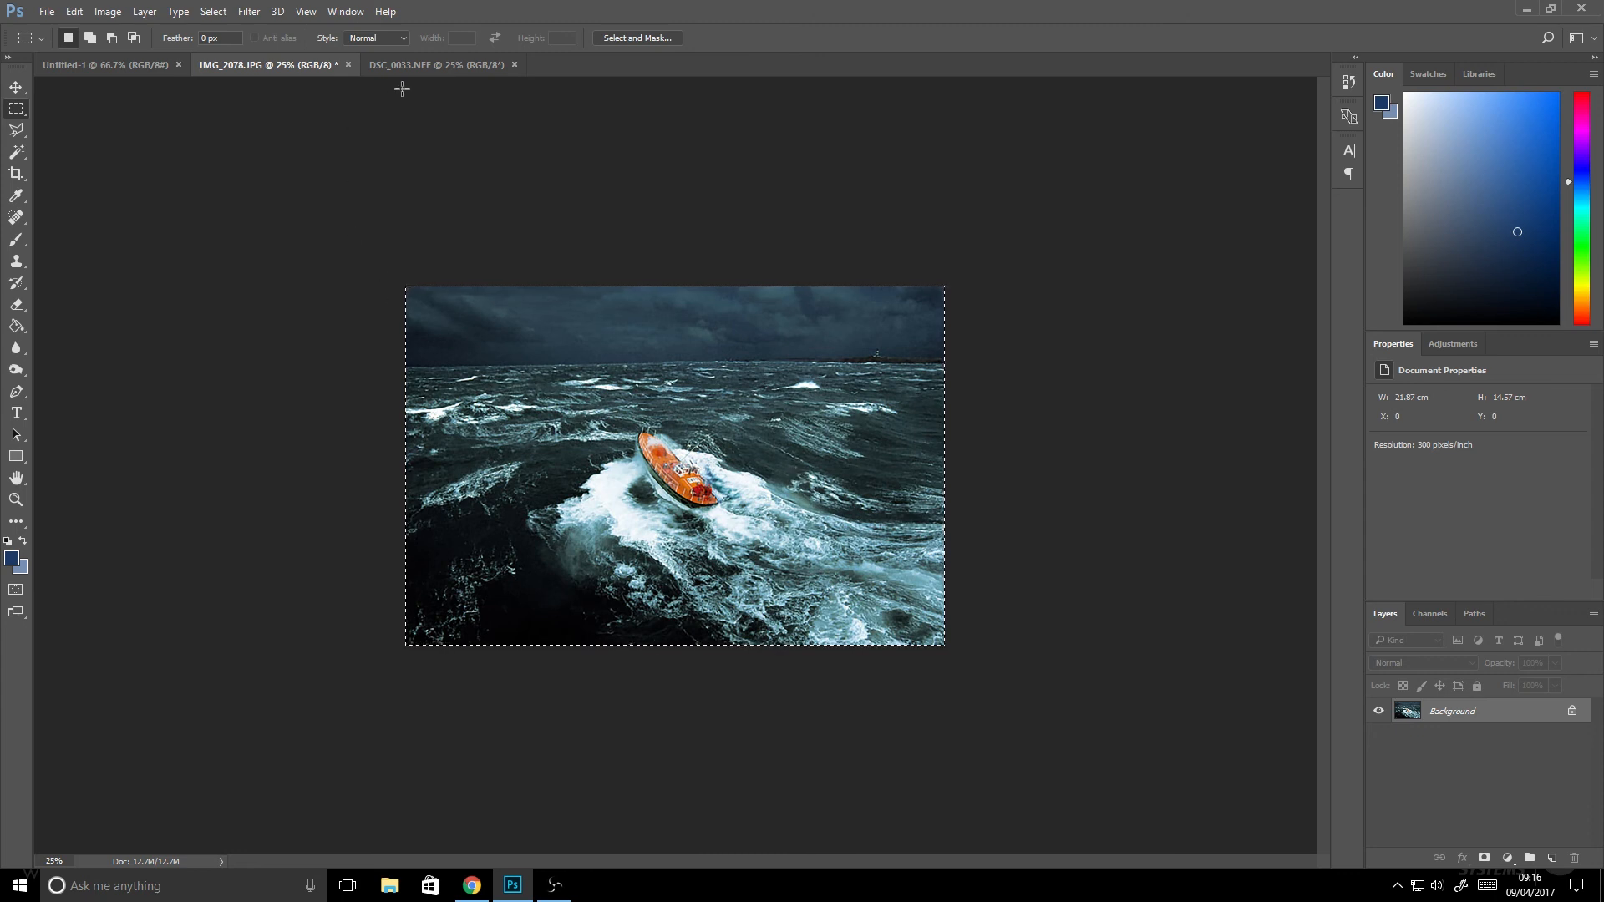
Paste the copied sea photo onto the mug photo, keeping its colour profile.
click(74, 12)
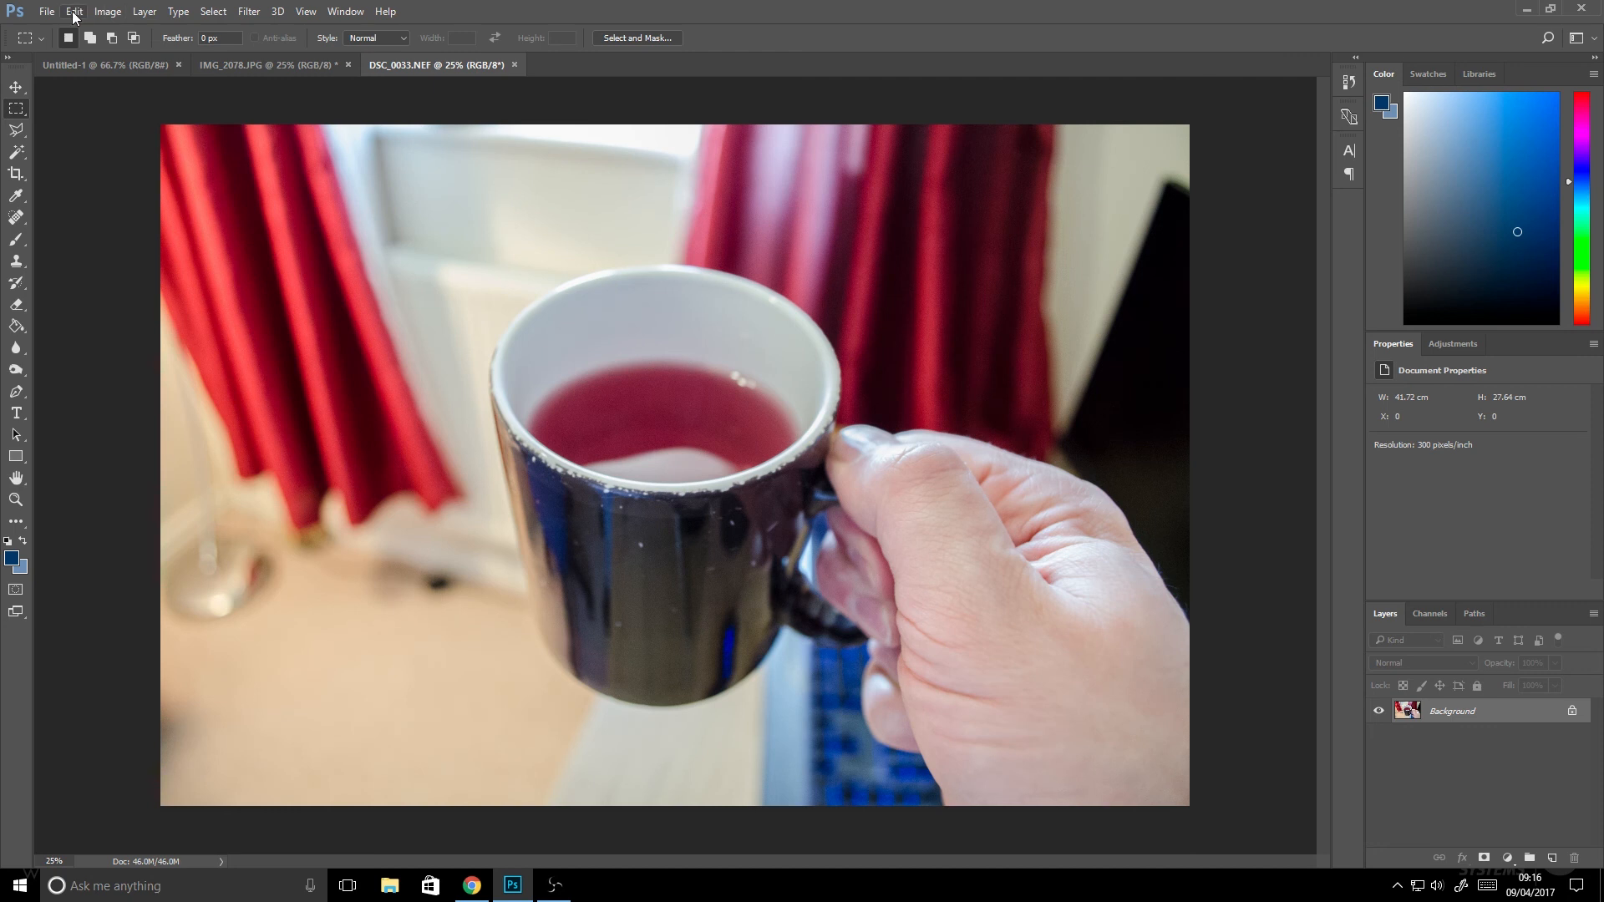
click(72, 11)
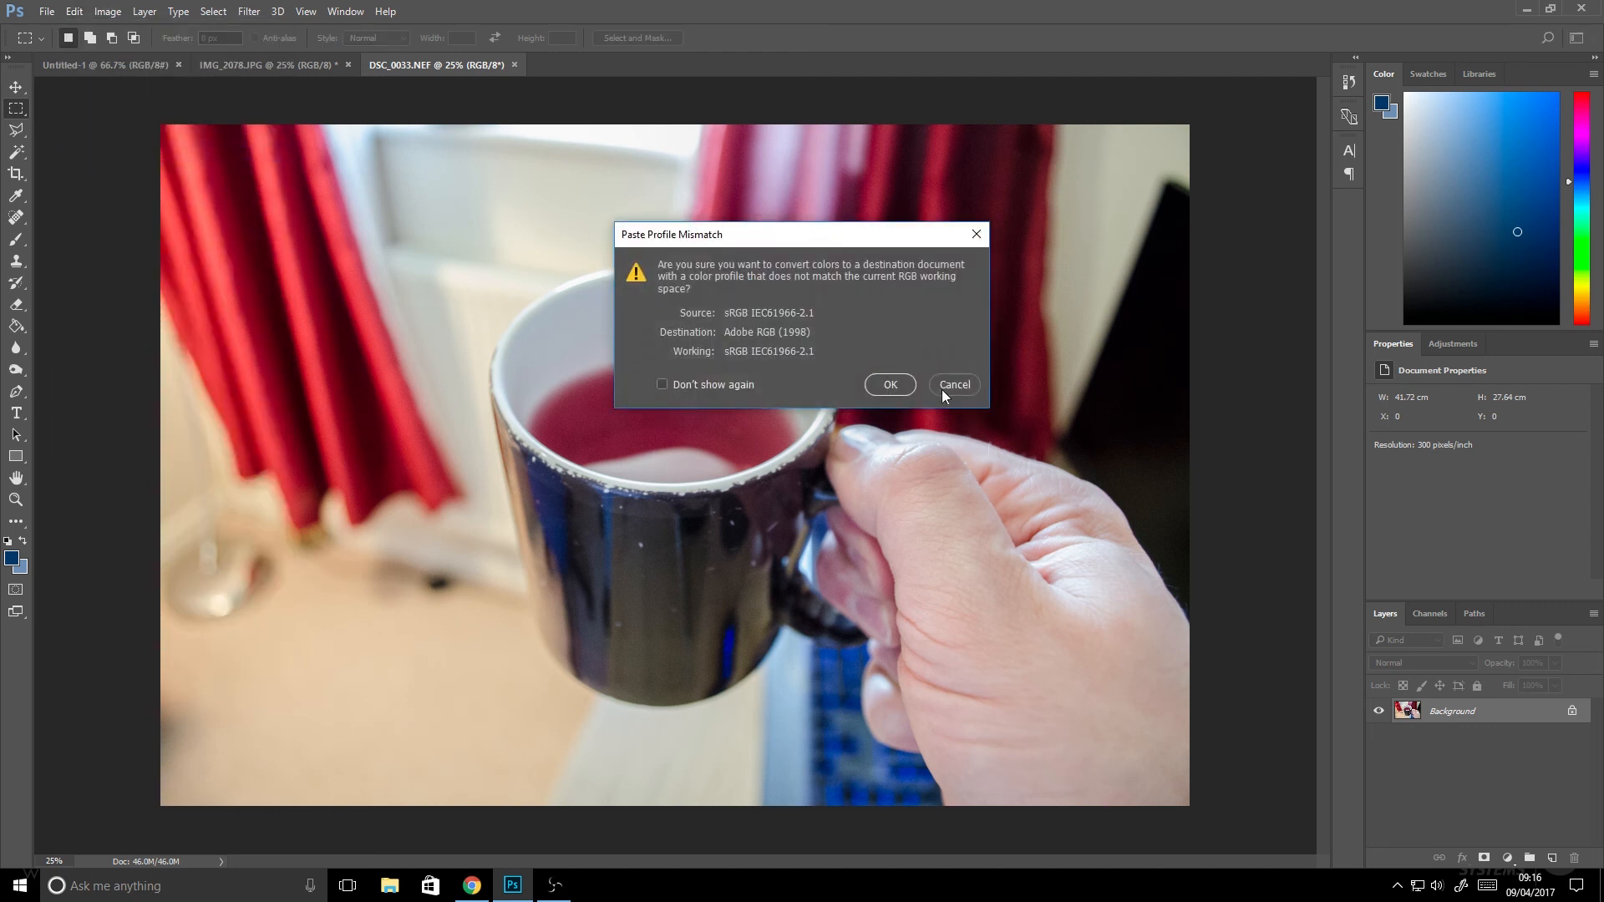
click(888, 385)
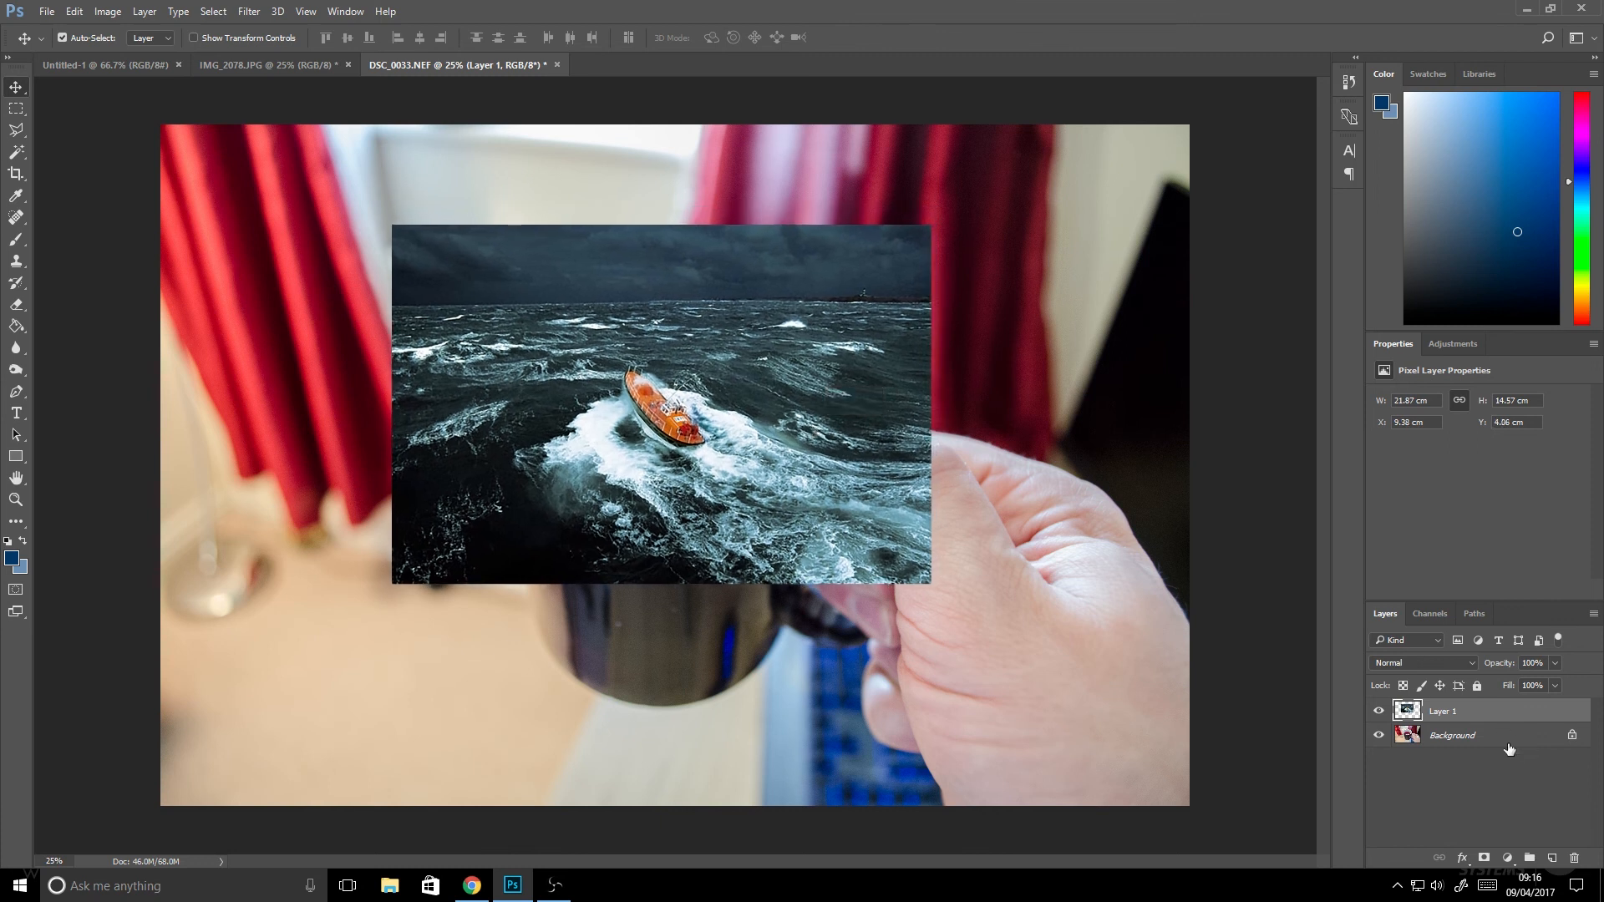
Unlock the mug background layer, hide the sea layer and select the elliptical marquee for the mug opening.
double_click(1451, 735)
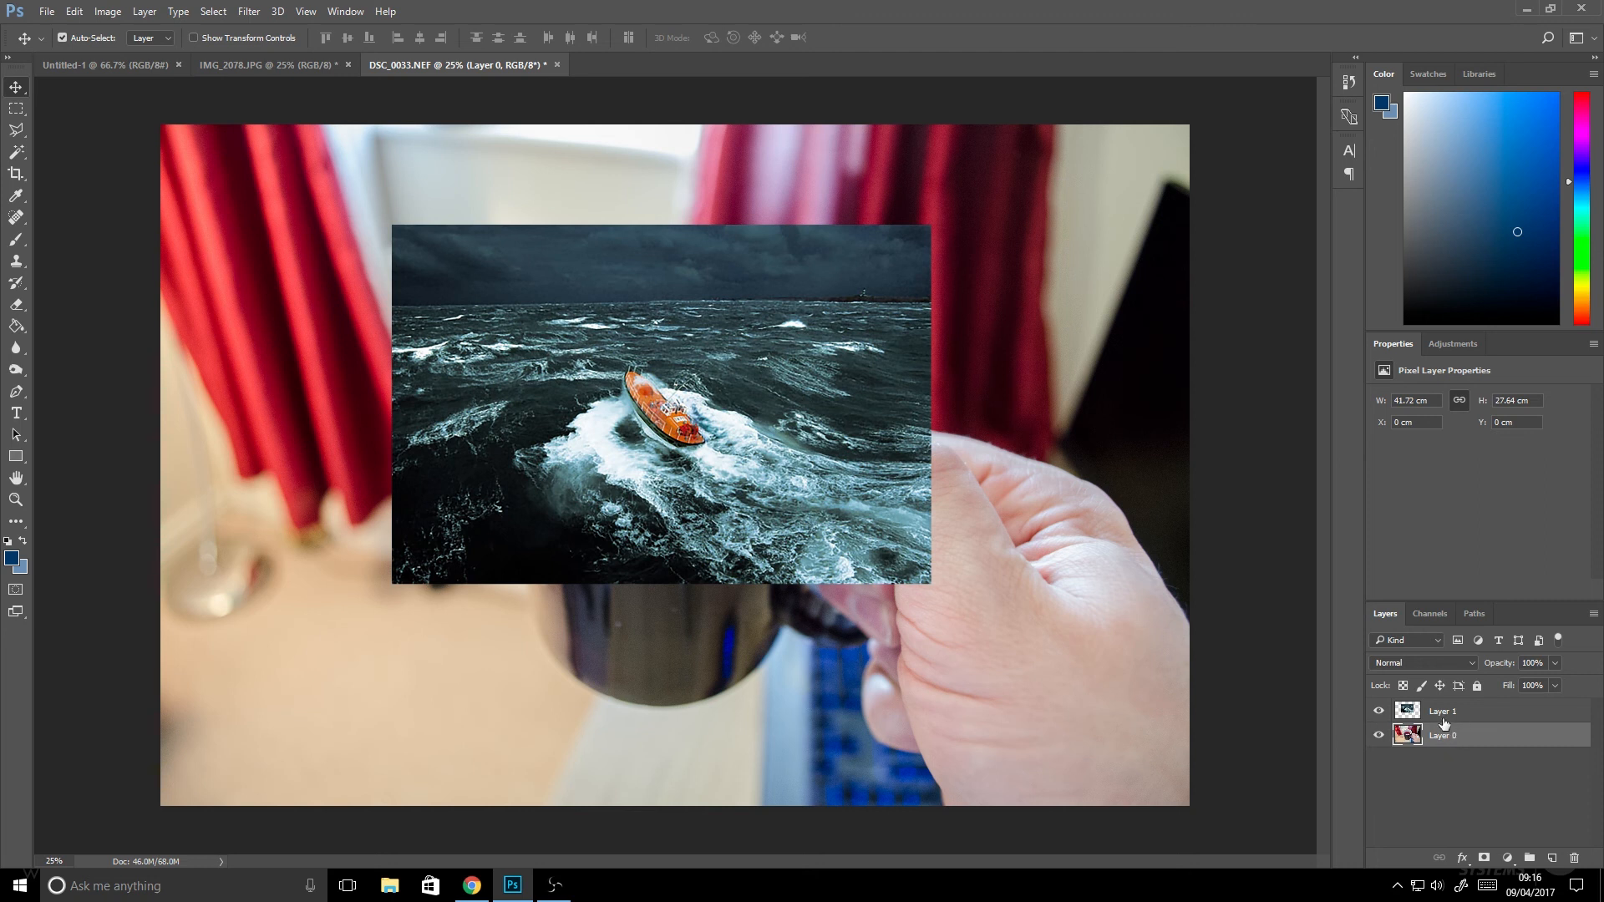
click(1379, 712)
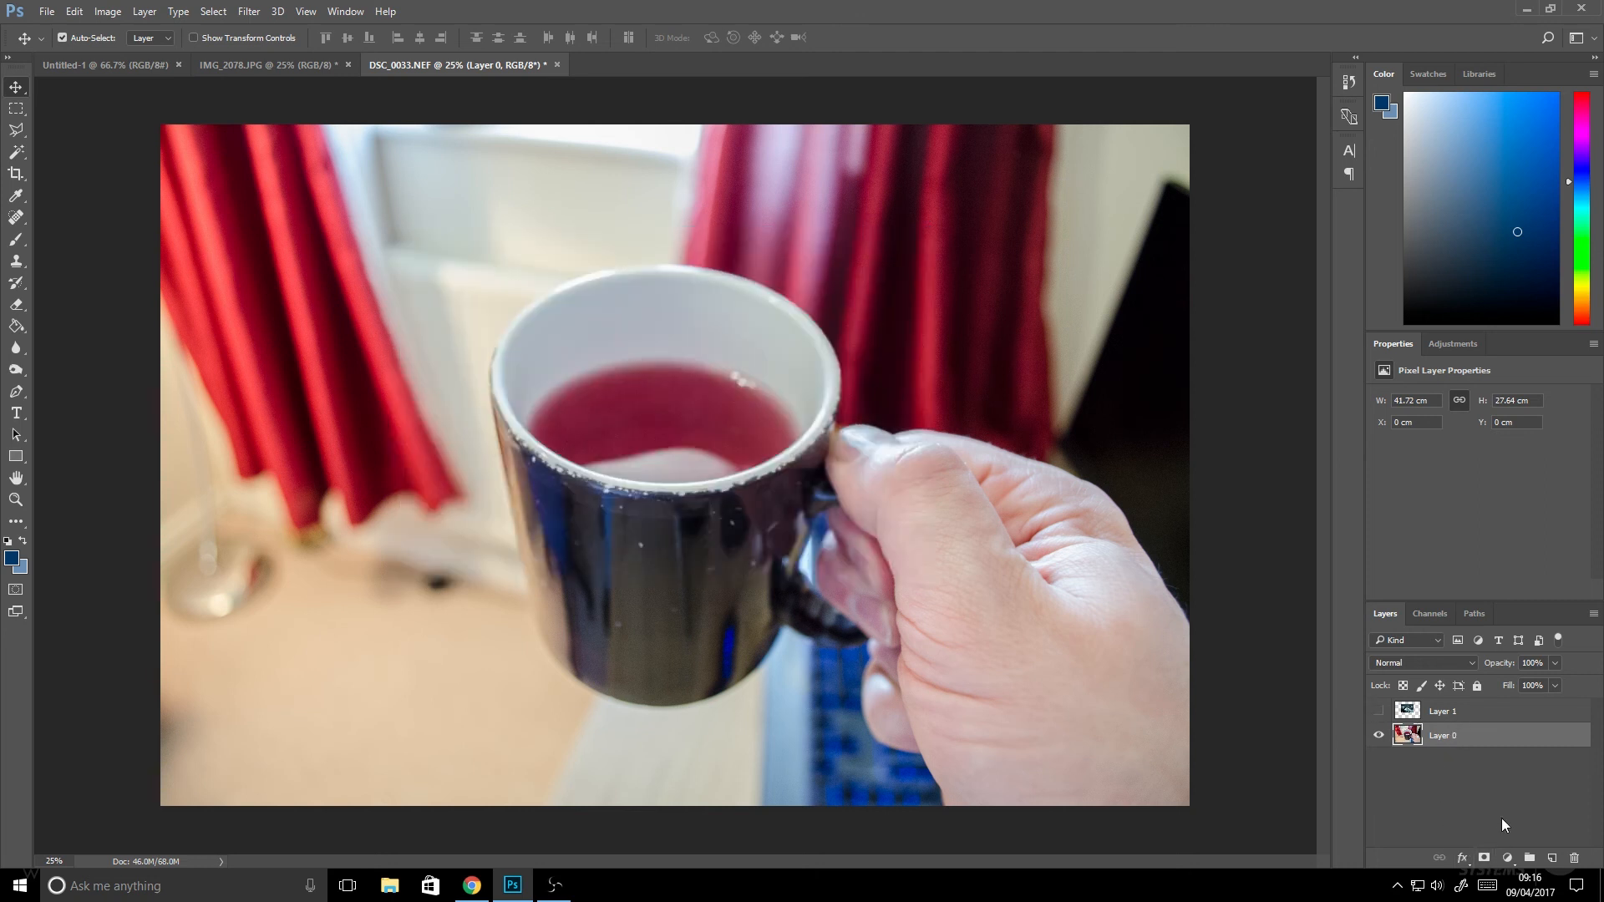
mouse_move(1228, 591)
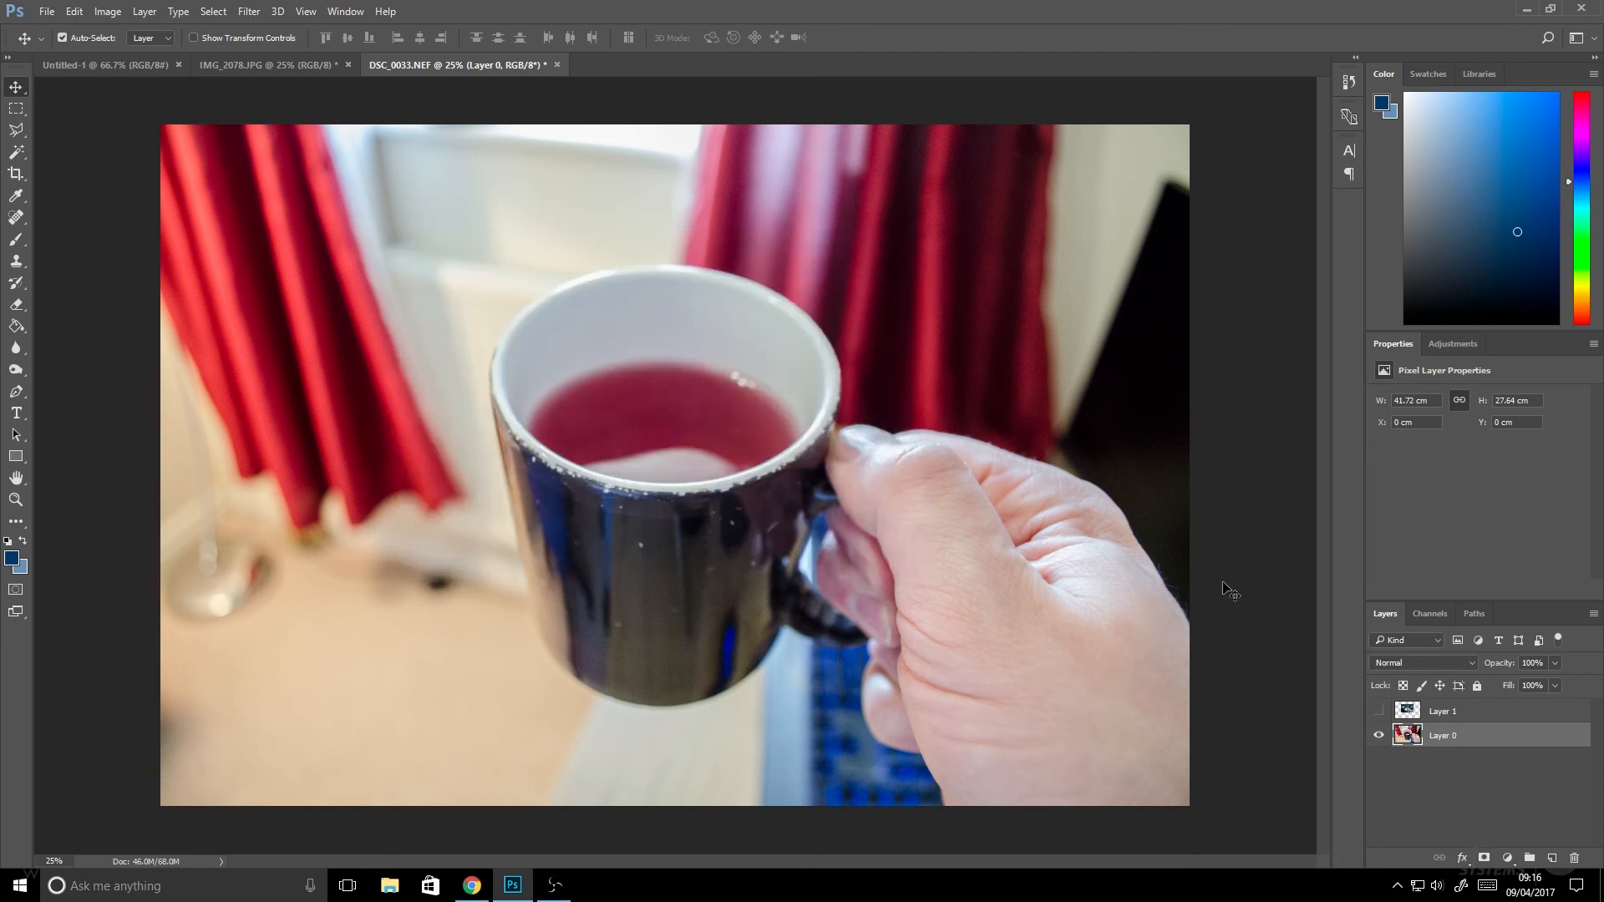
click(16, 391)
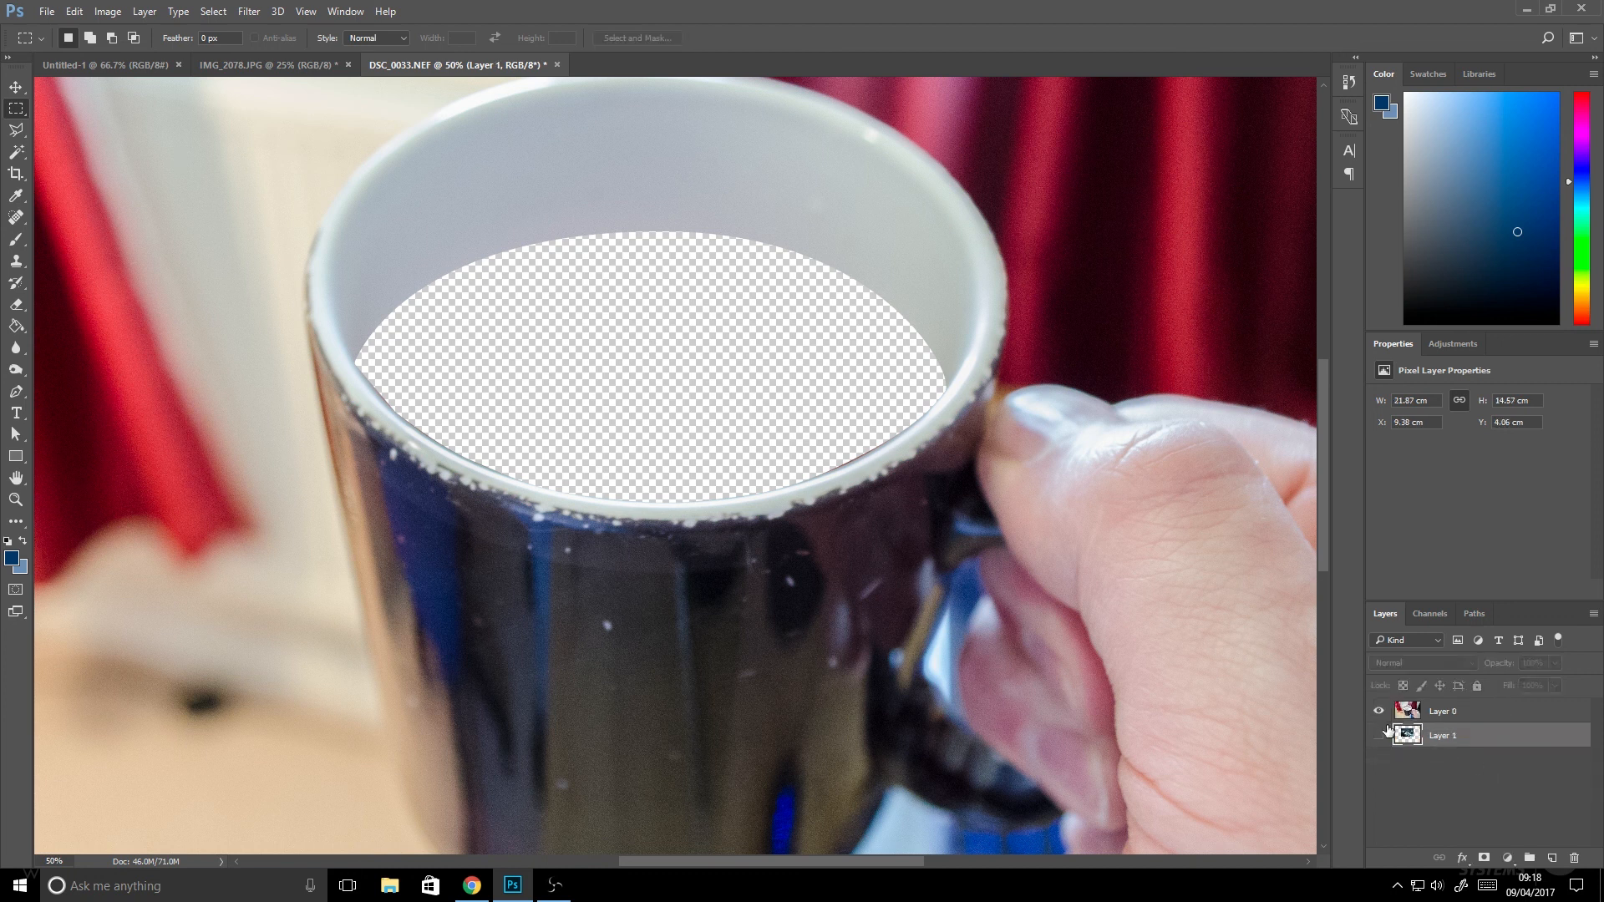
Show the sea layer and start Free Transform to scale it into the mug.
click(1378, 735)
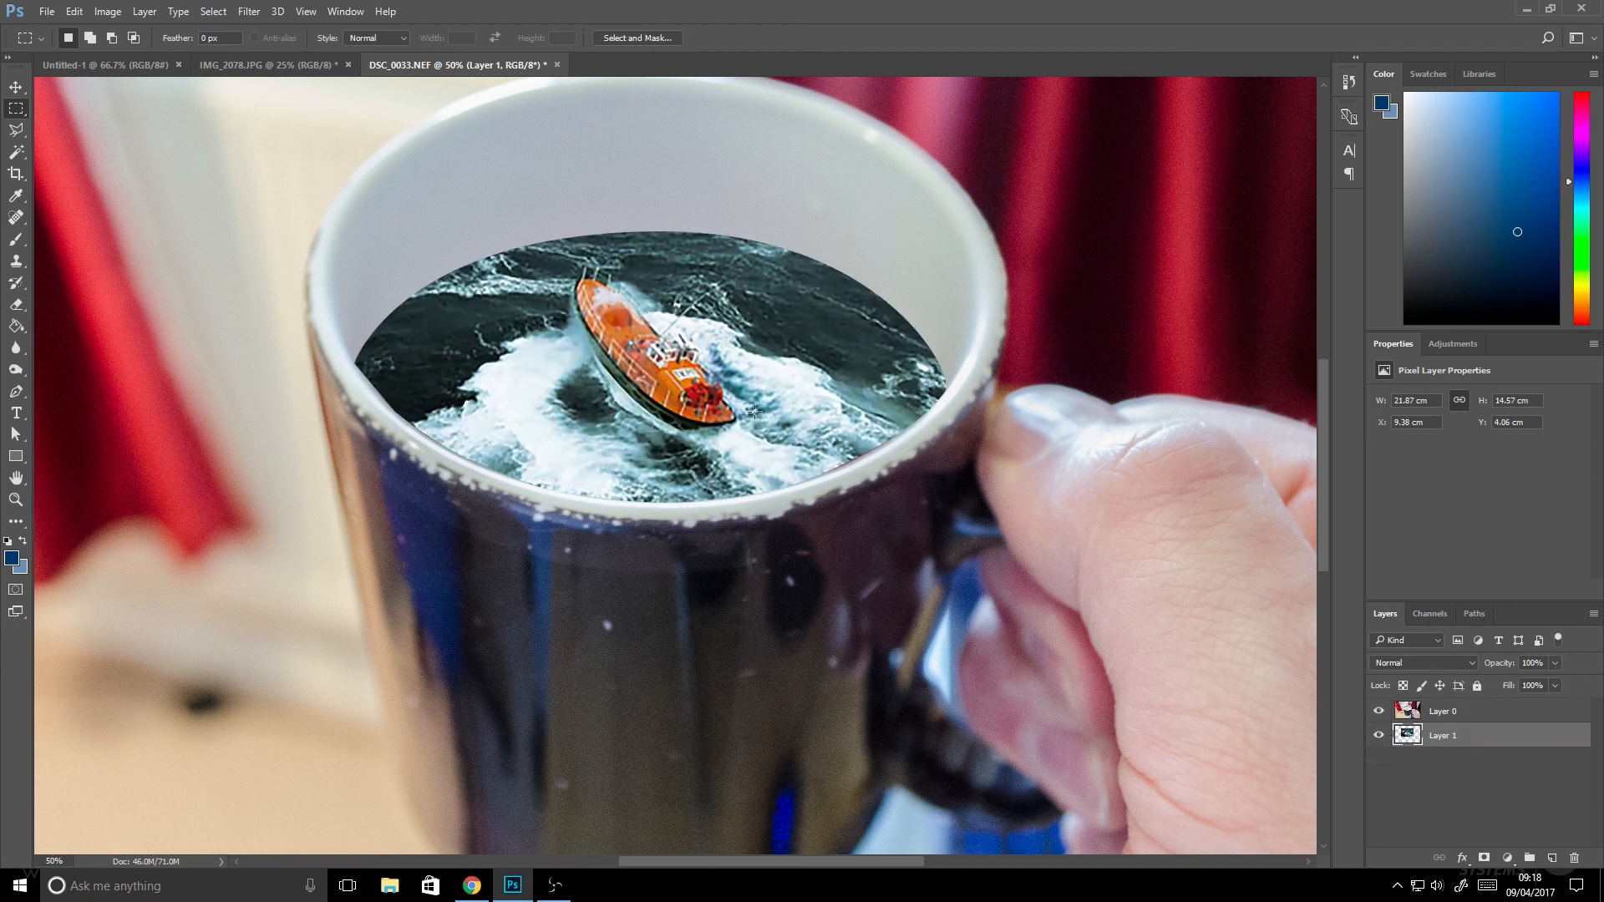
click(73, 11)
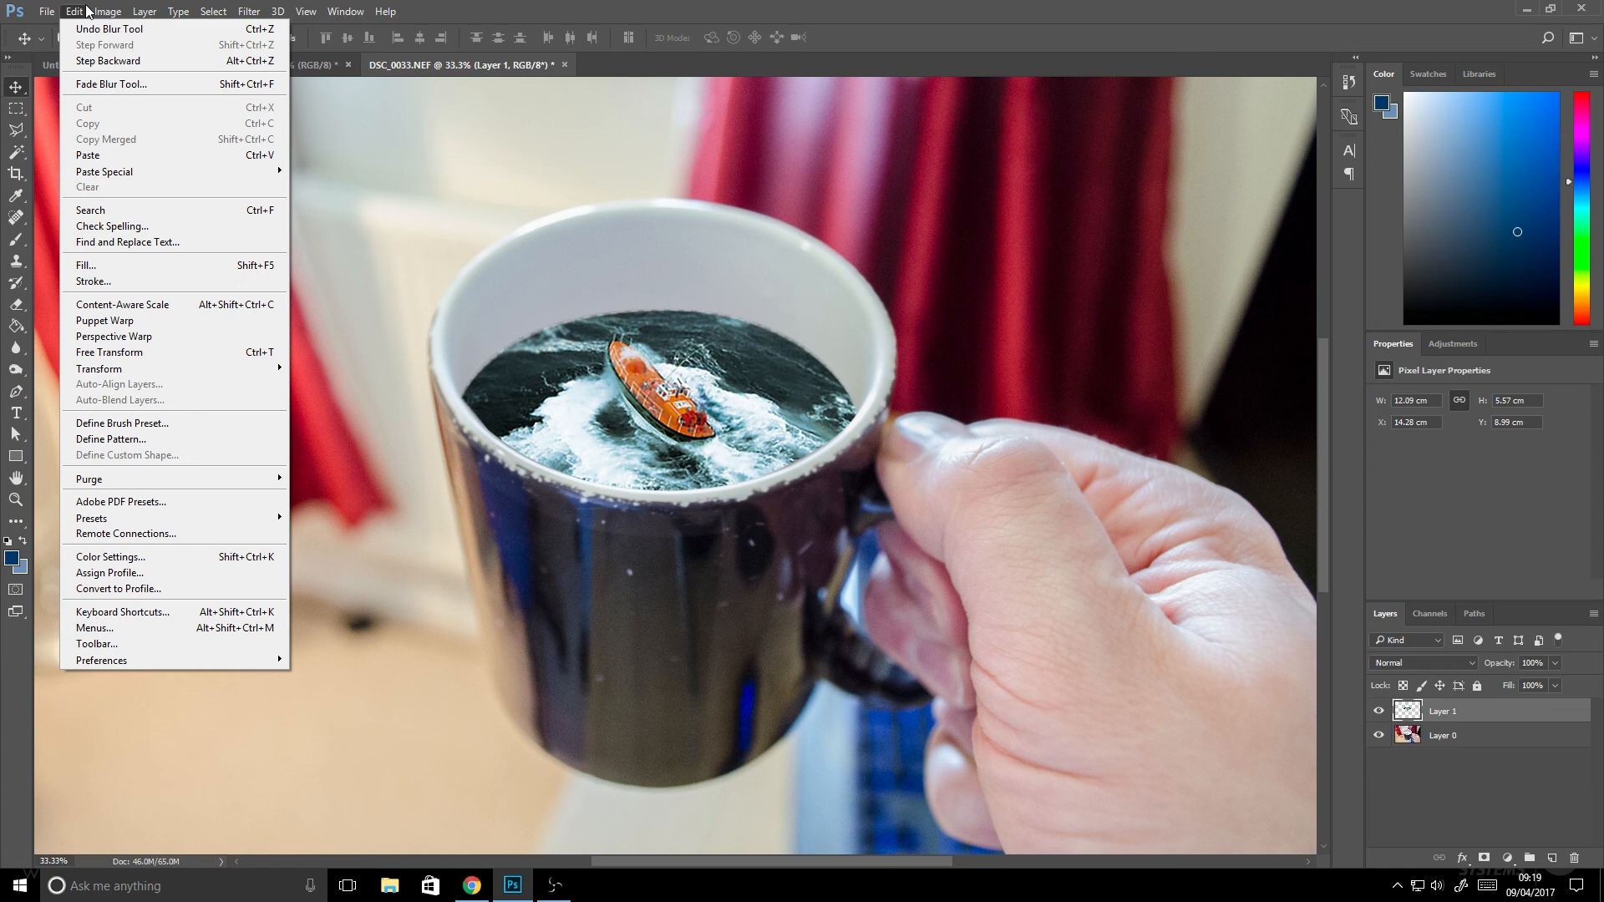
mouse_move(104, 321)
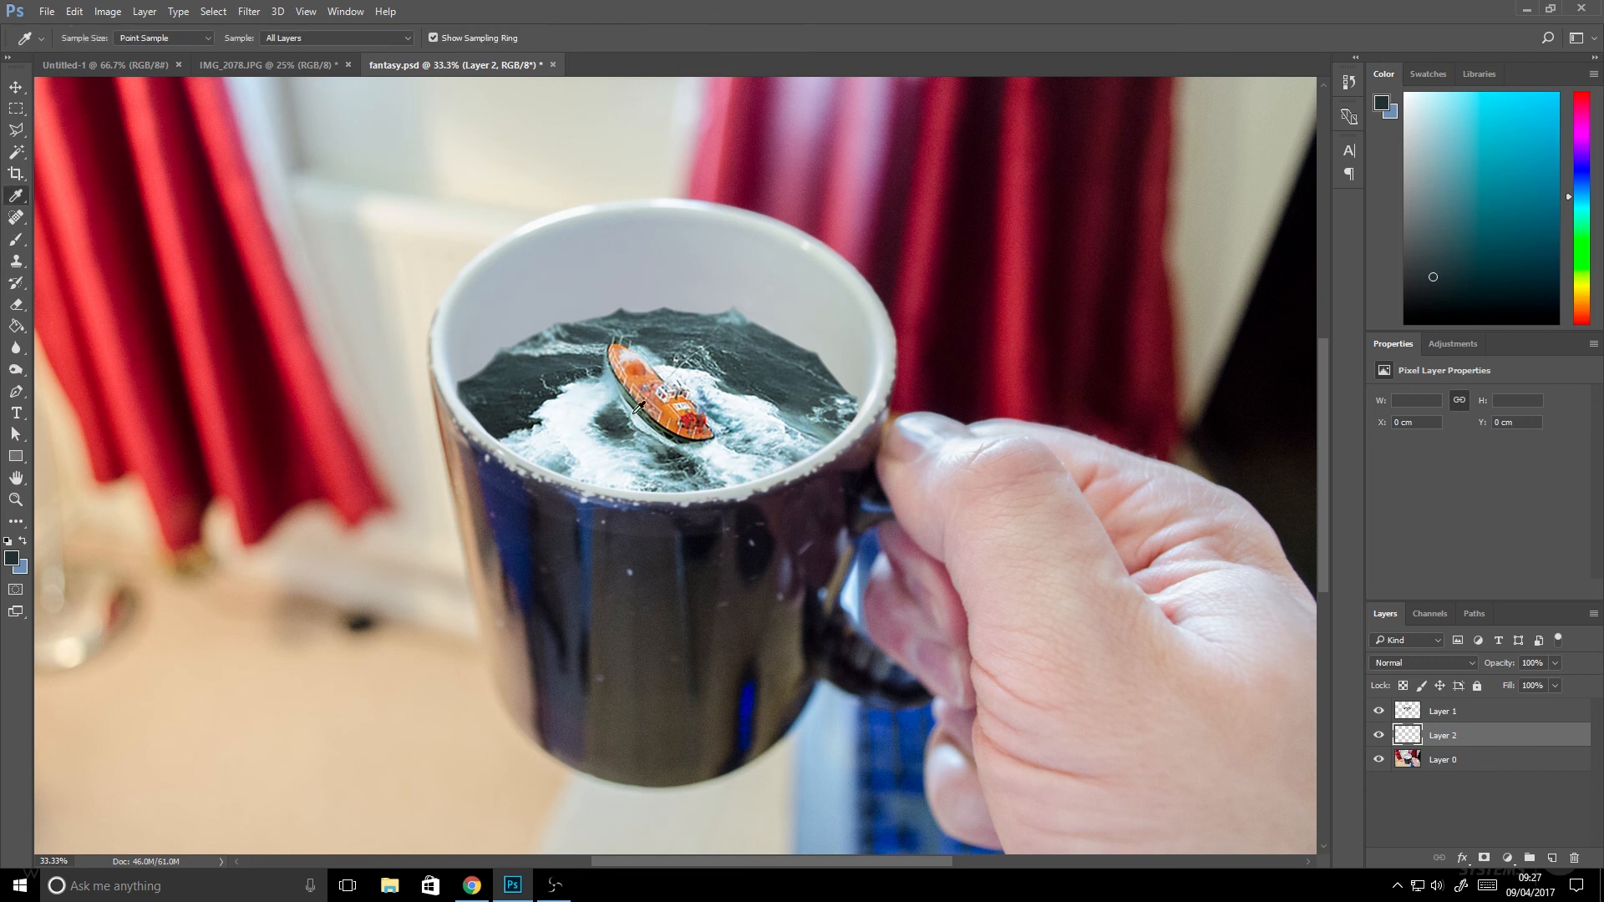
mouse_move(503, 403)
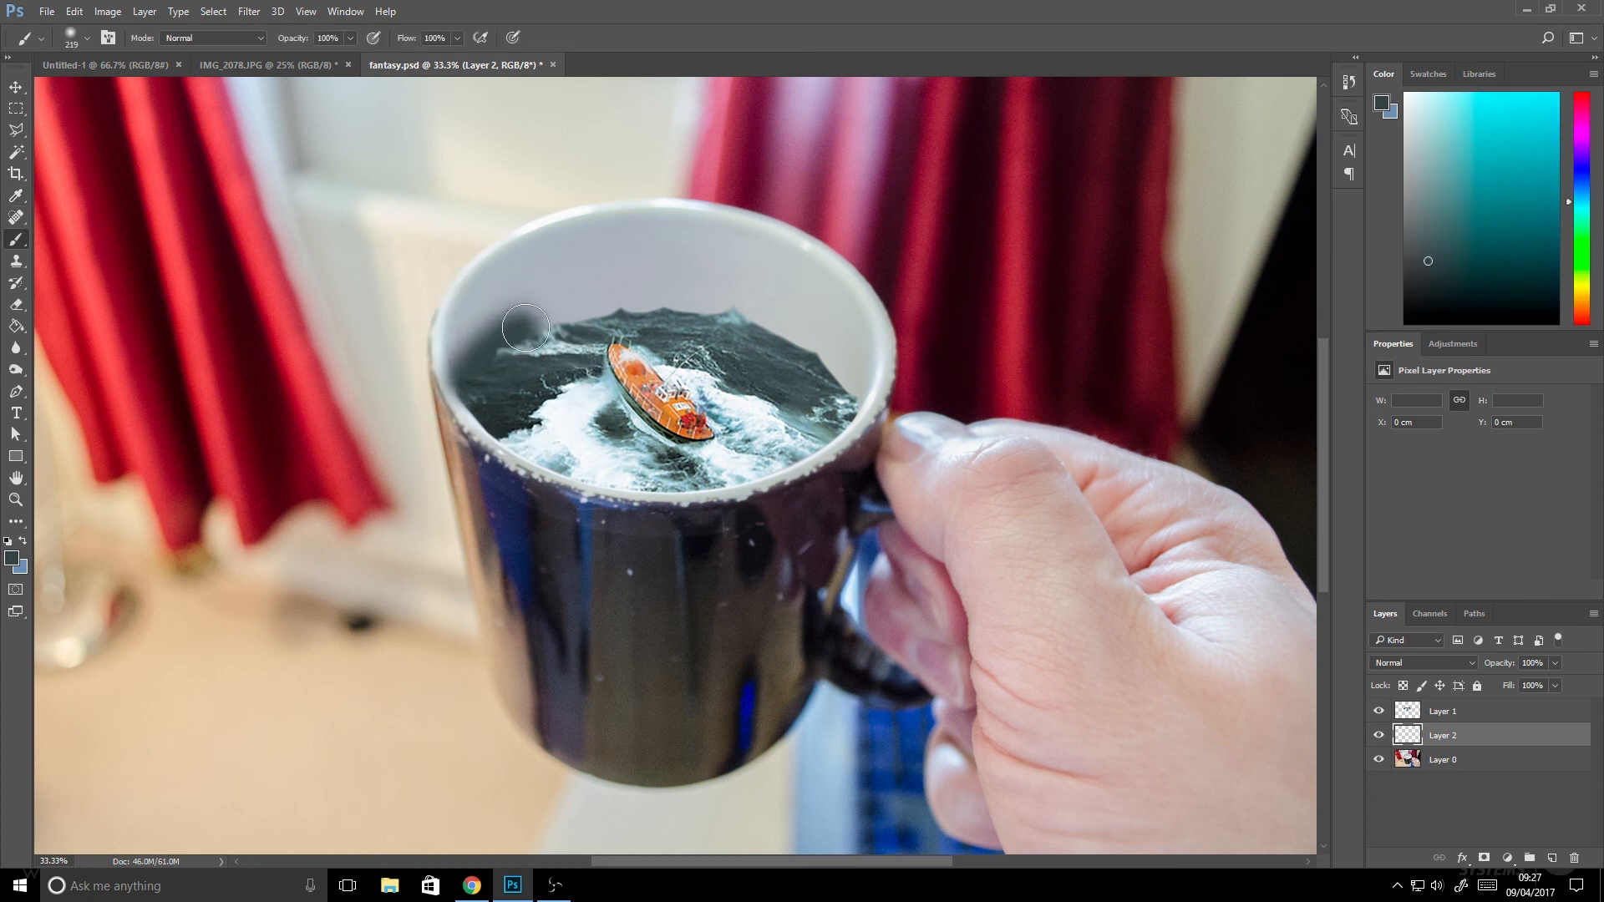
Paint dark sea colour over the mug's inner wall and blend the layer in Color mode.
drag(526, 327, 819, 353)
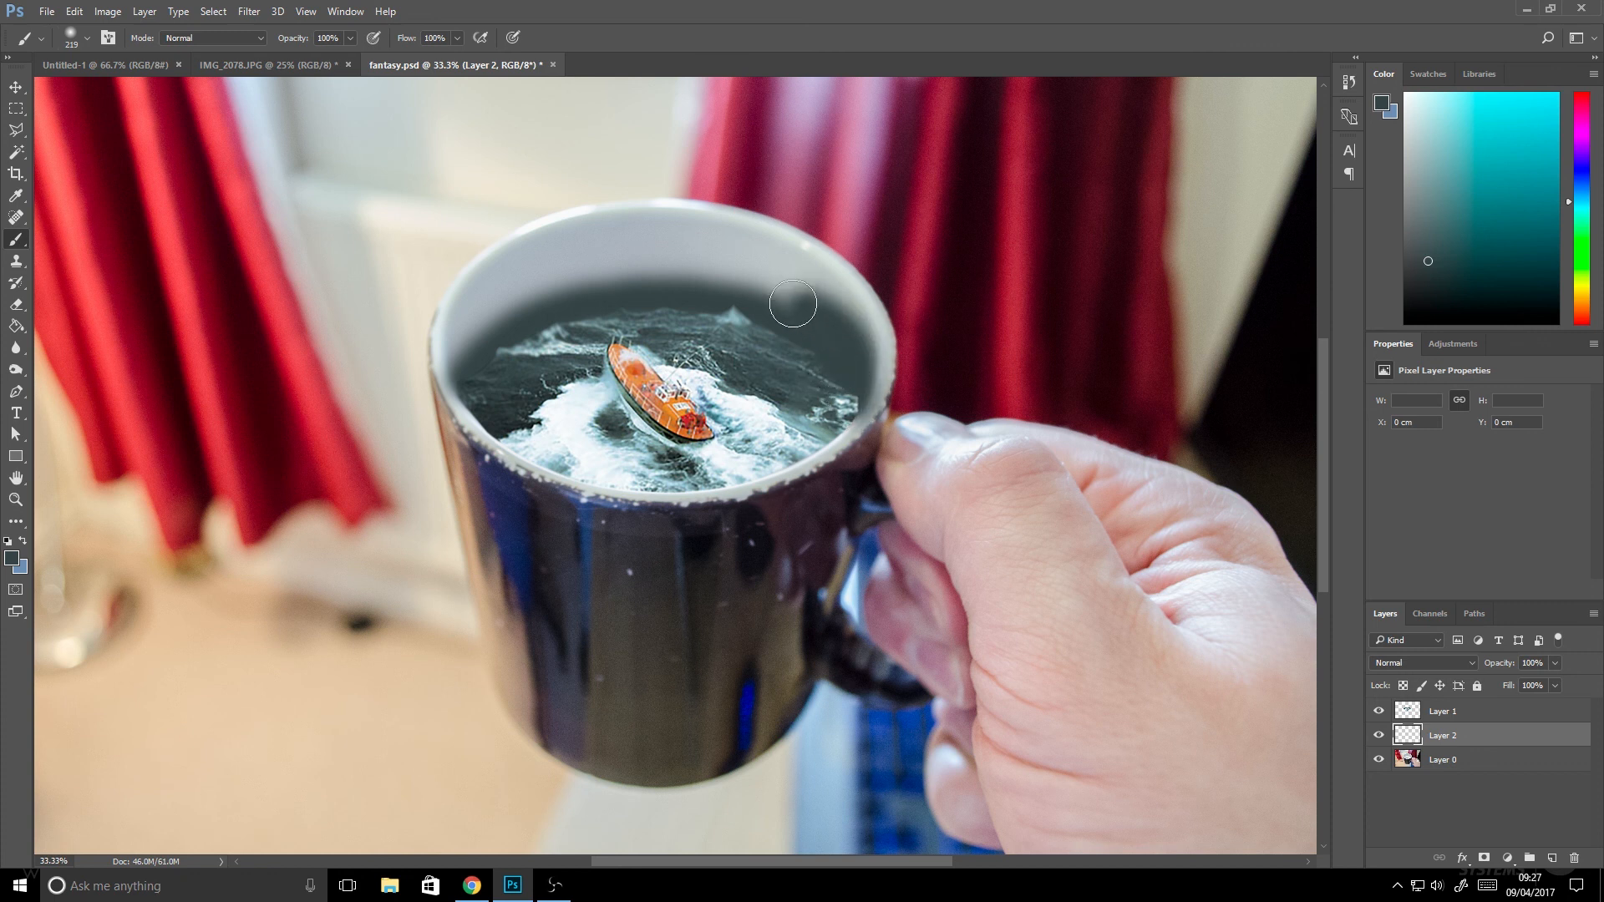
drag(792, 304, 466, 347)
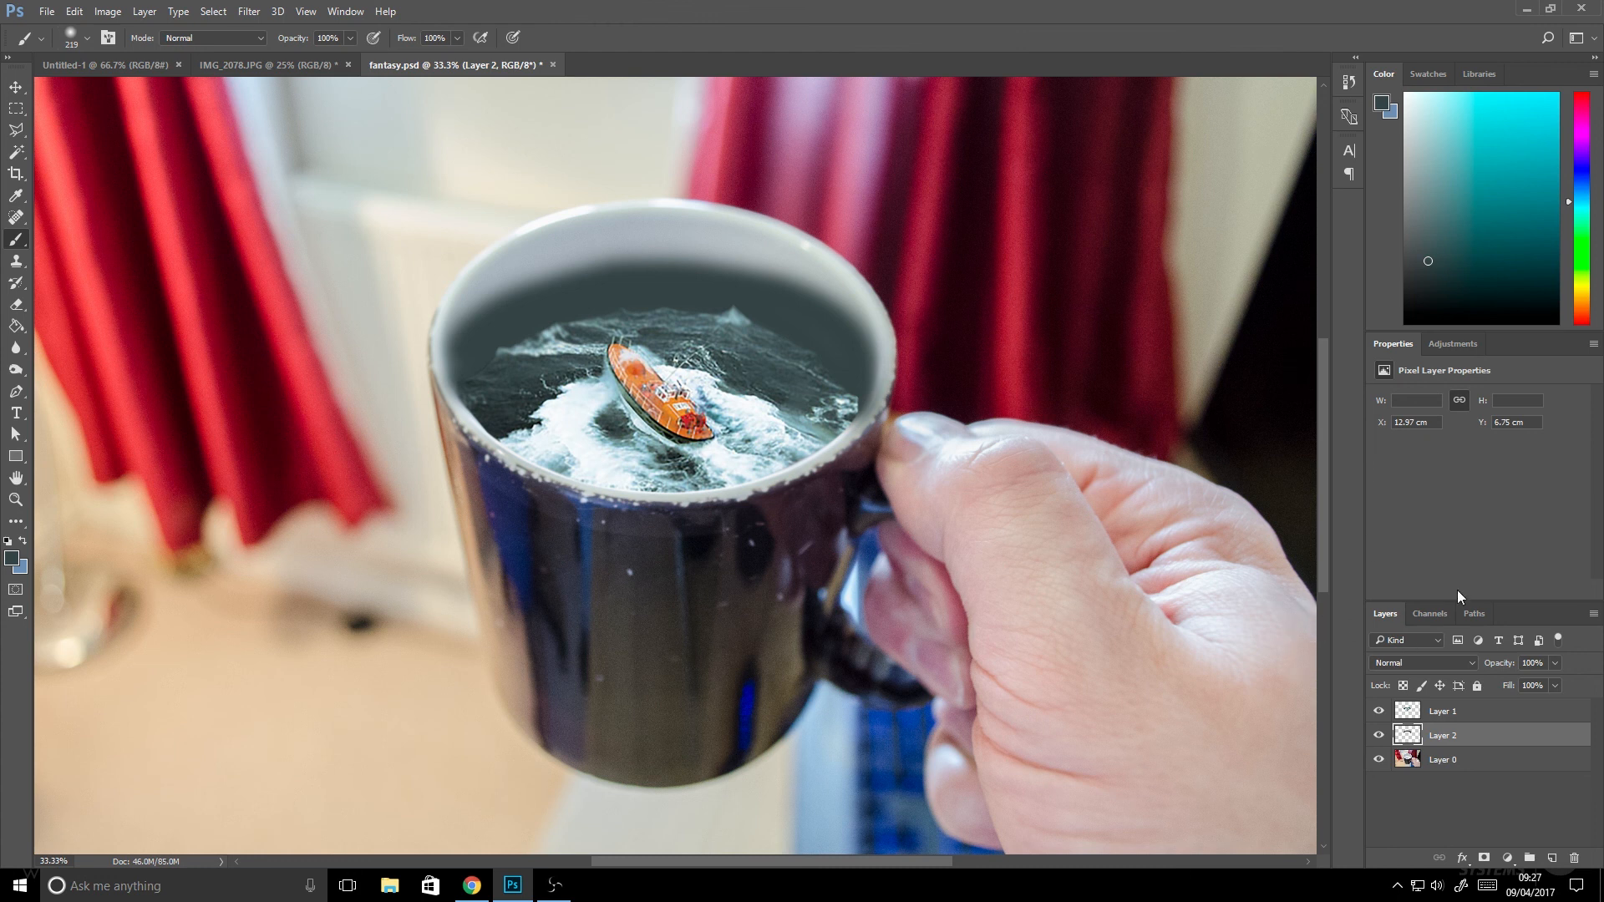
click(1420, 664)
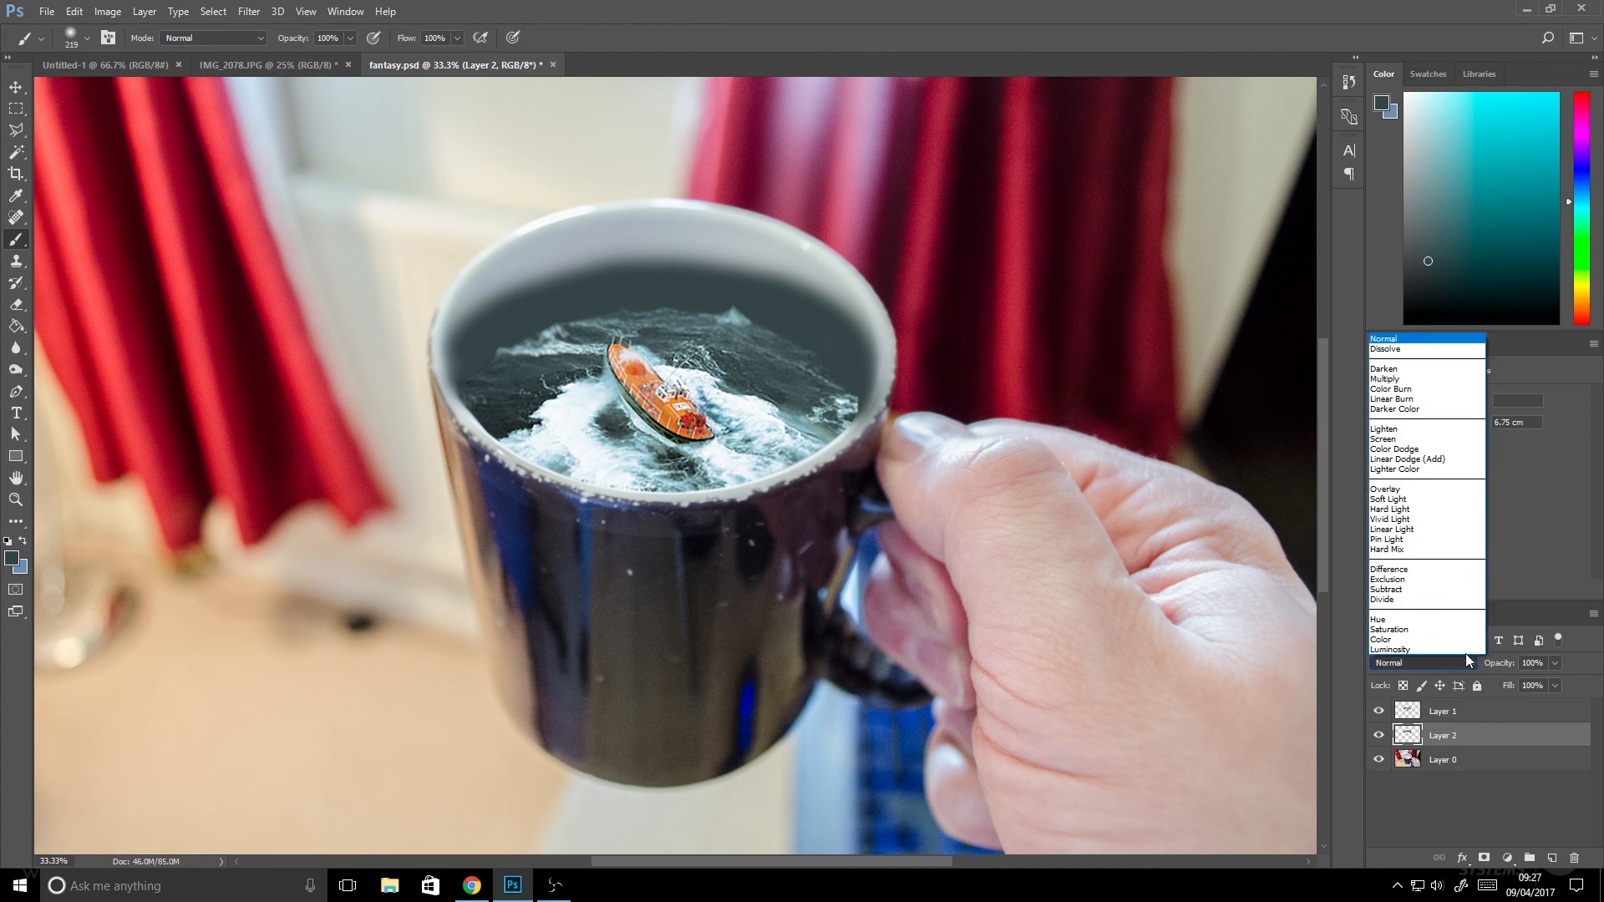
mouse_move(1381, 600)
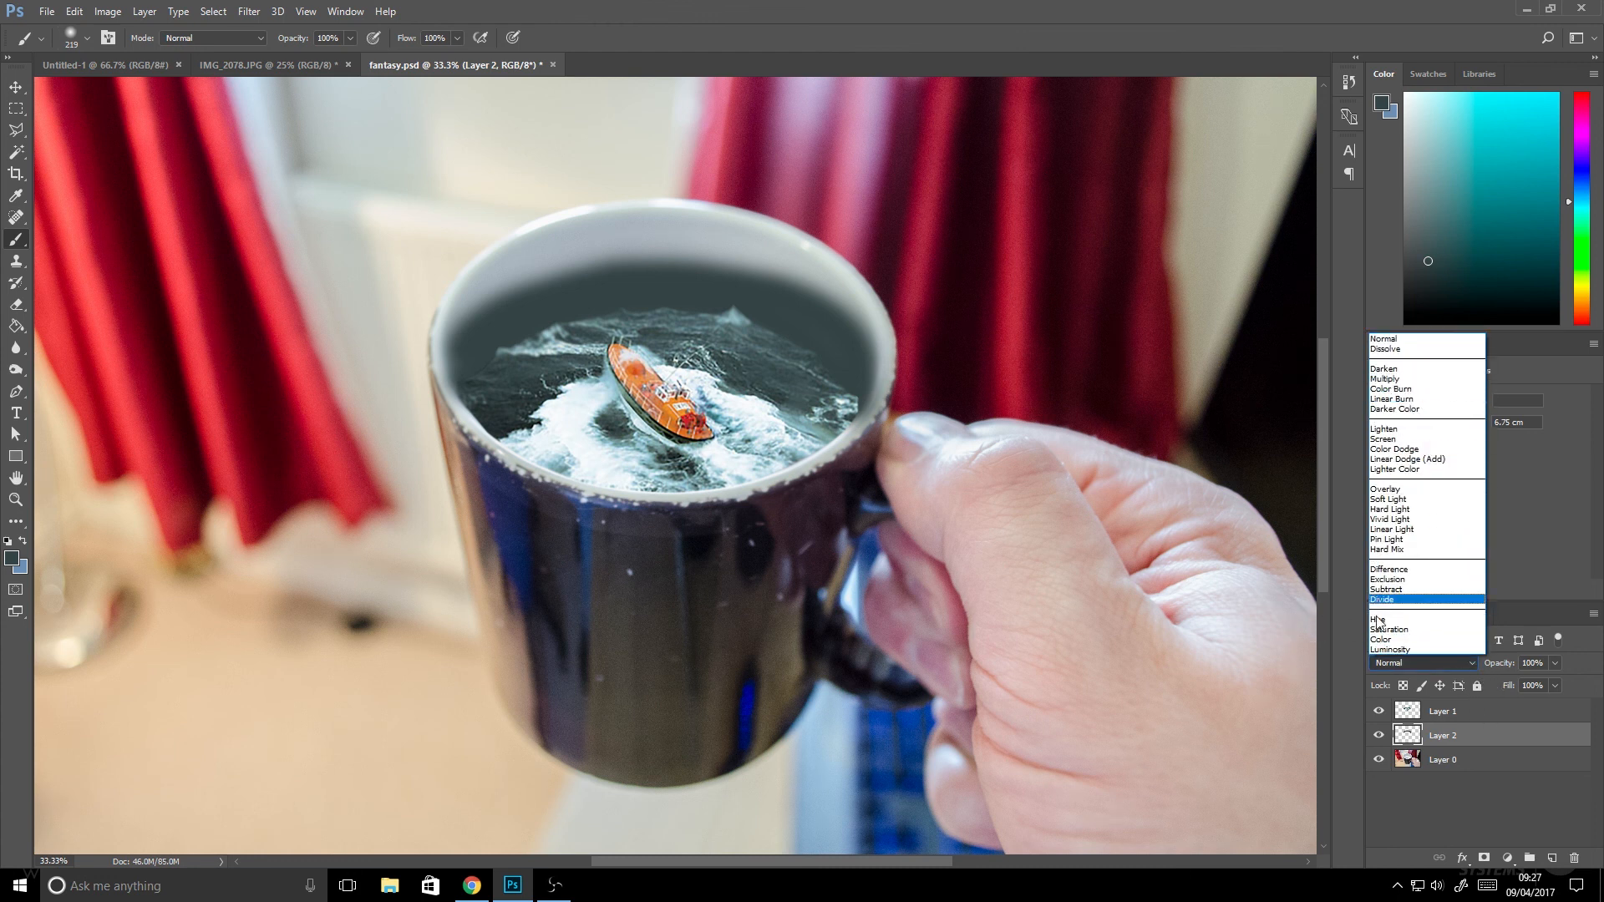
click(1382, 640)
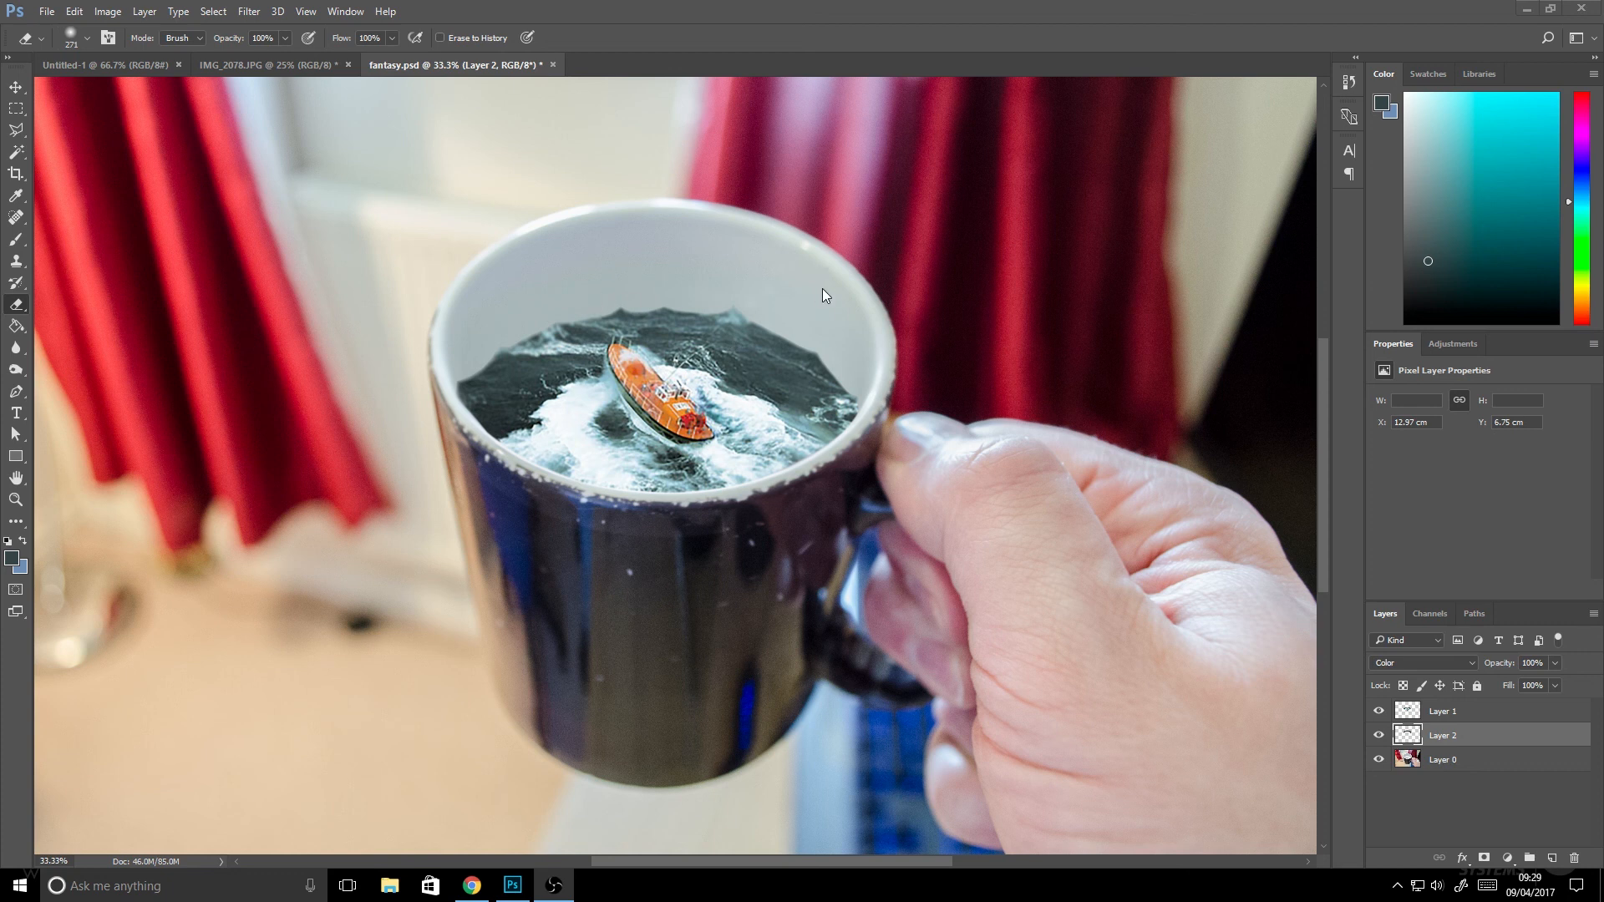
Flip the duplicated sea vertically and erase the overspill outside the mug's rim.
click(1442, 712)
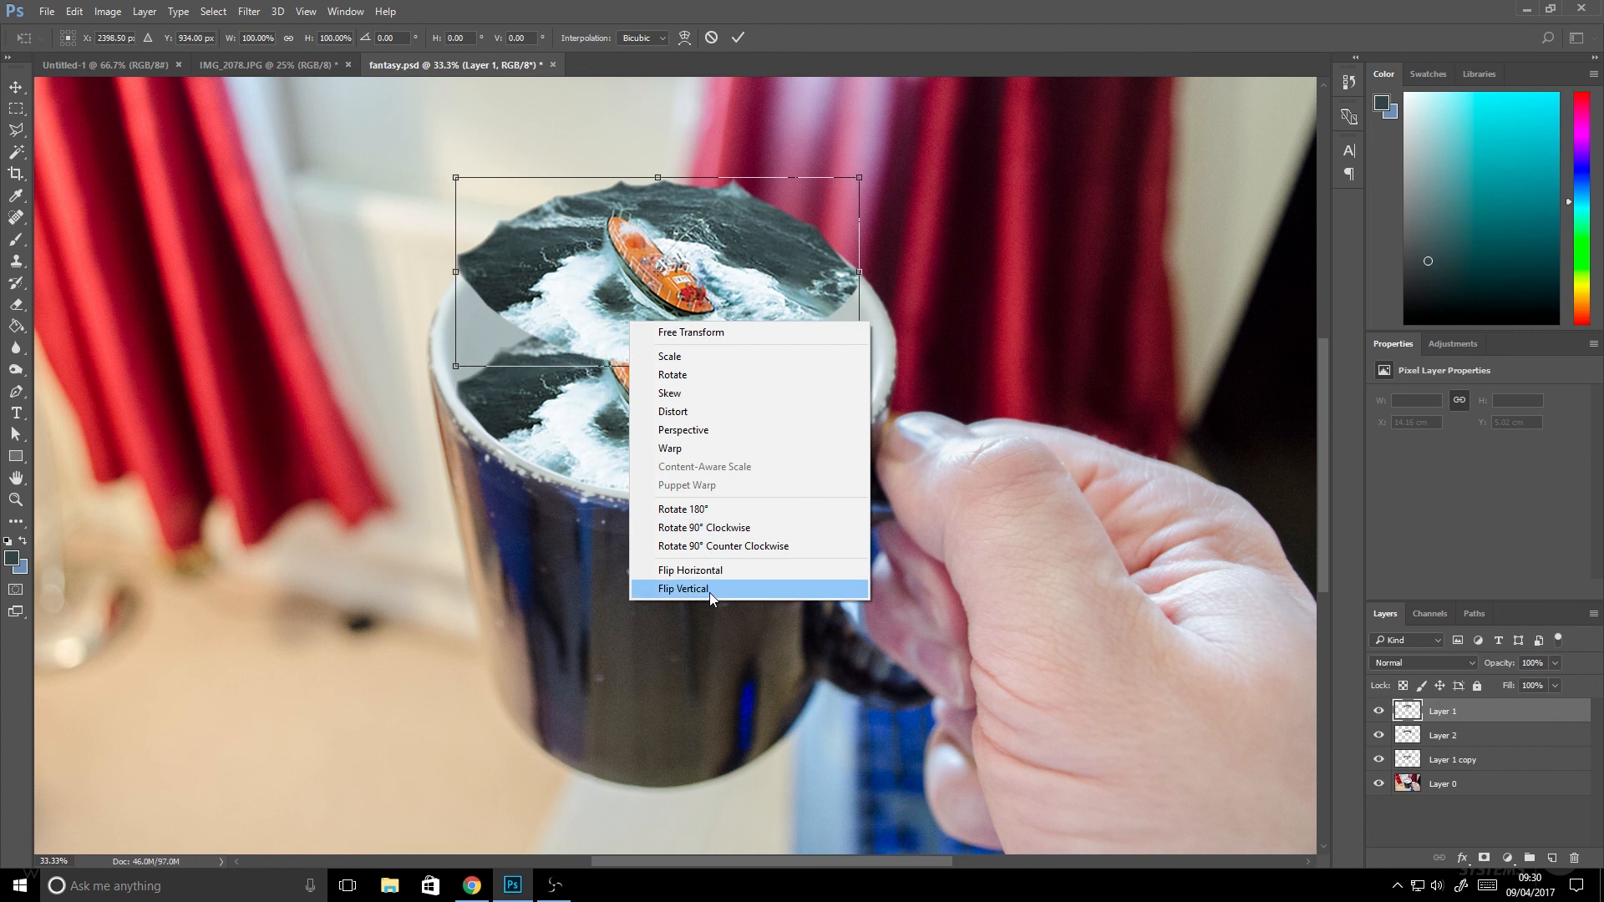
click(682, 588)
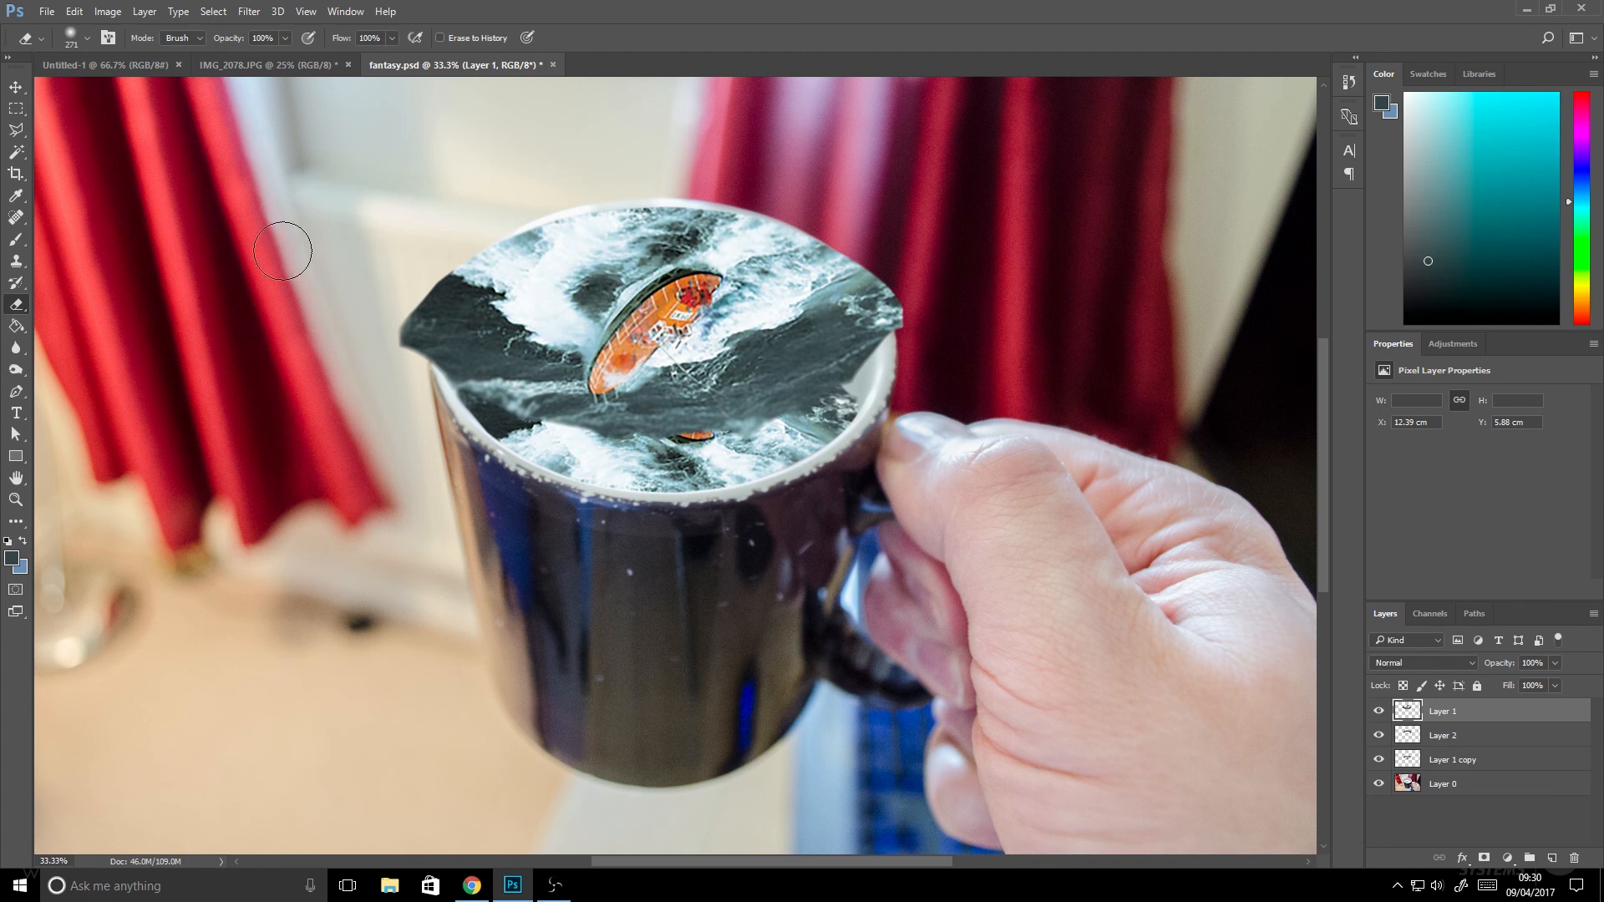
drag(281, 250, 608, 193)
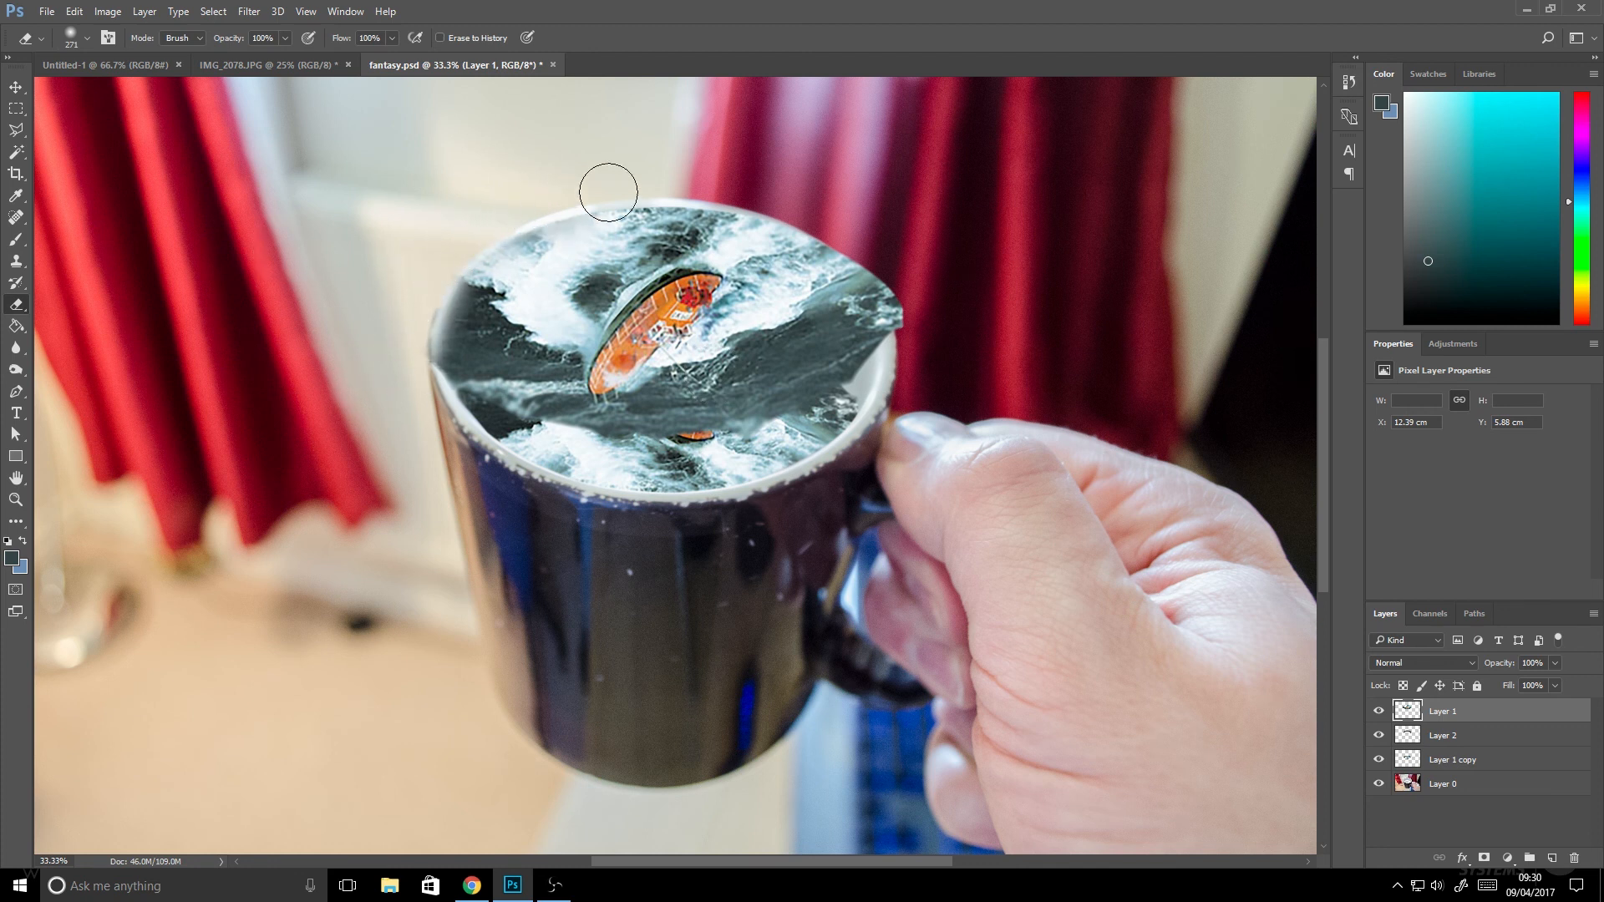
drag(608, 192, 919, 321)
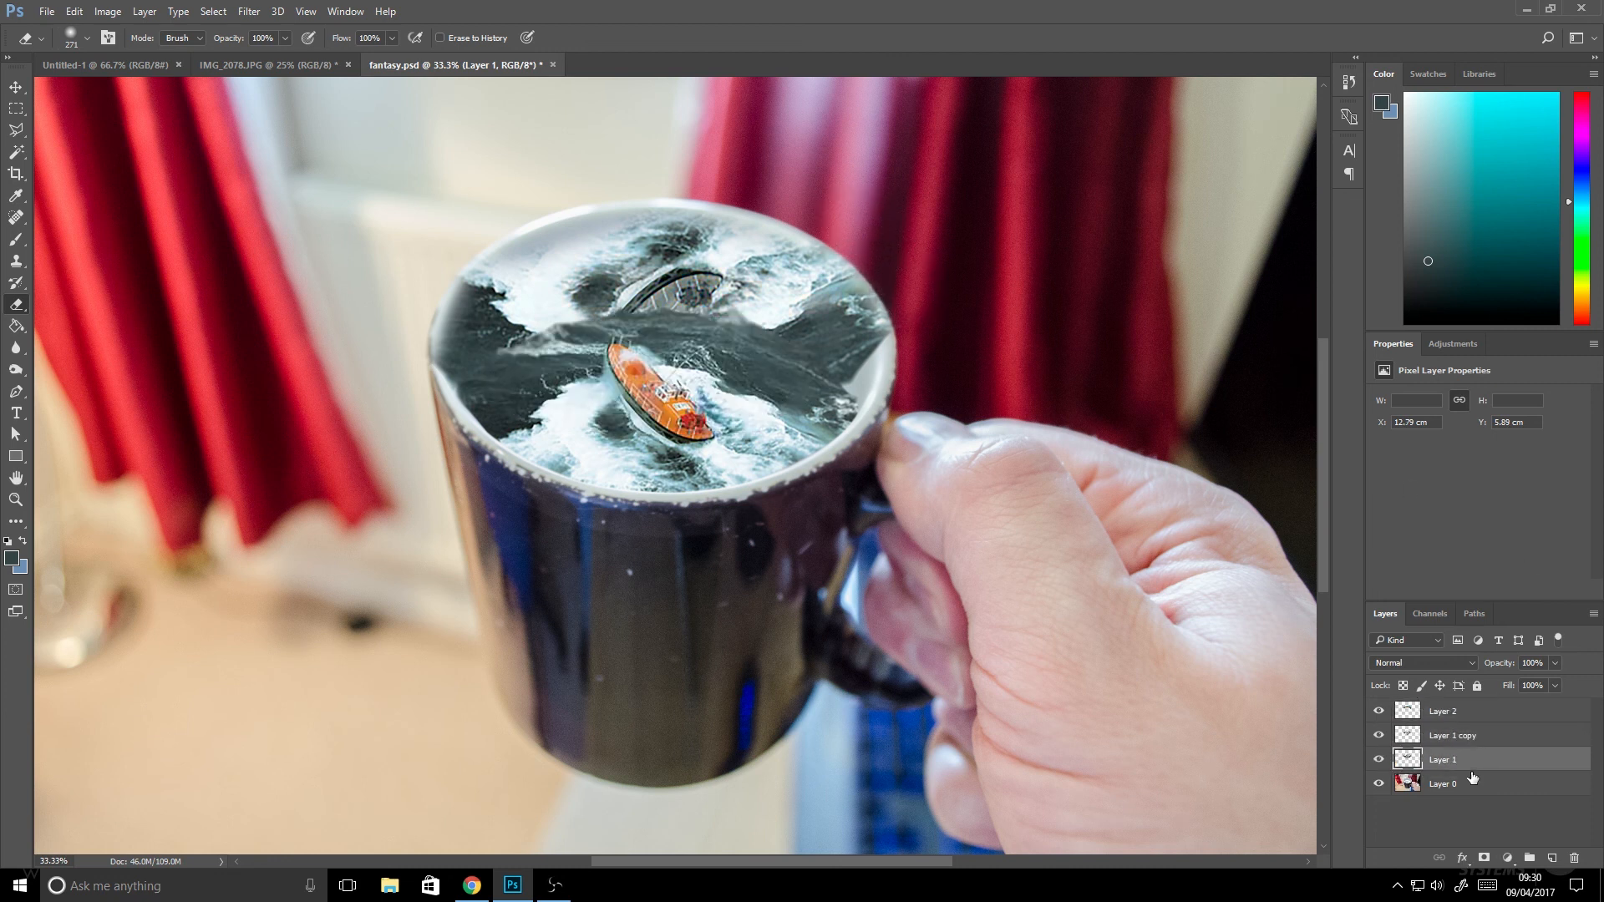
Blend the reflected sea as Overlay and fade its opacity to 12%.
click(1420, 663)
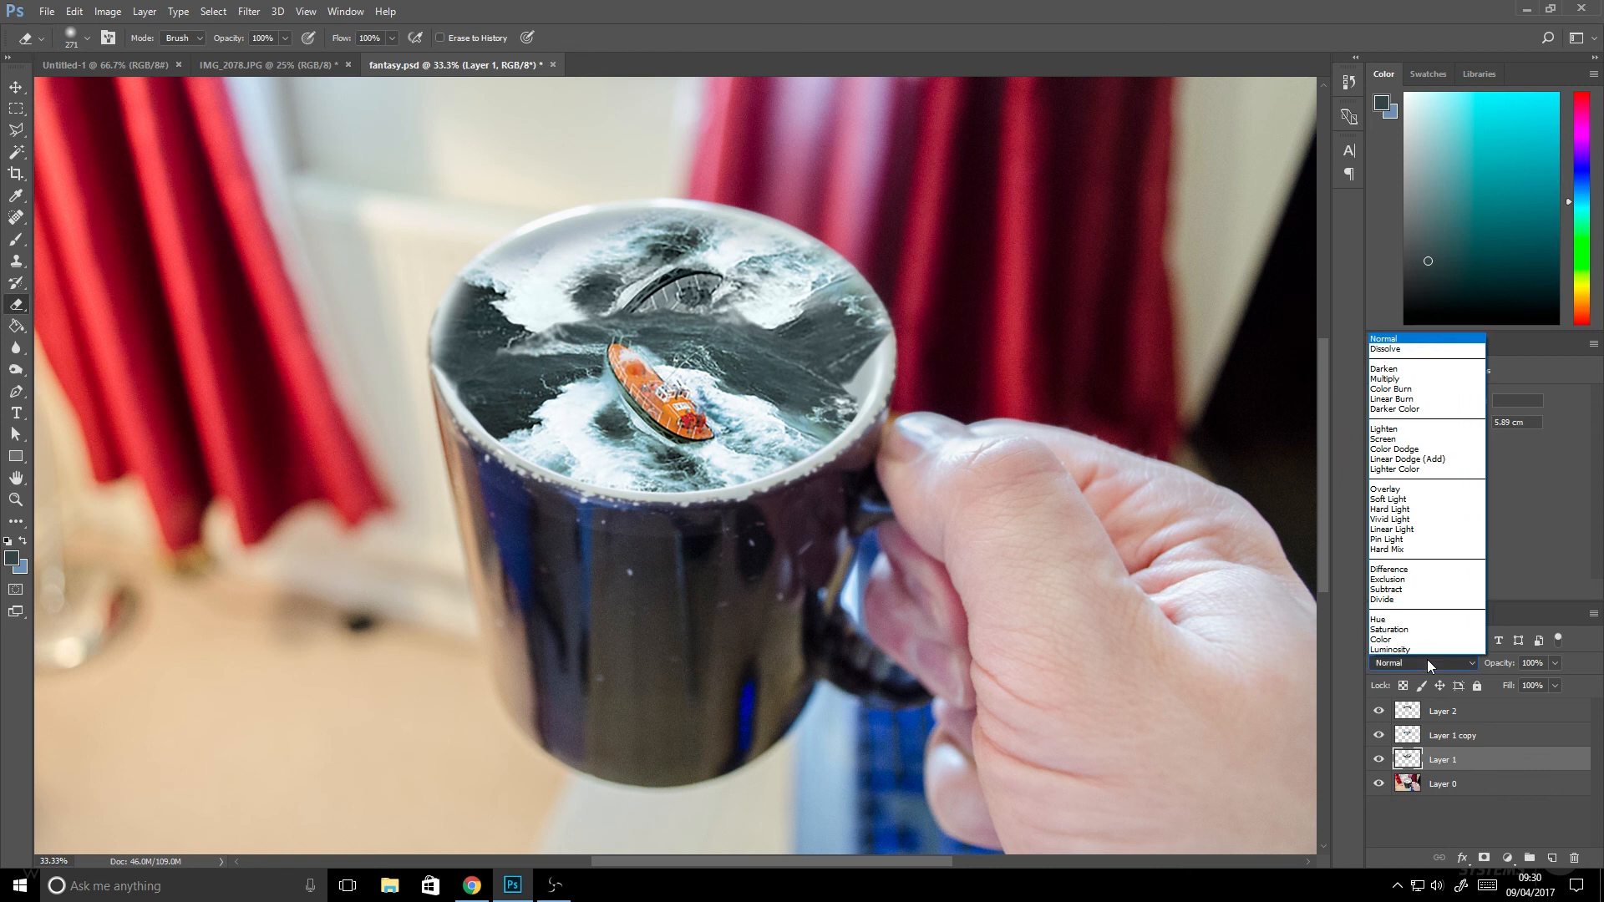
click(1389, 489)
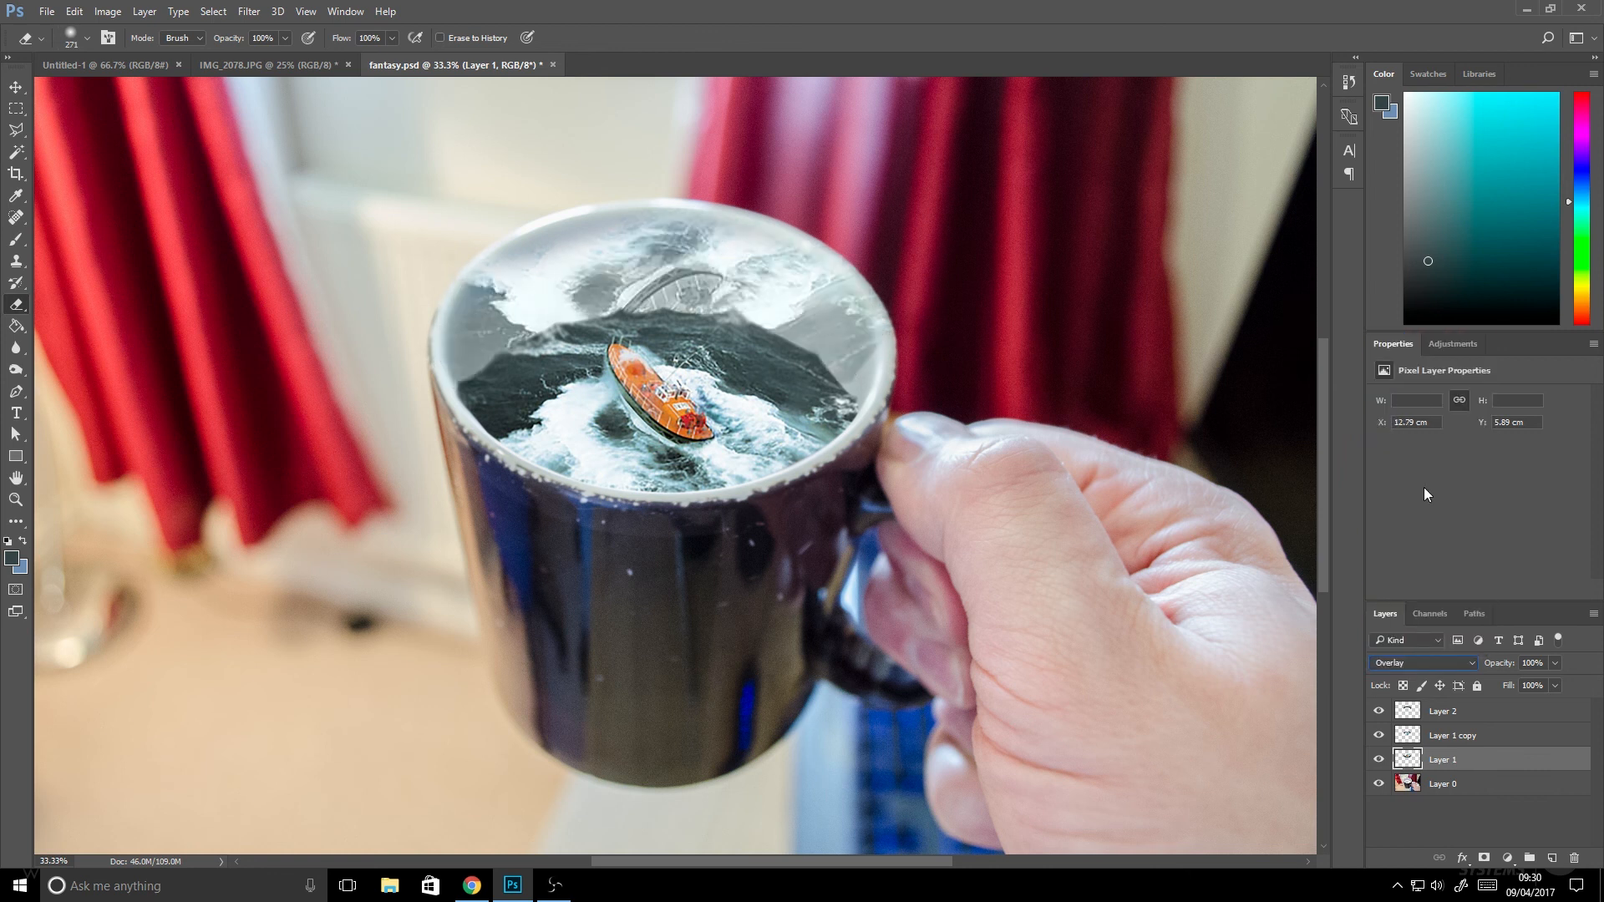
mouse_move(1440, 575)
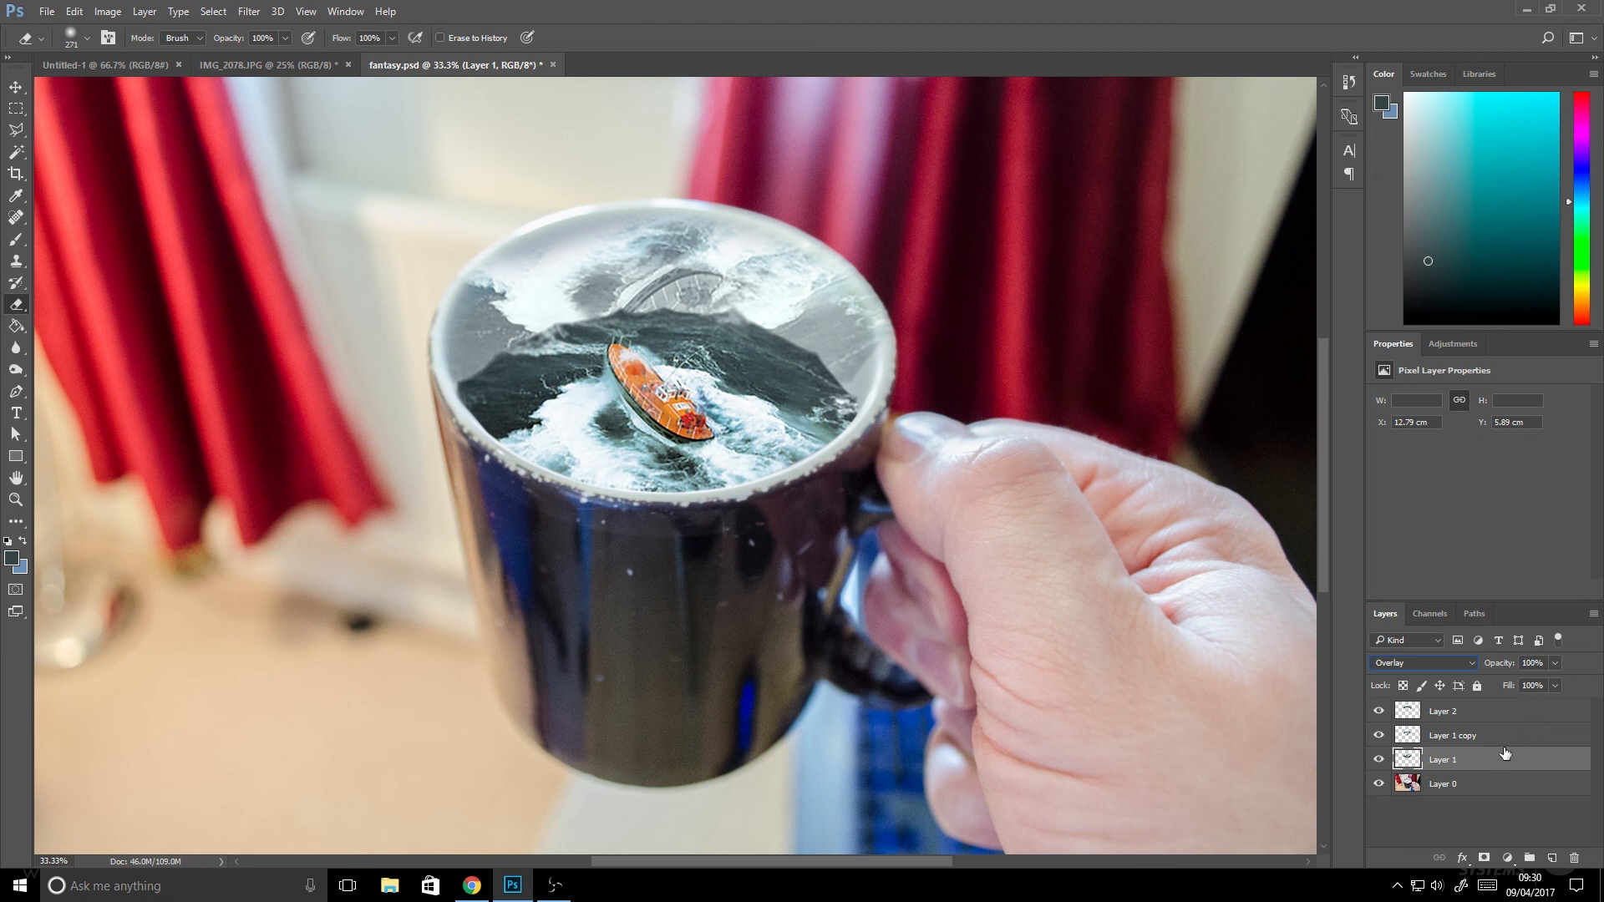
click(1545, 663)
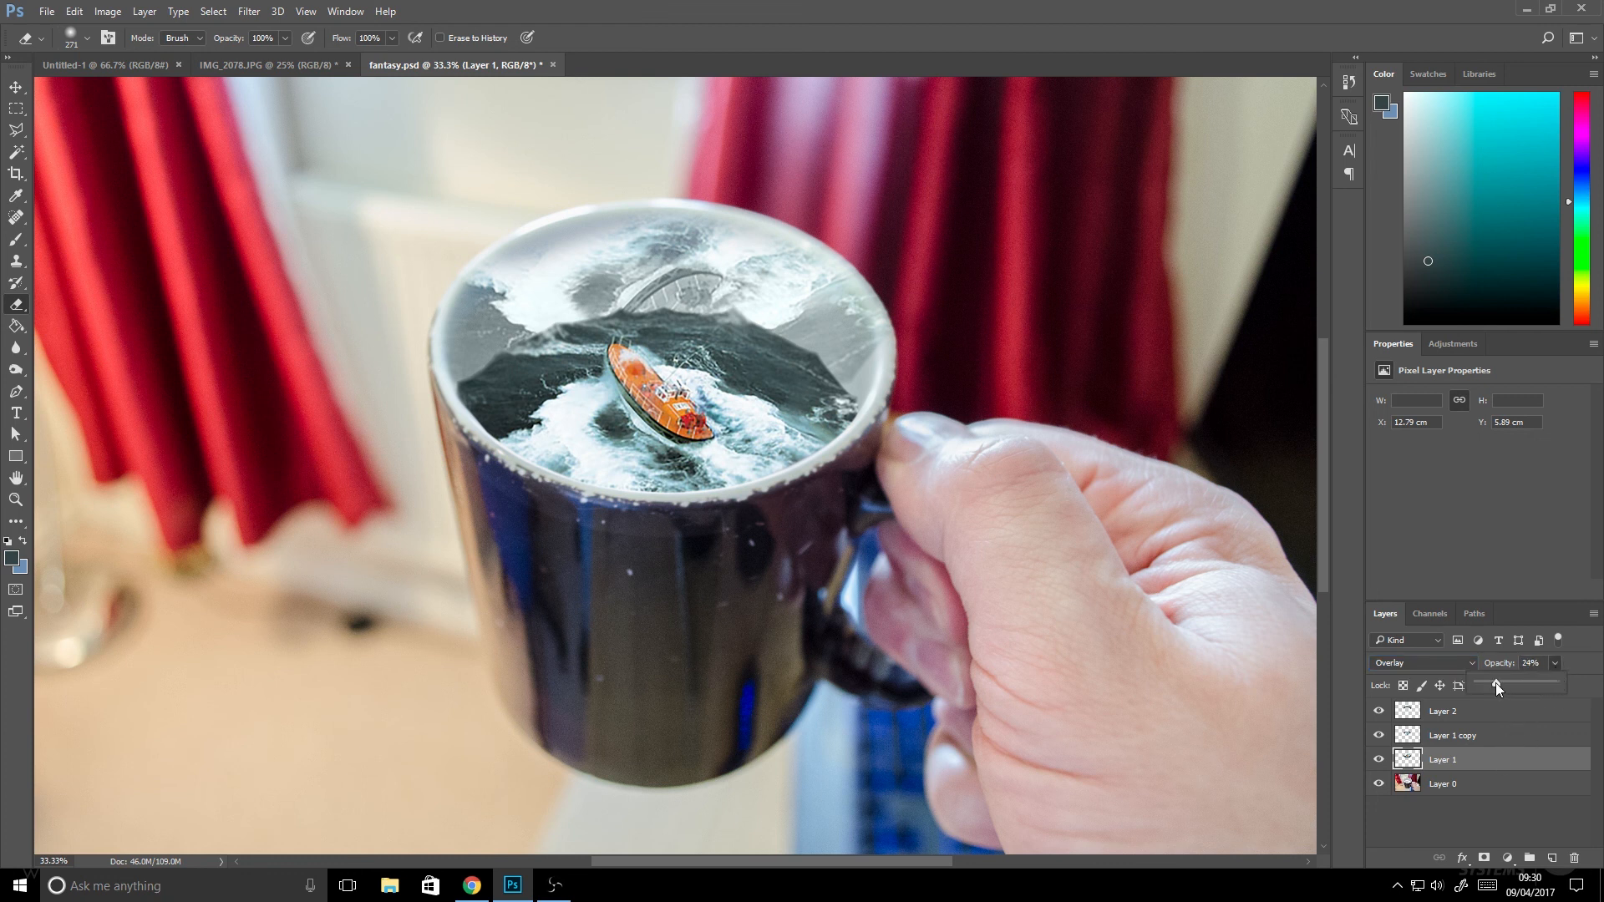
drag(1495, 689, 1489, 682)
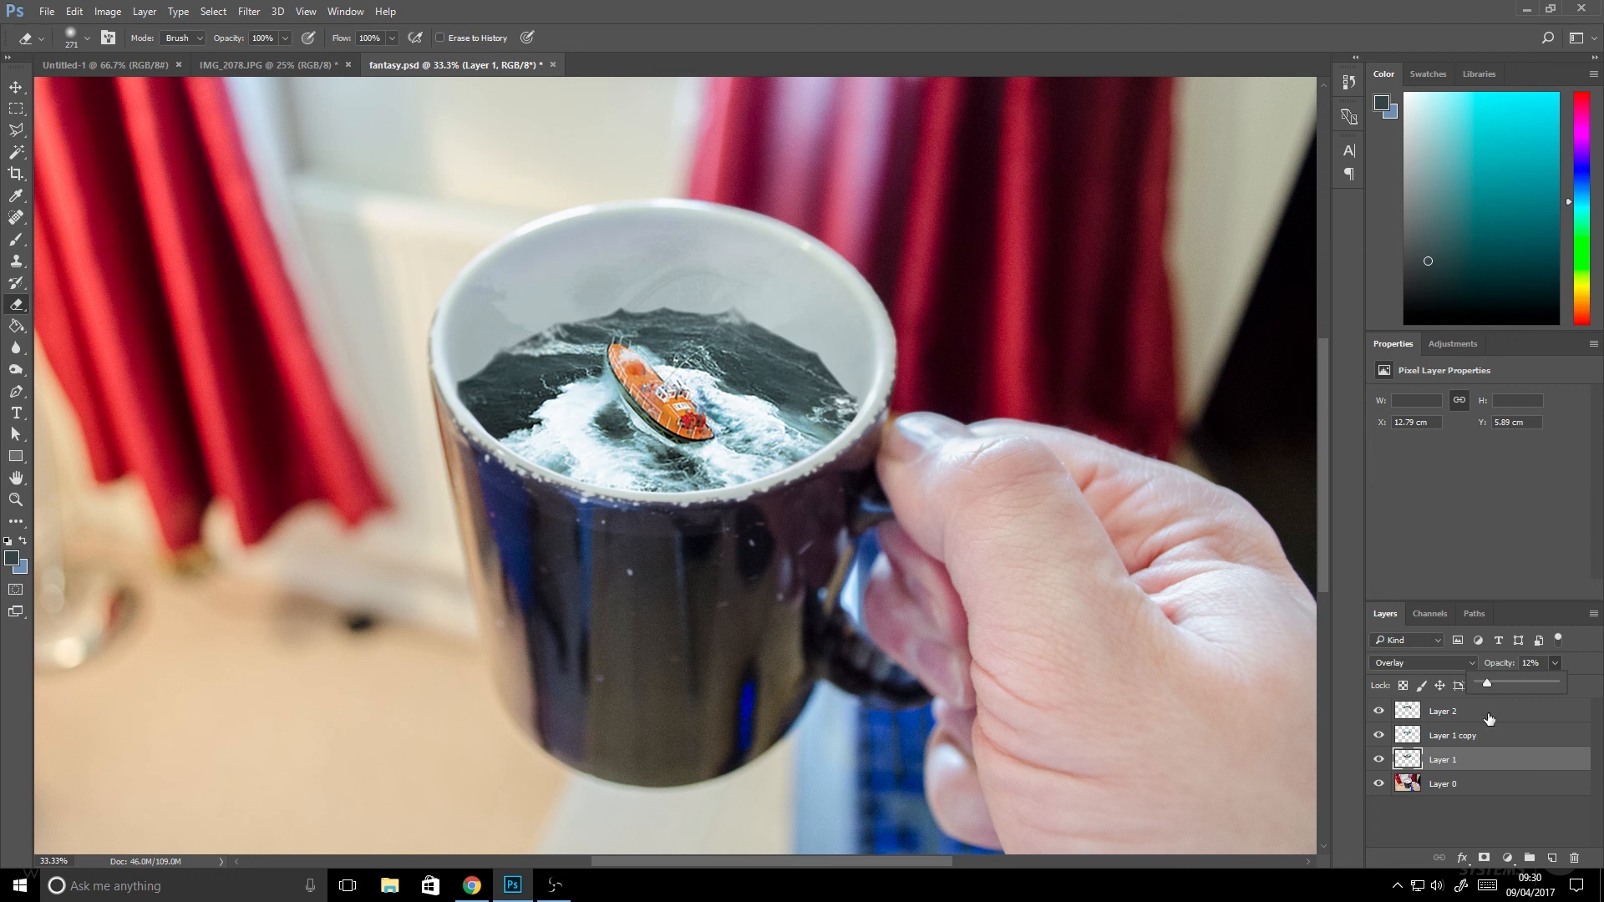
Add a new layer and paint white foam along the sea's far edge.
click(1442, 782)
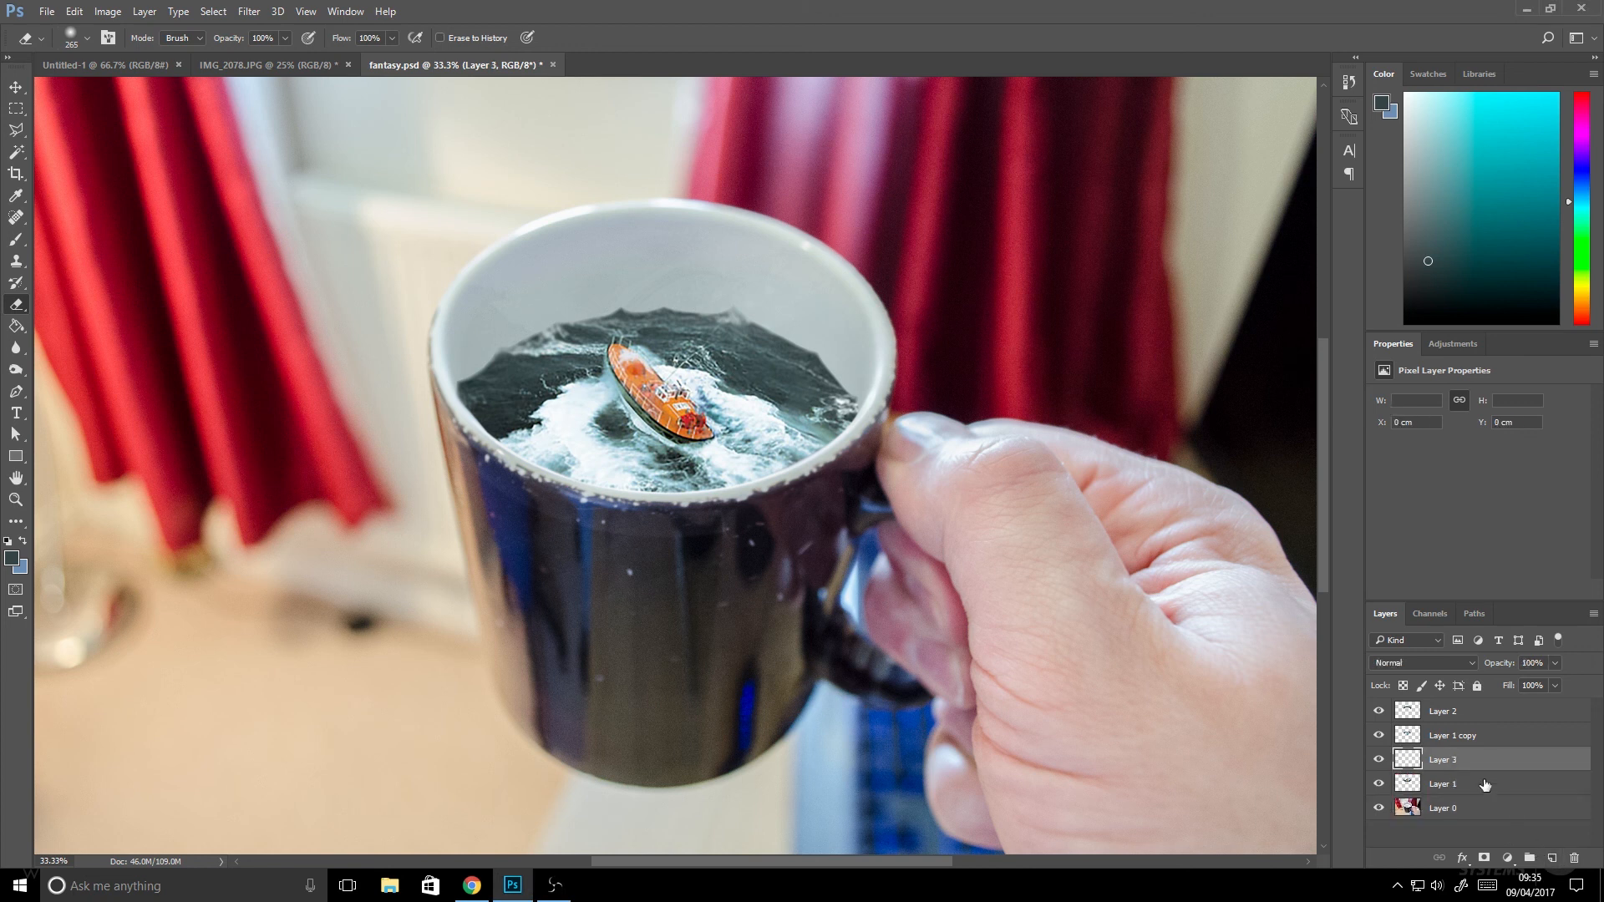
click(1442, 784)
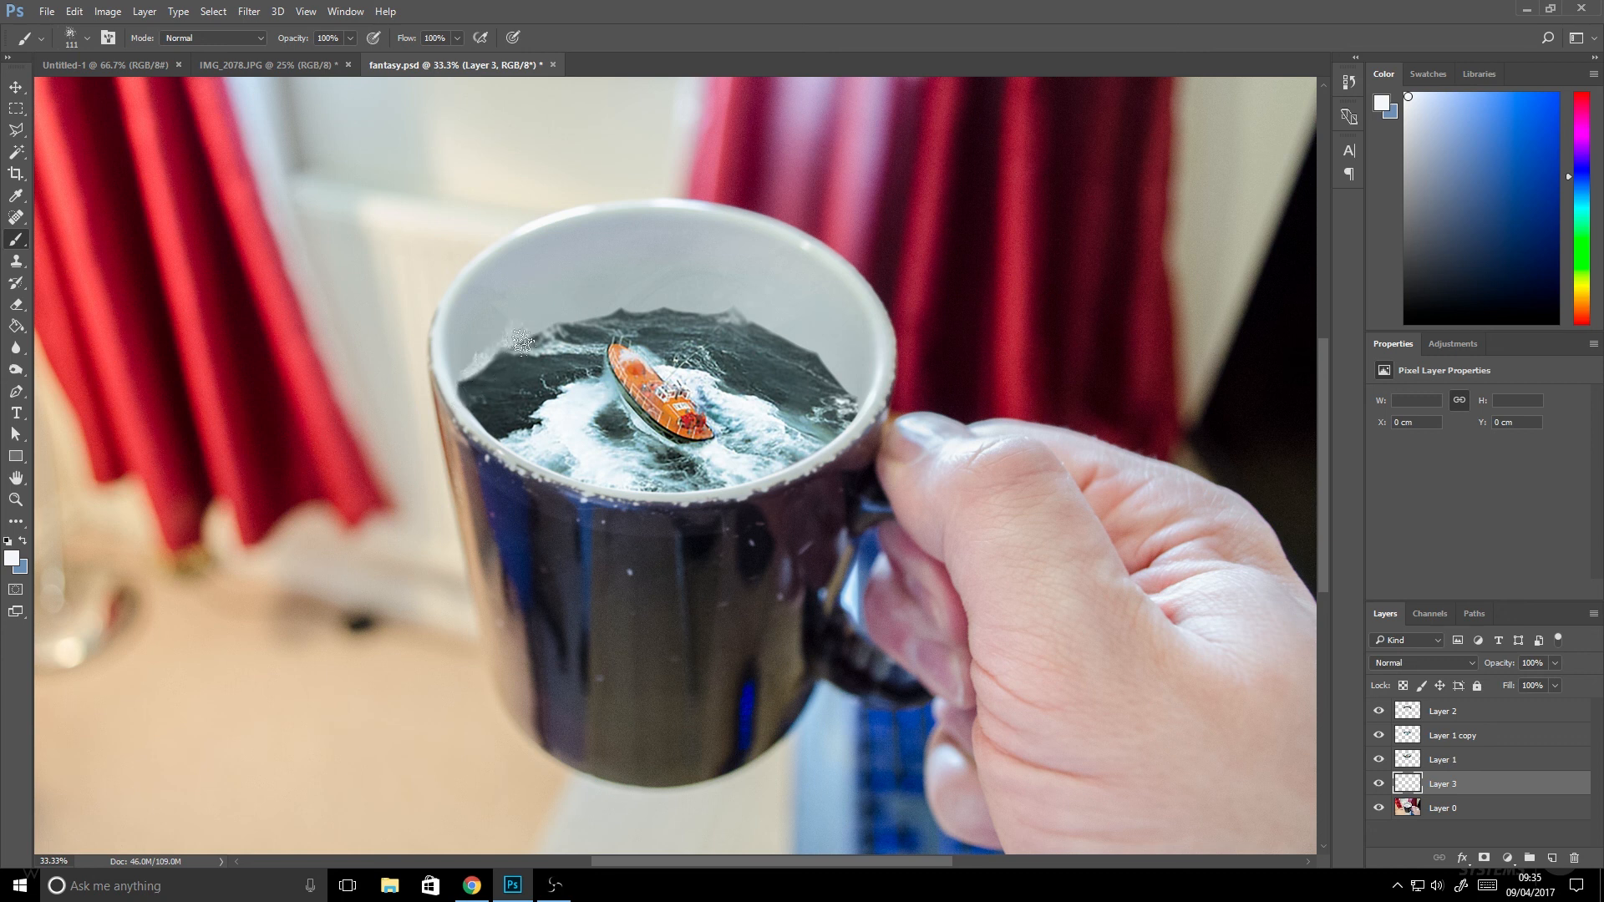
drag(517, 342, 562, 328)
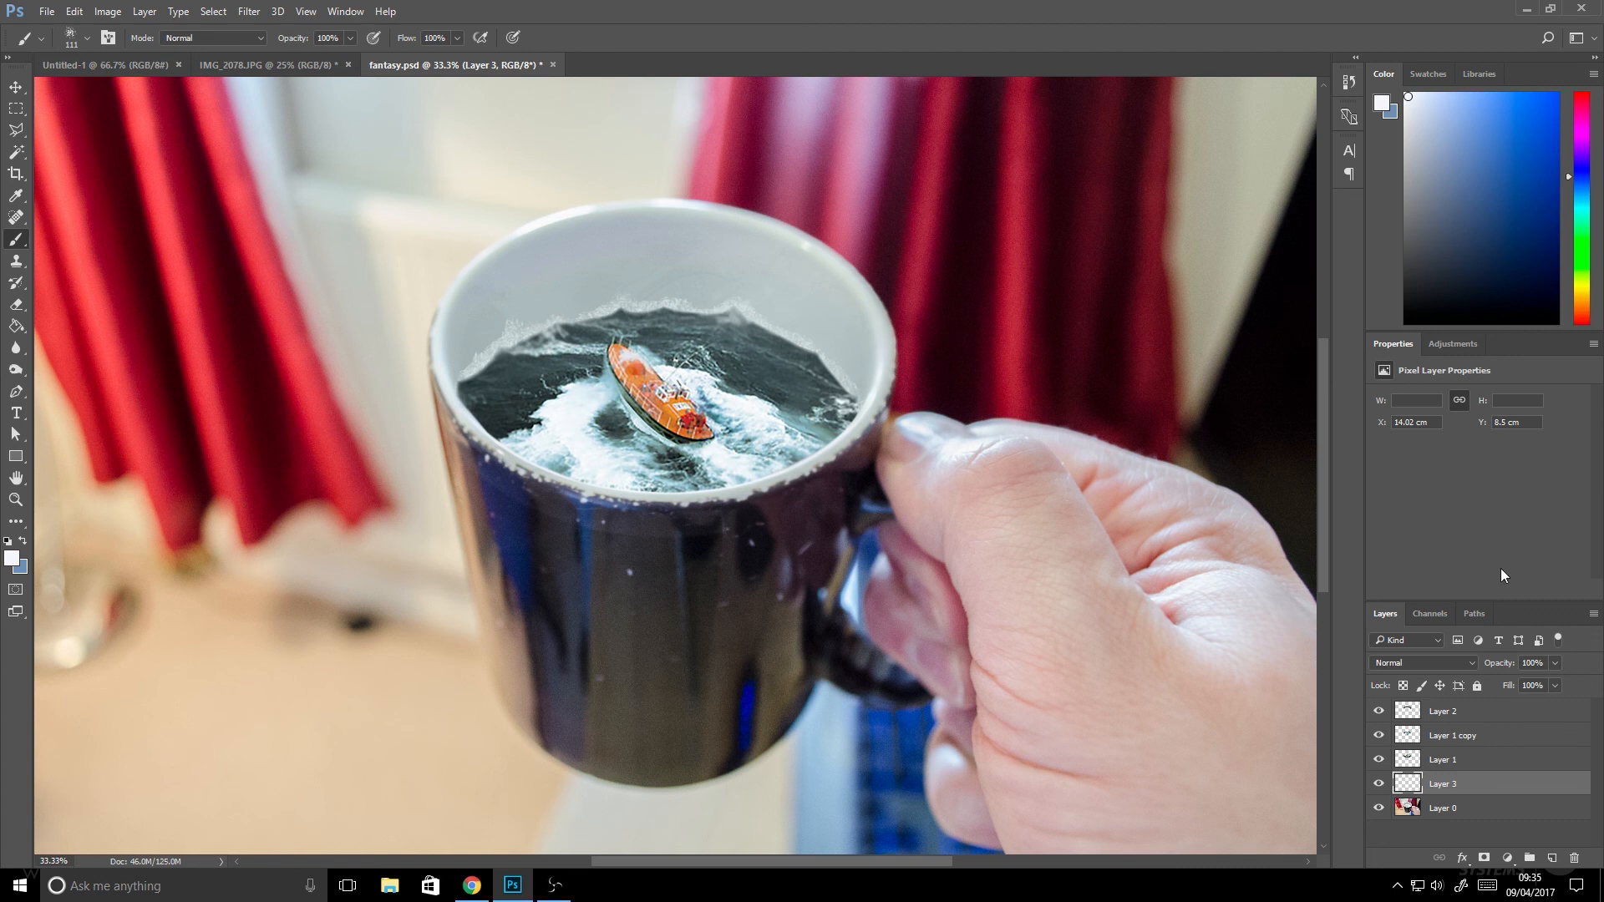
mouse_move(253, 25)
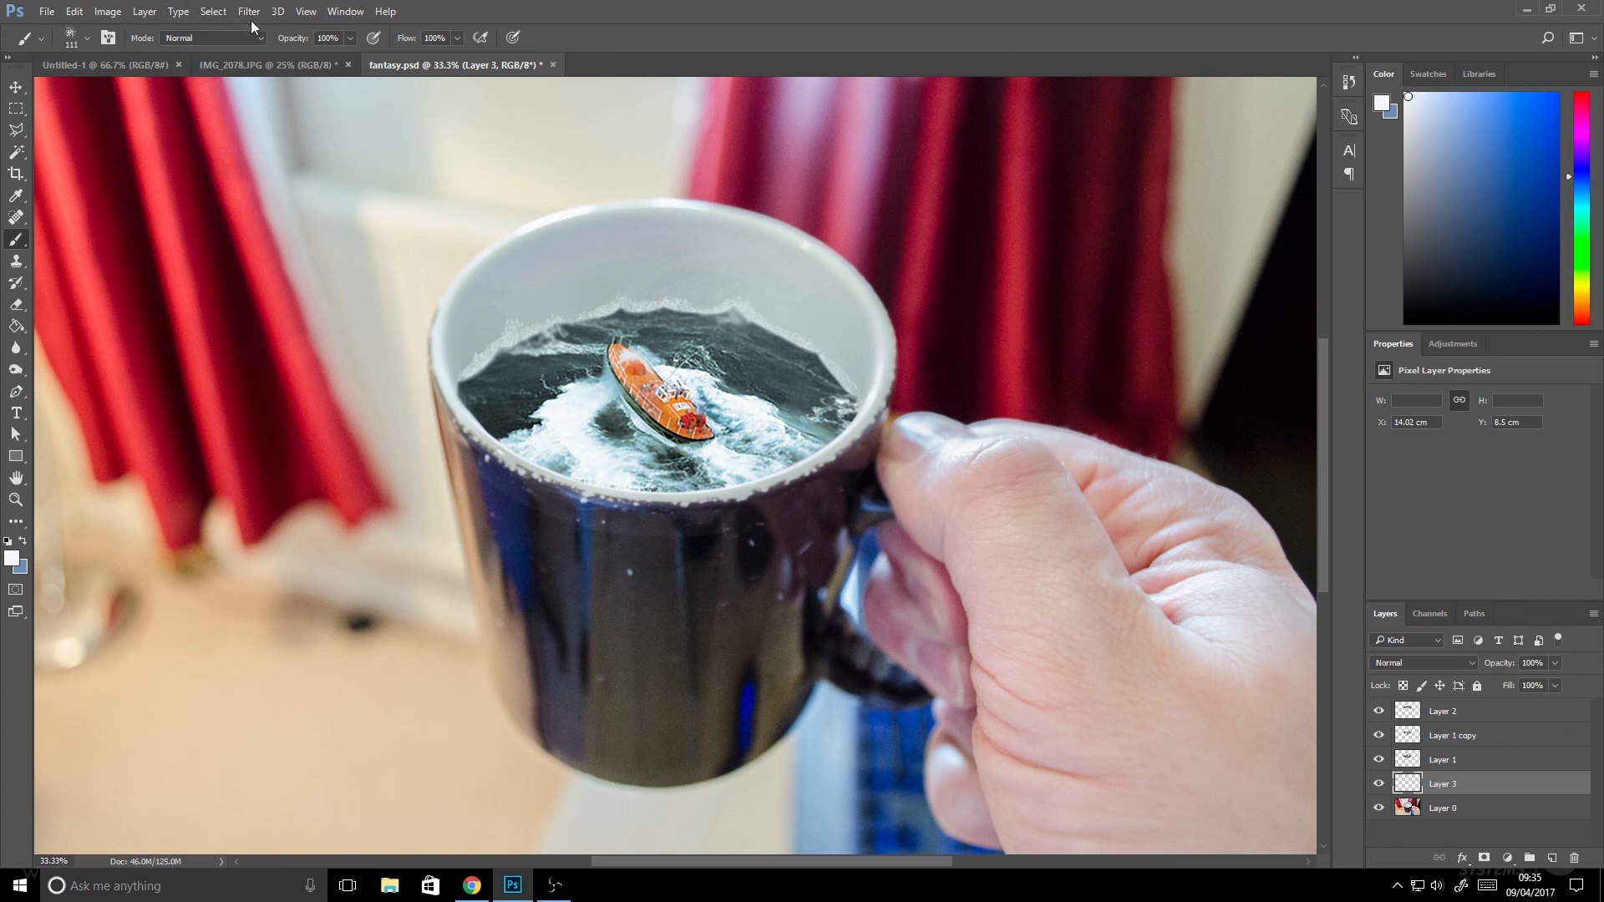
Apply a 20-pixel Gaussian blur, blend the duplicate in Overlay and erase part near the sea.
click(248, 12)
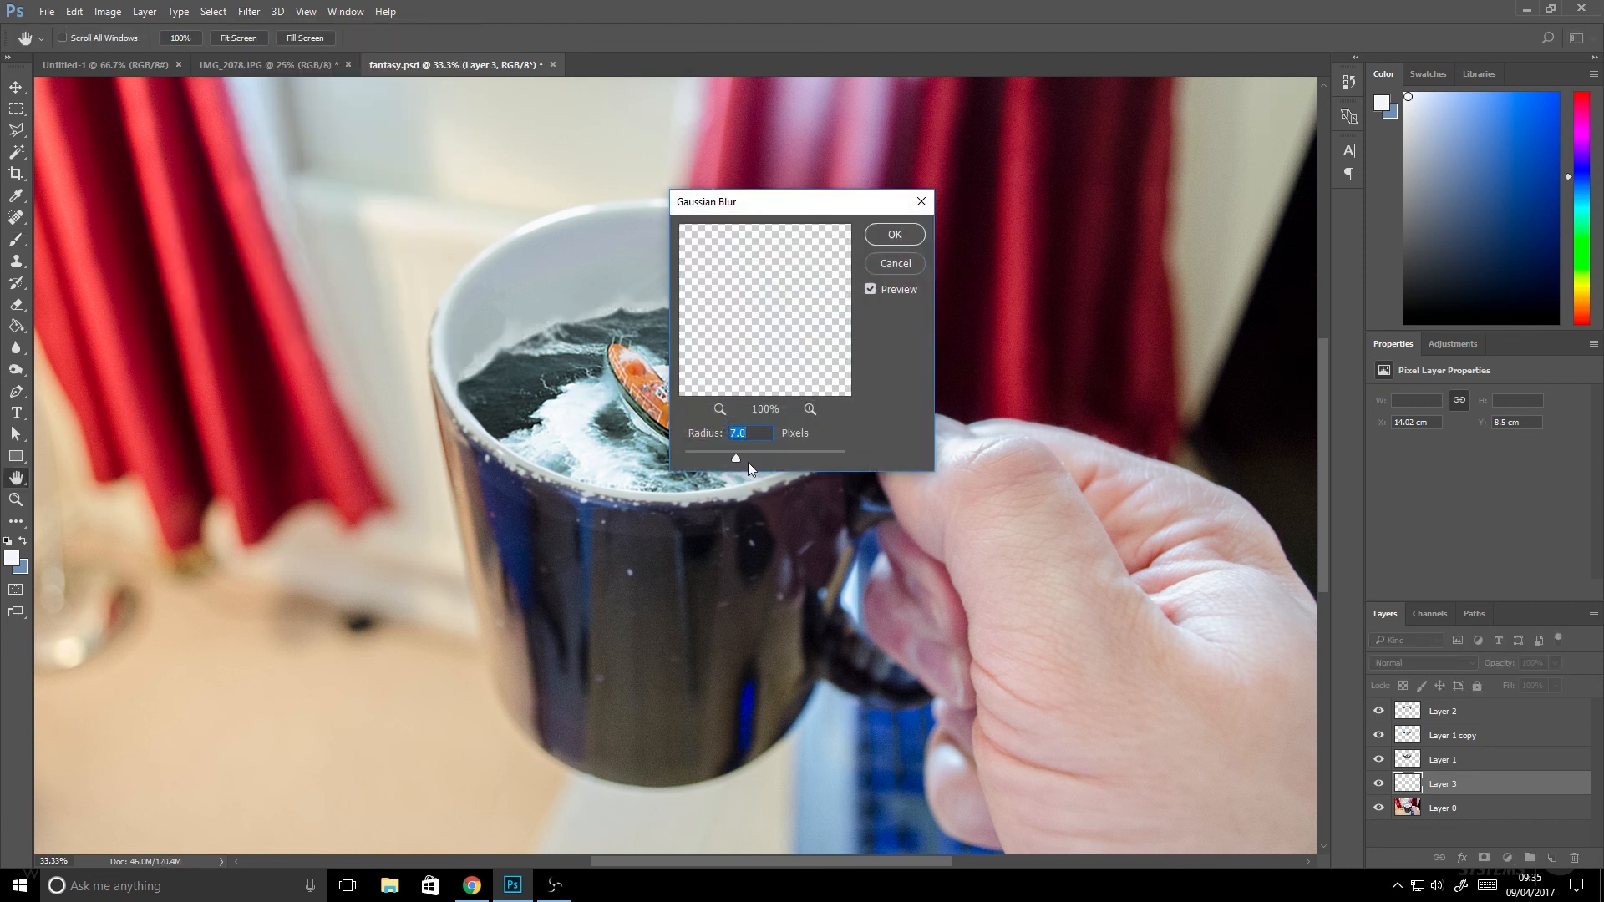
drag(735, 458, 757, 458)
text(20)
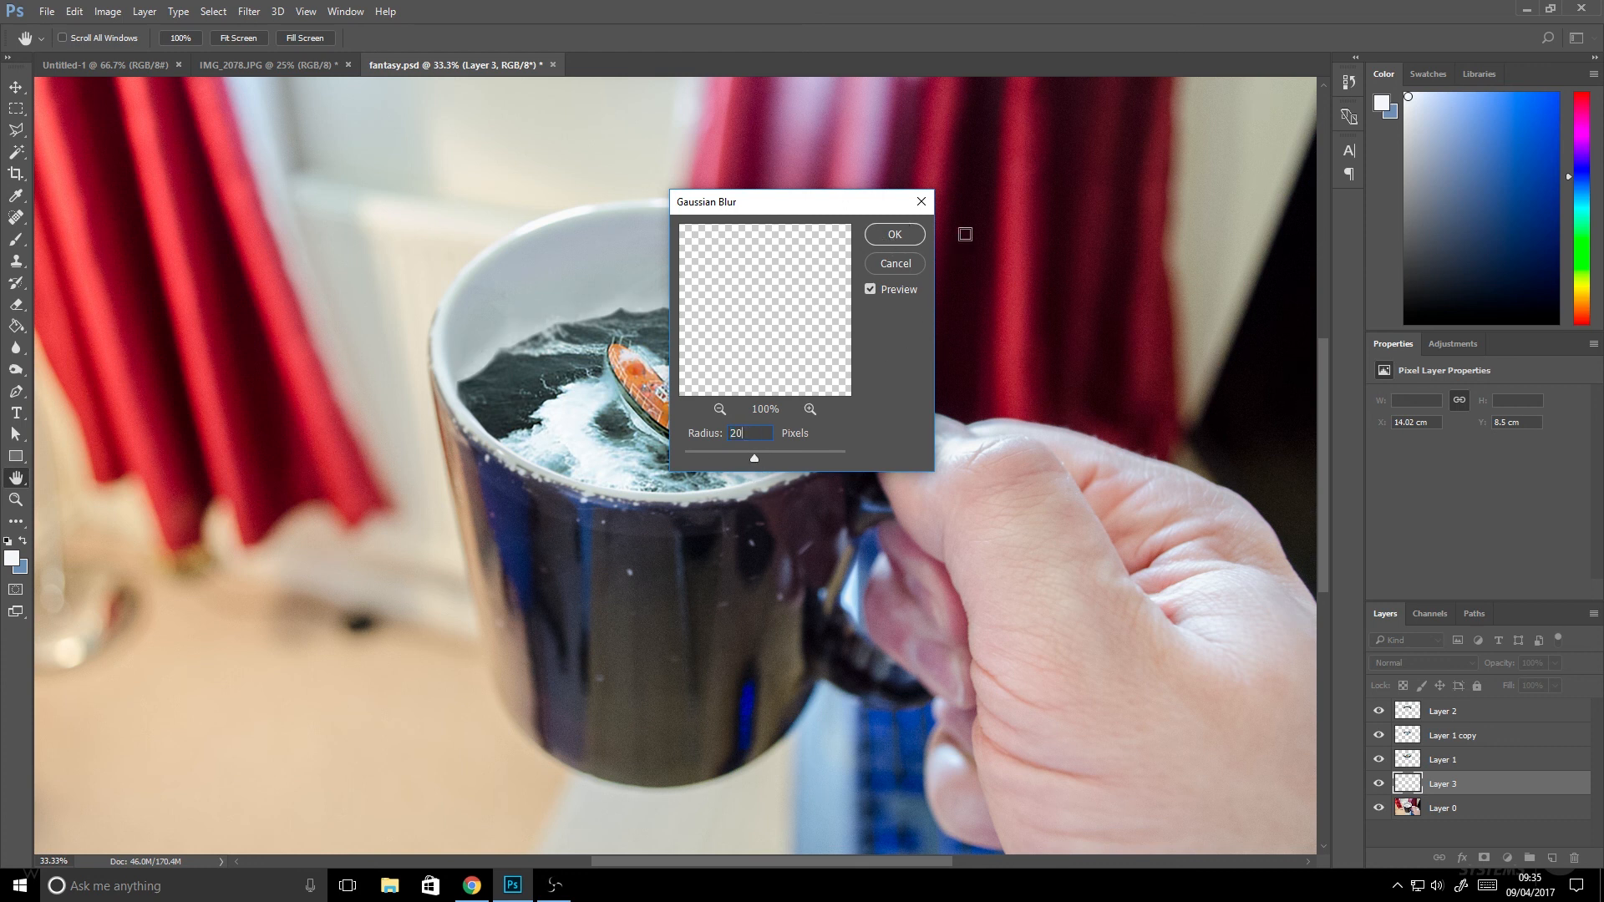
click(893, 234)
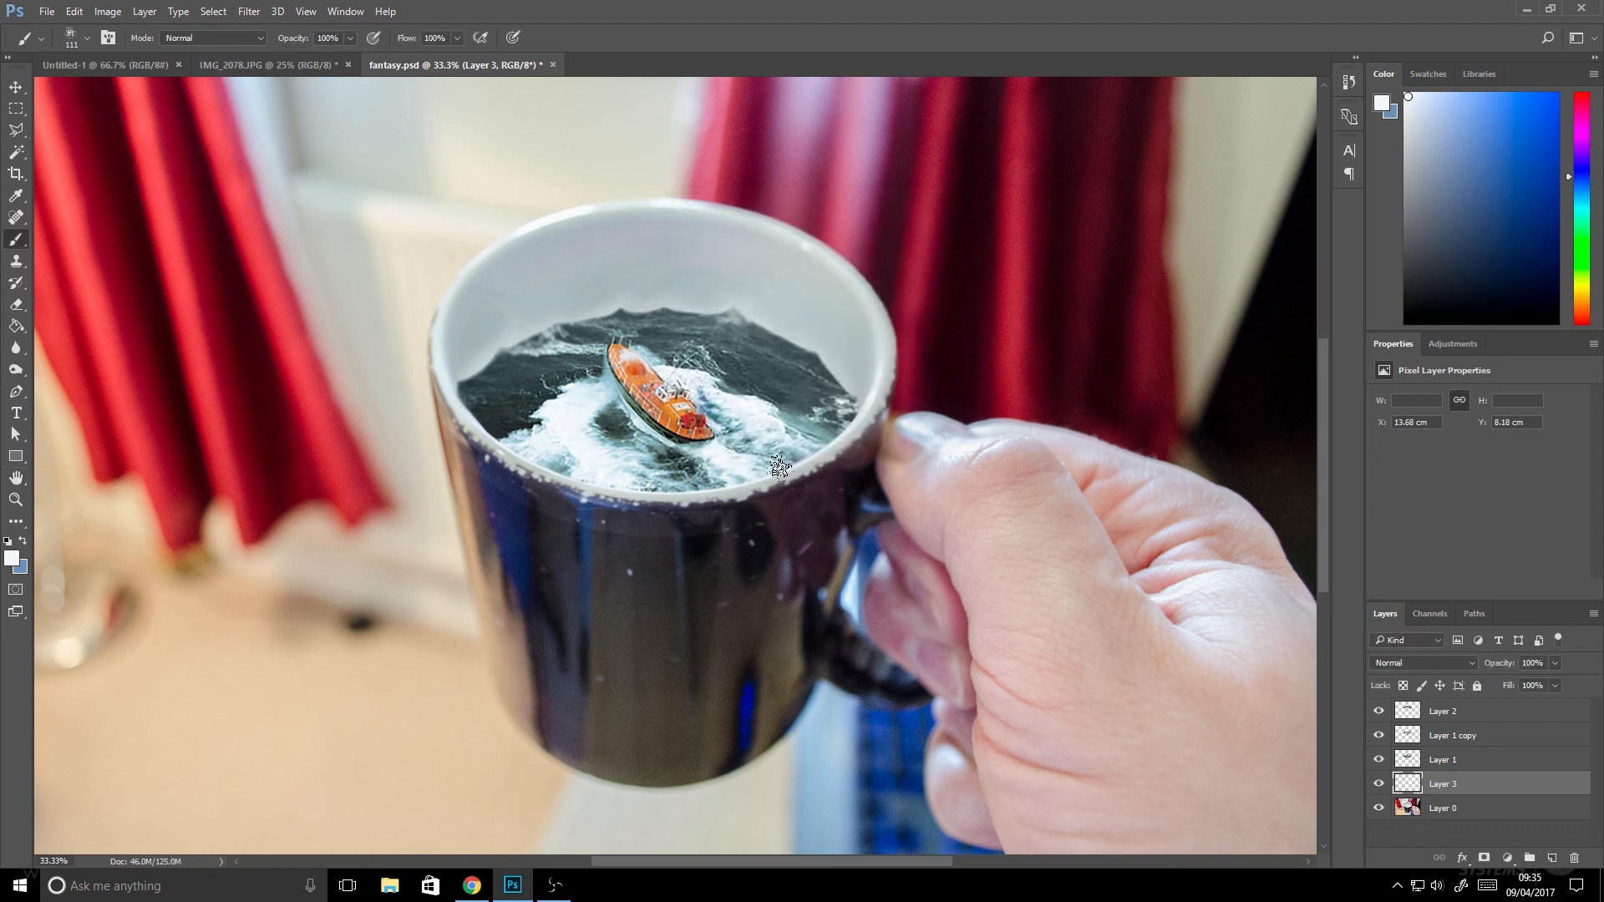
mouse_move(1491, 789)
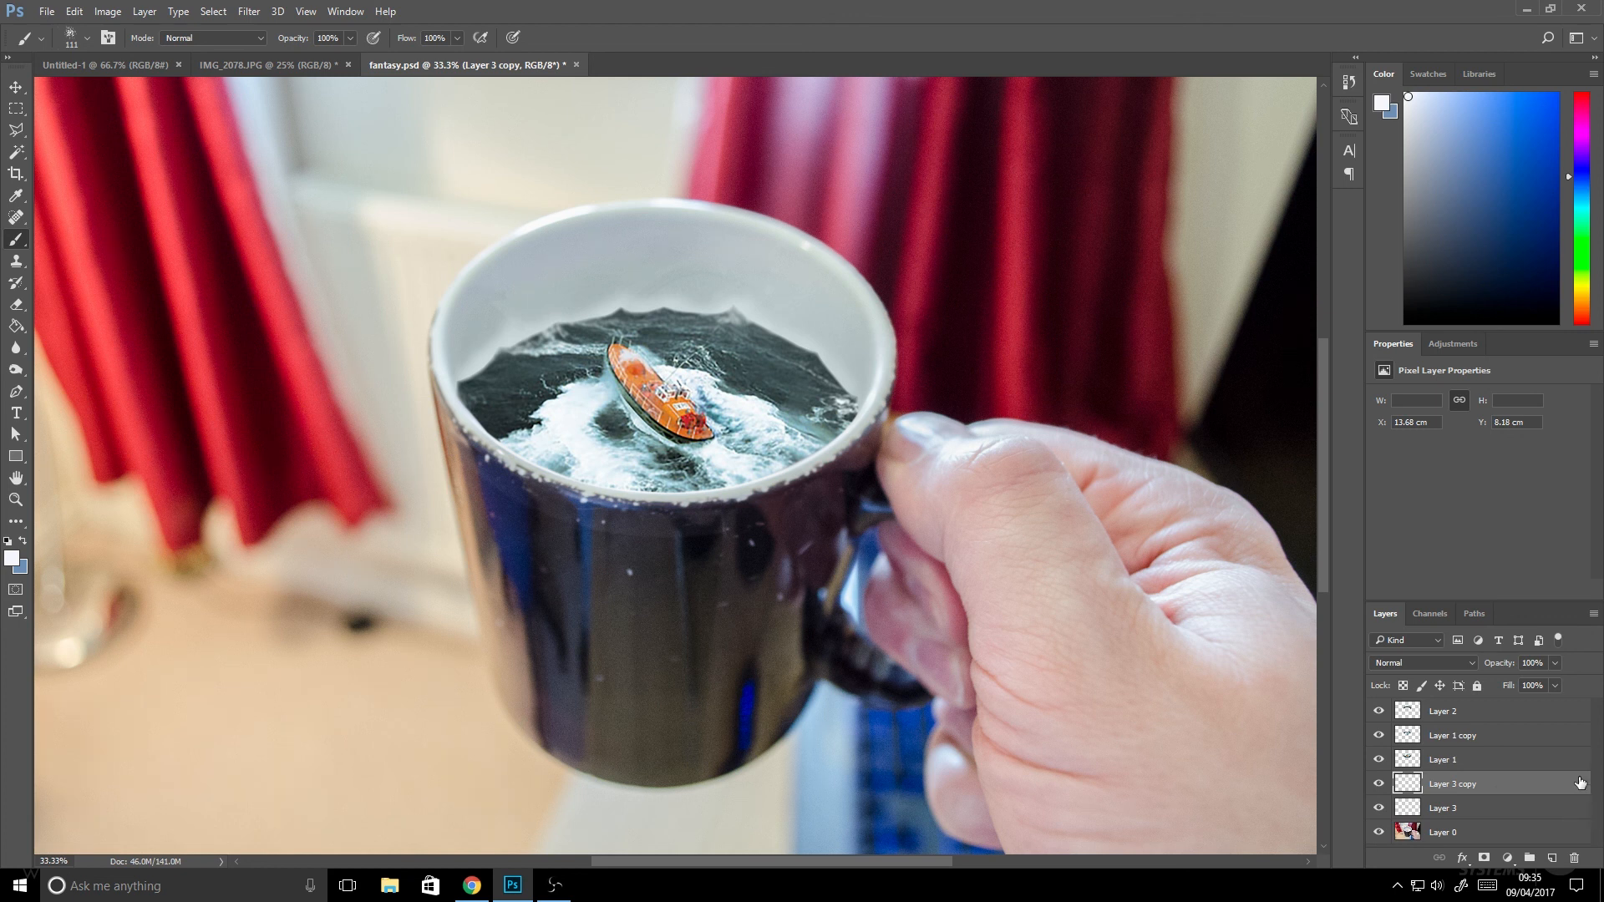
click(1422, 663)
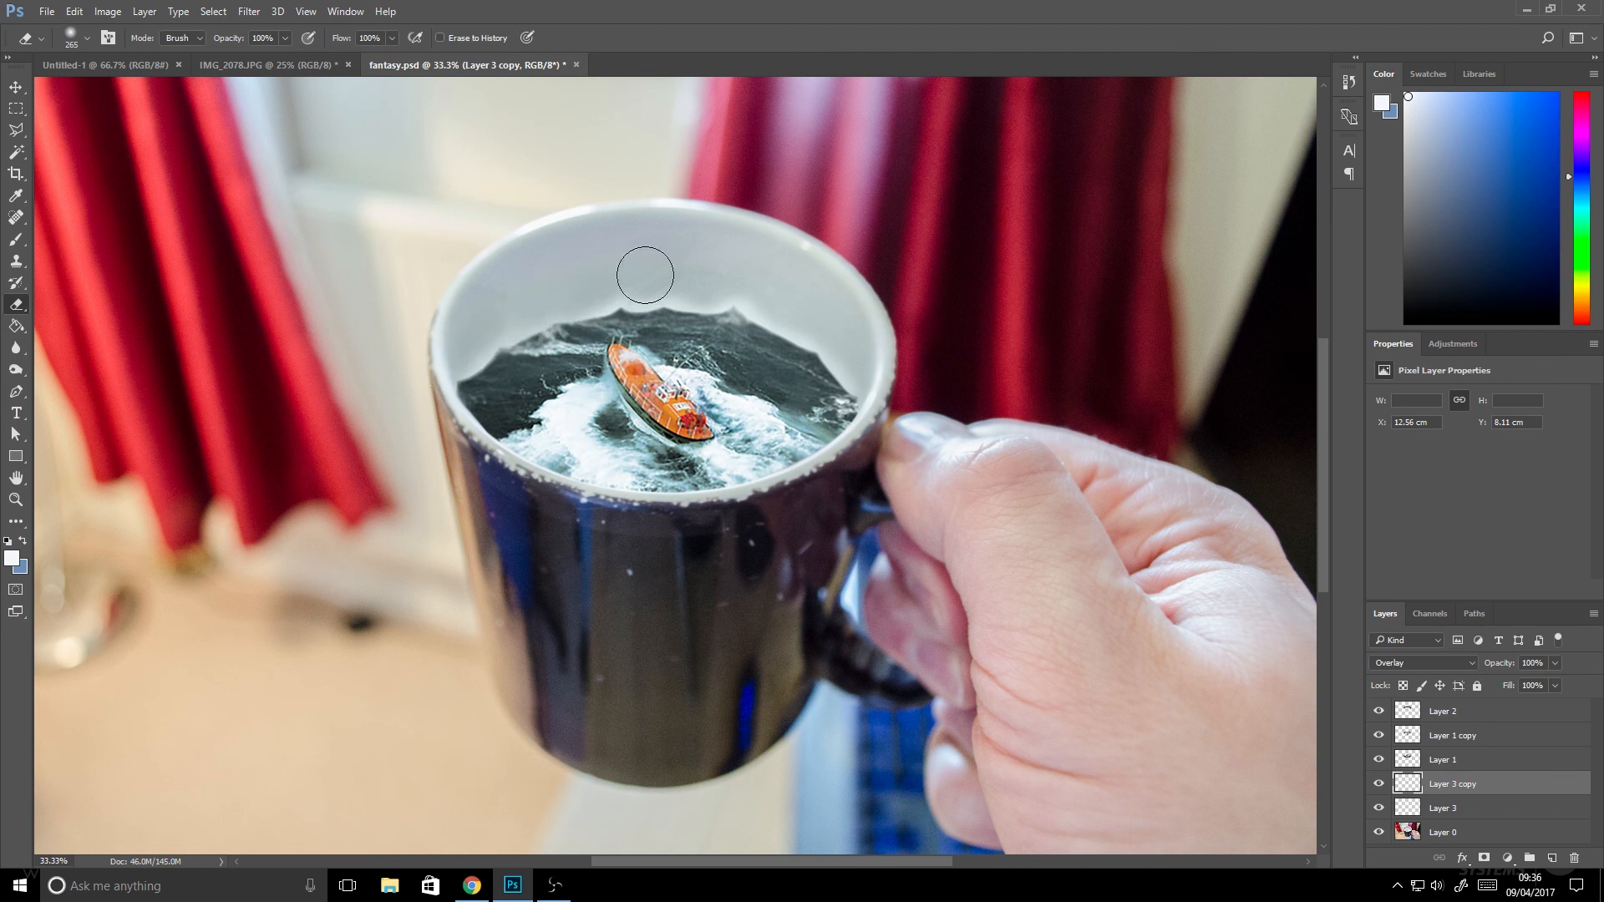
drag(645, 274, 786, 317)
text(Ship)
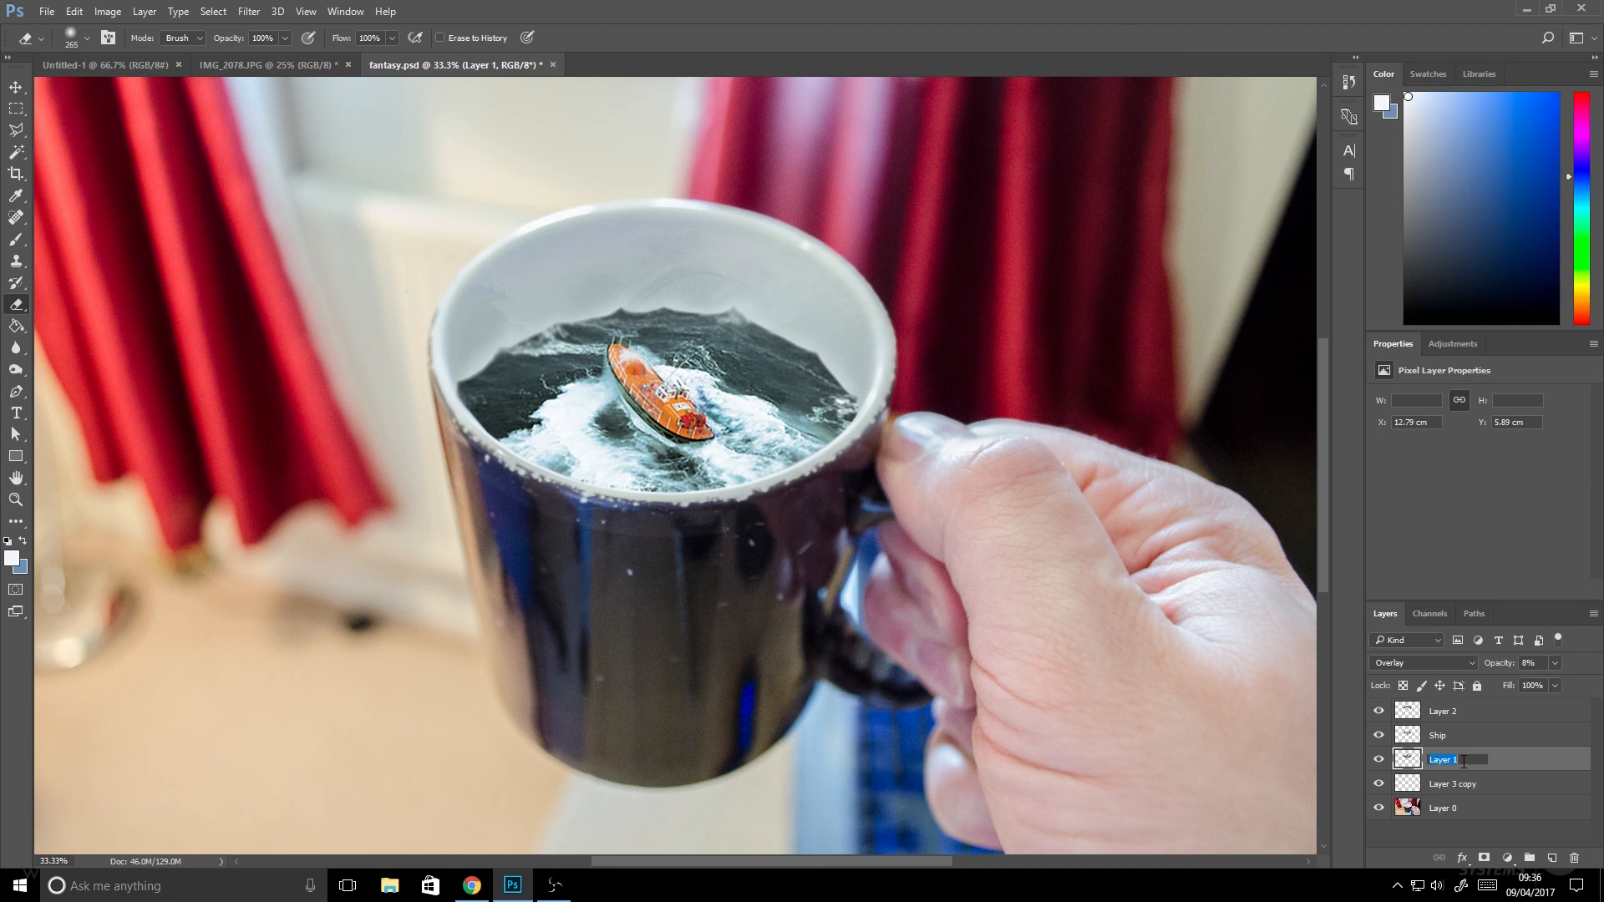
Rename the layers reflection and wet alongside sea color and Ship.
click(1437, 736)
text(reflection)
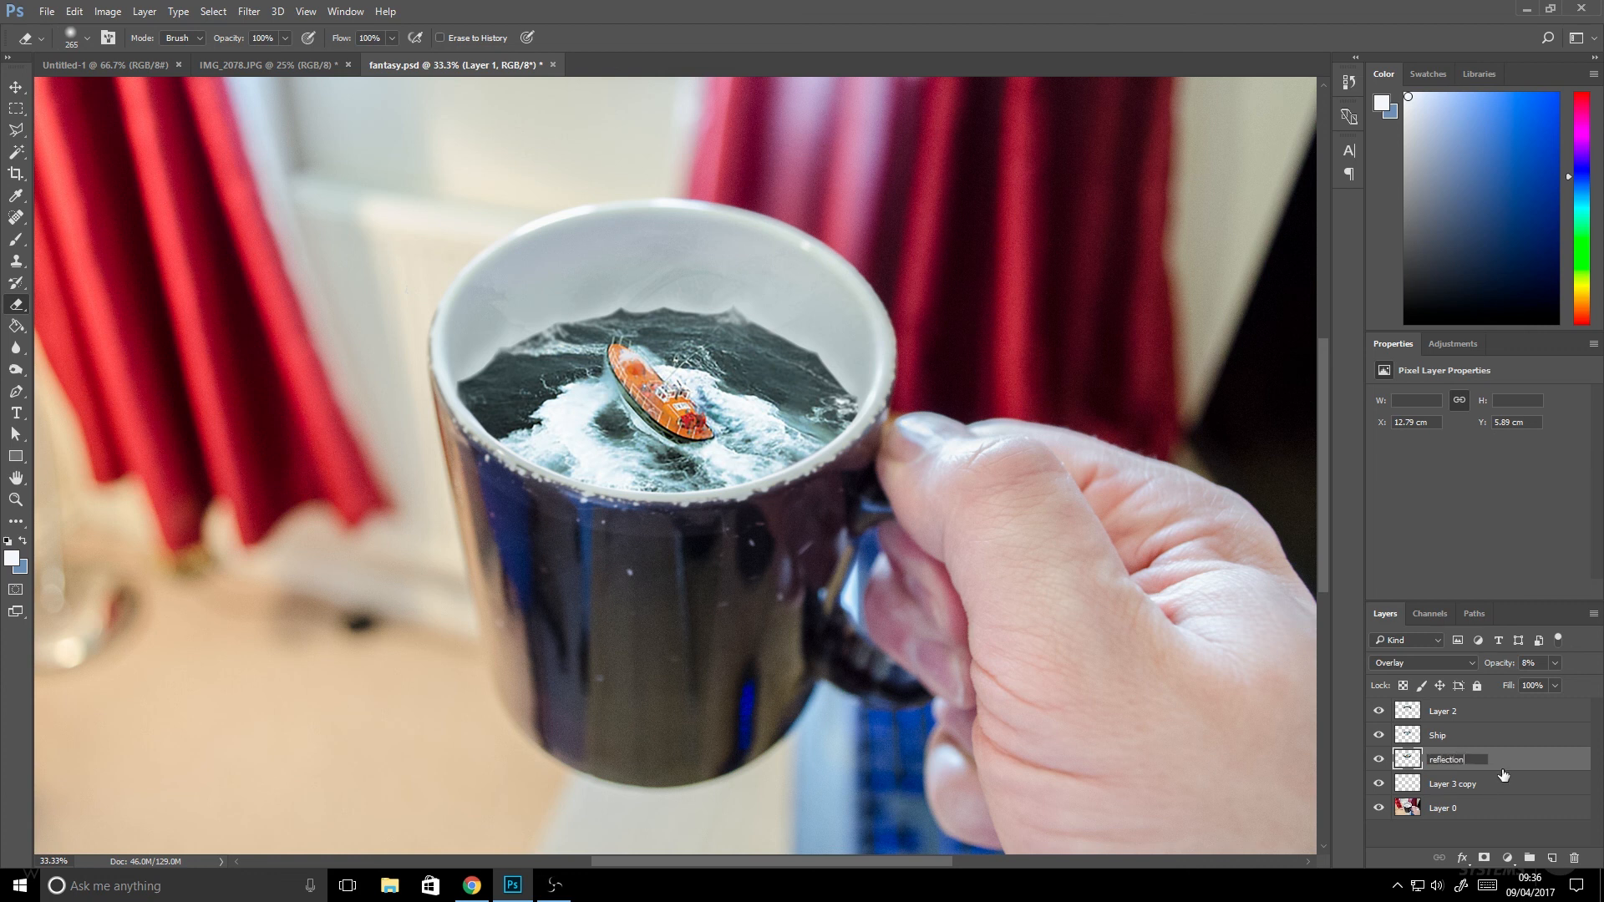
click(1446, 759)
text(sea color)
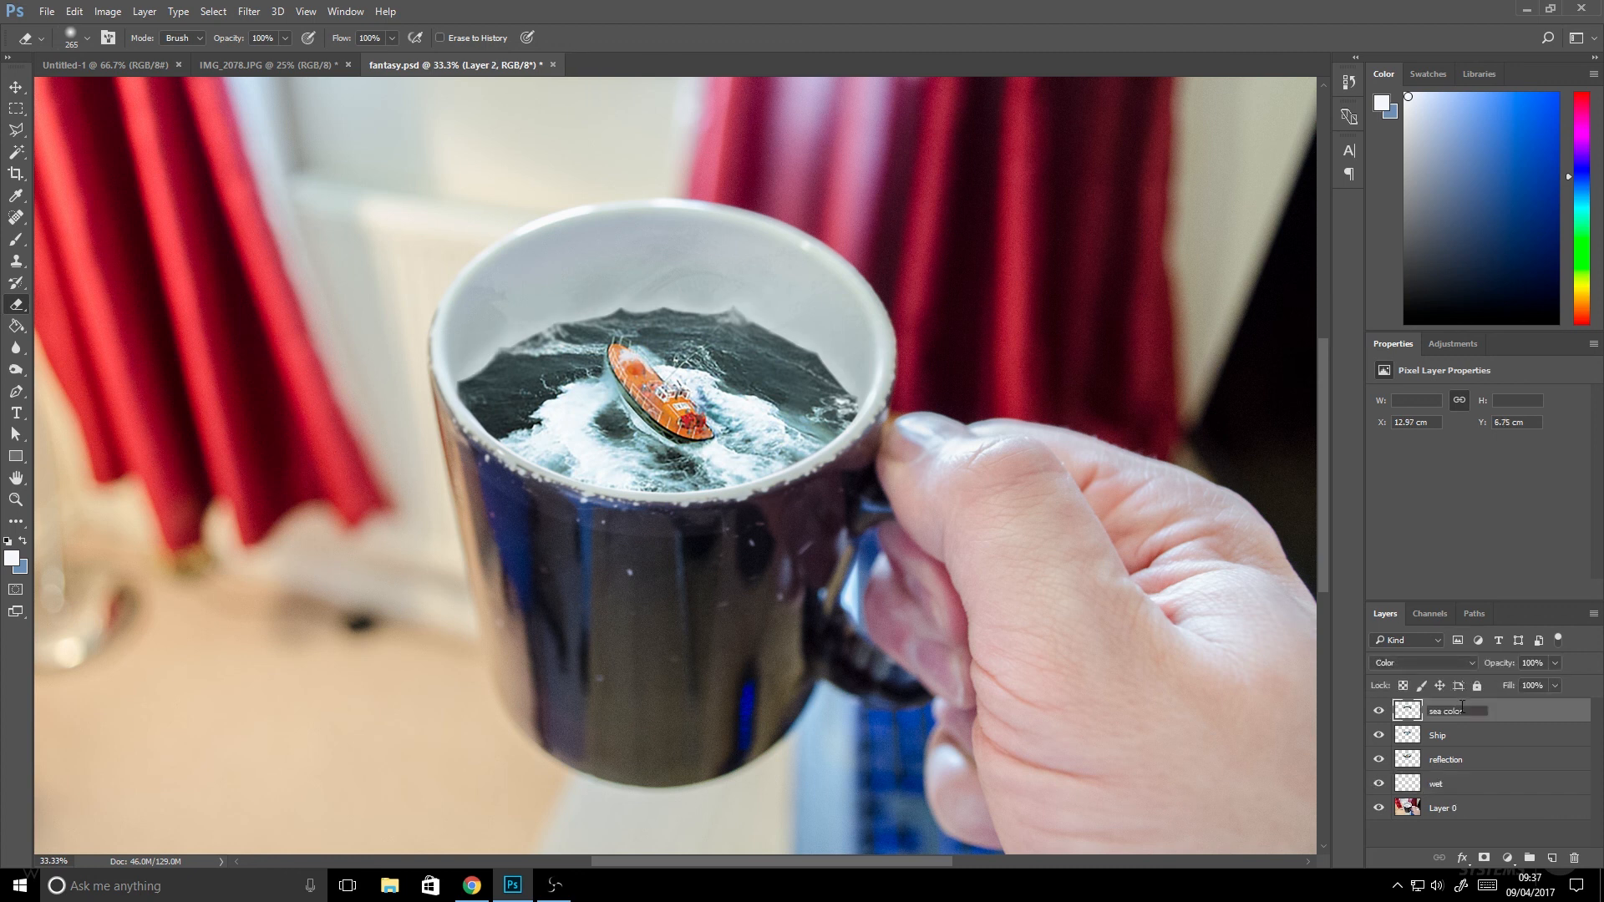
Select the Ship layer and start cloning patches of sea water.
click(1437, 735)
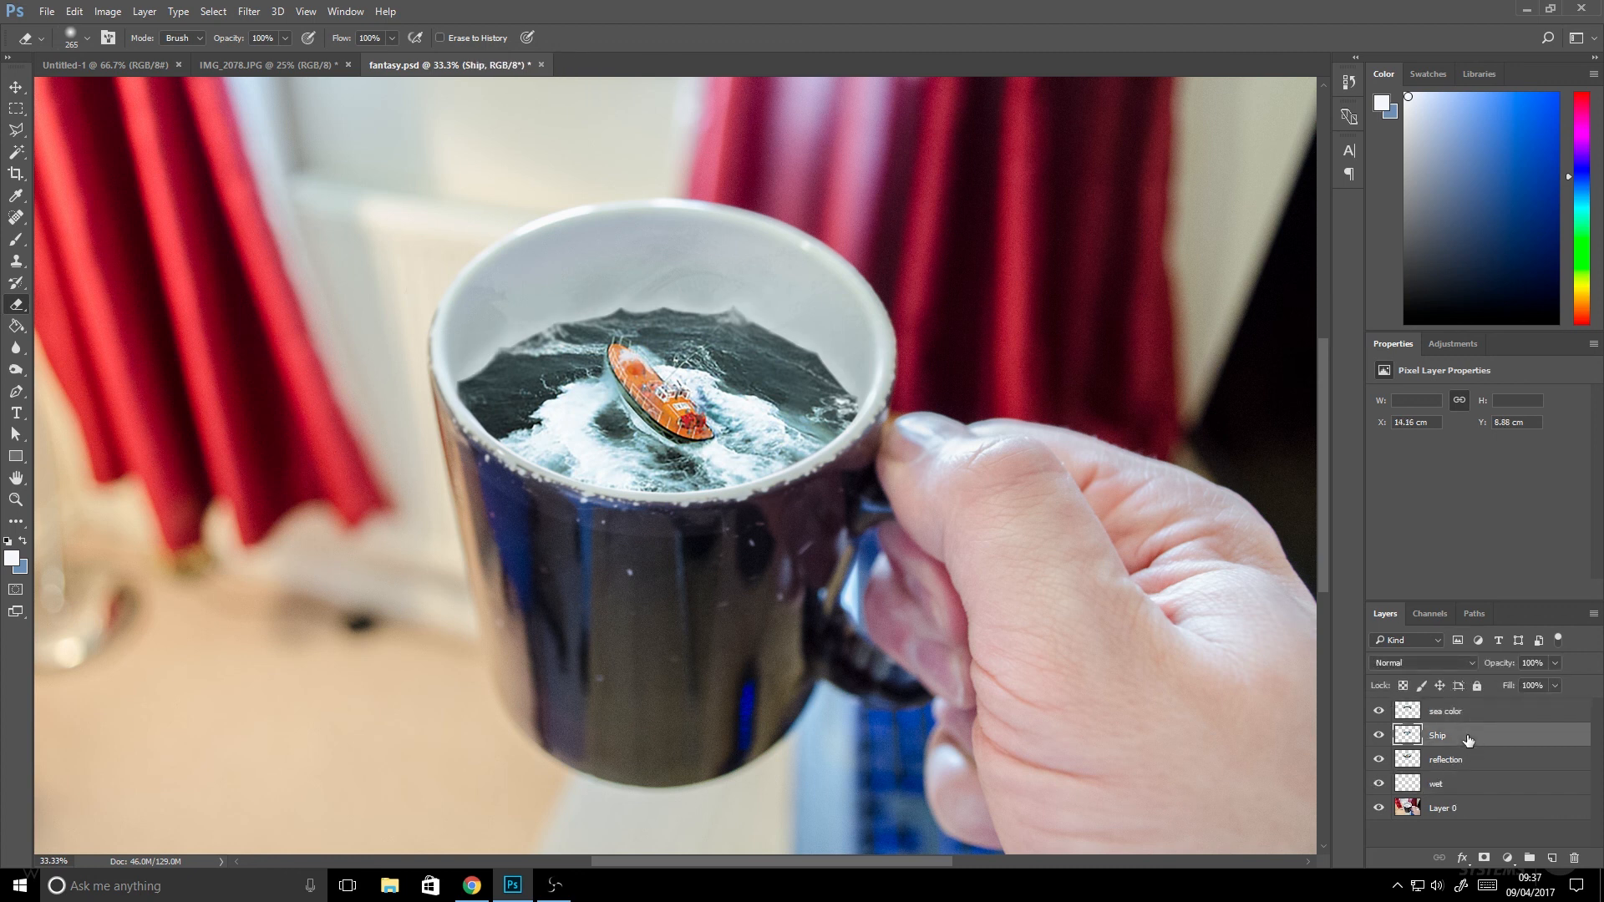
click(17, 239)
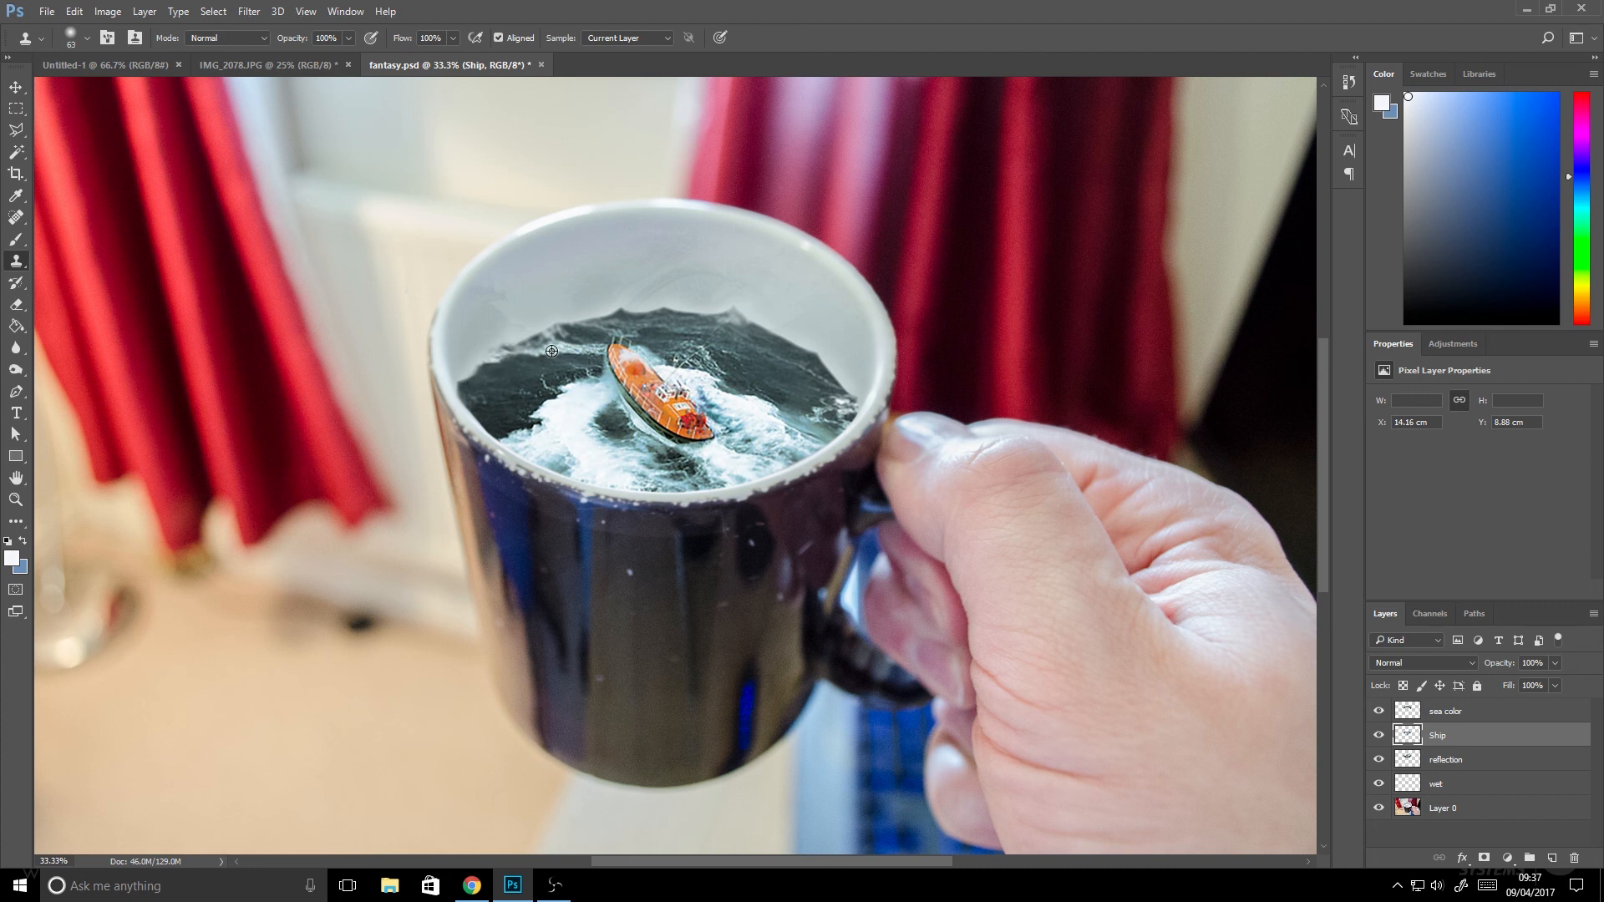
mouse_move(484, 363)
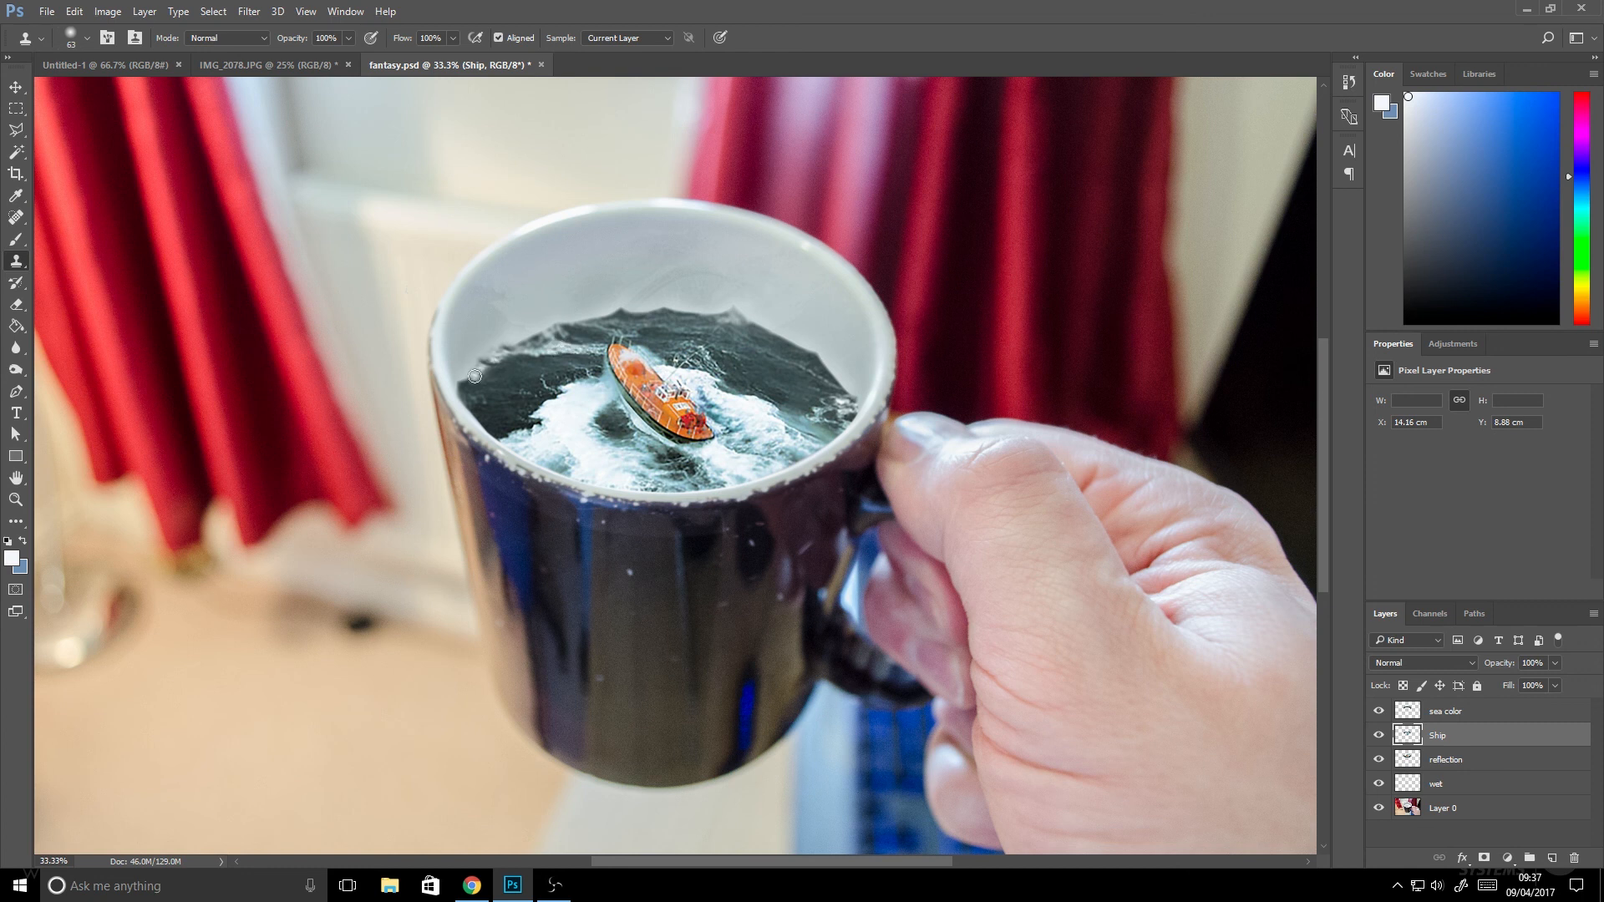
mouse_move(577, 393)
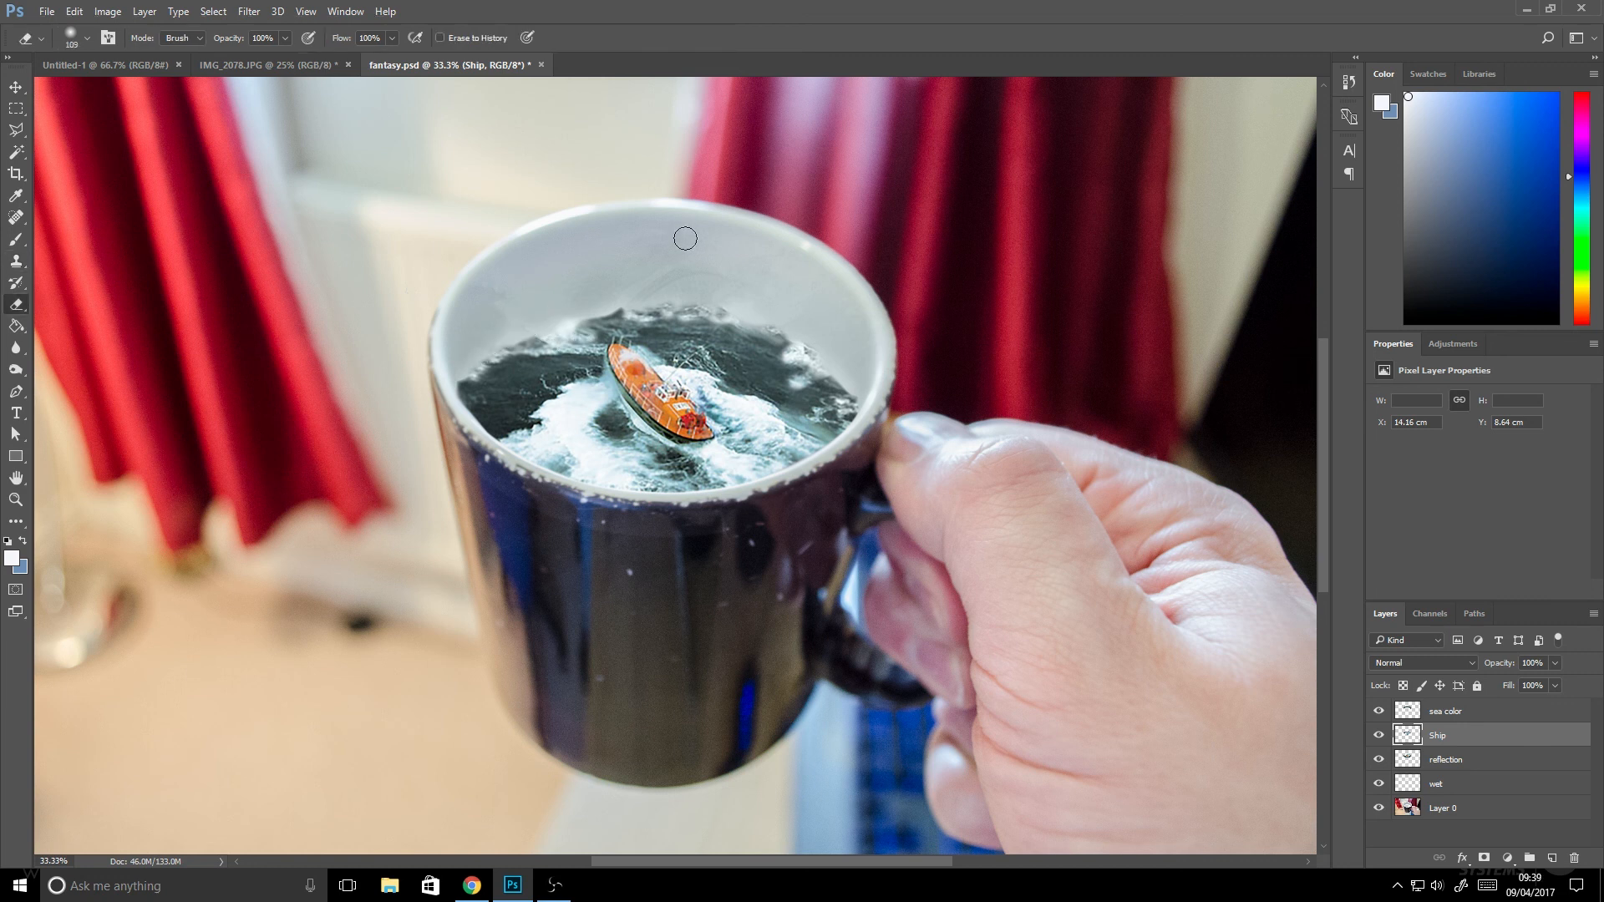
mouse_move(197, 317)
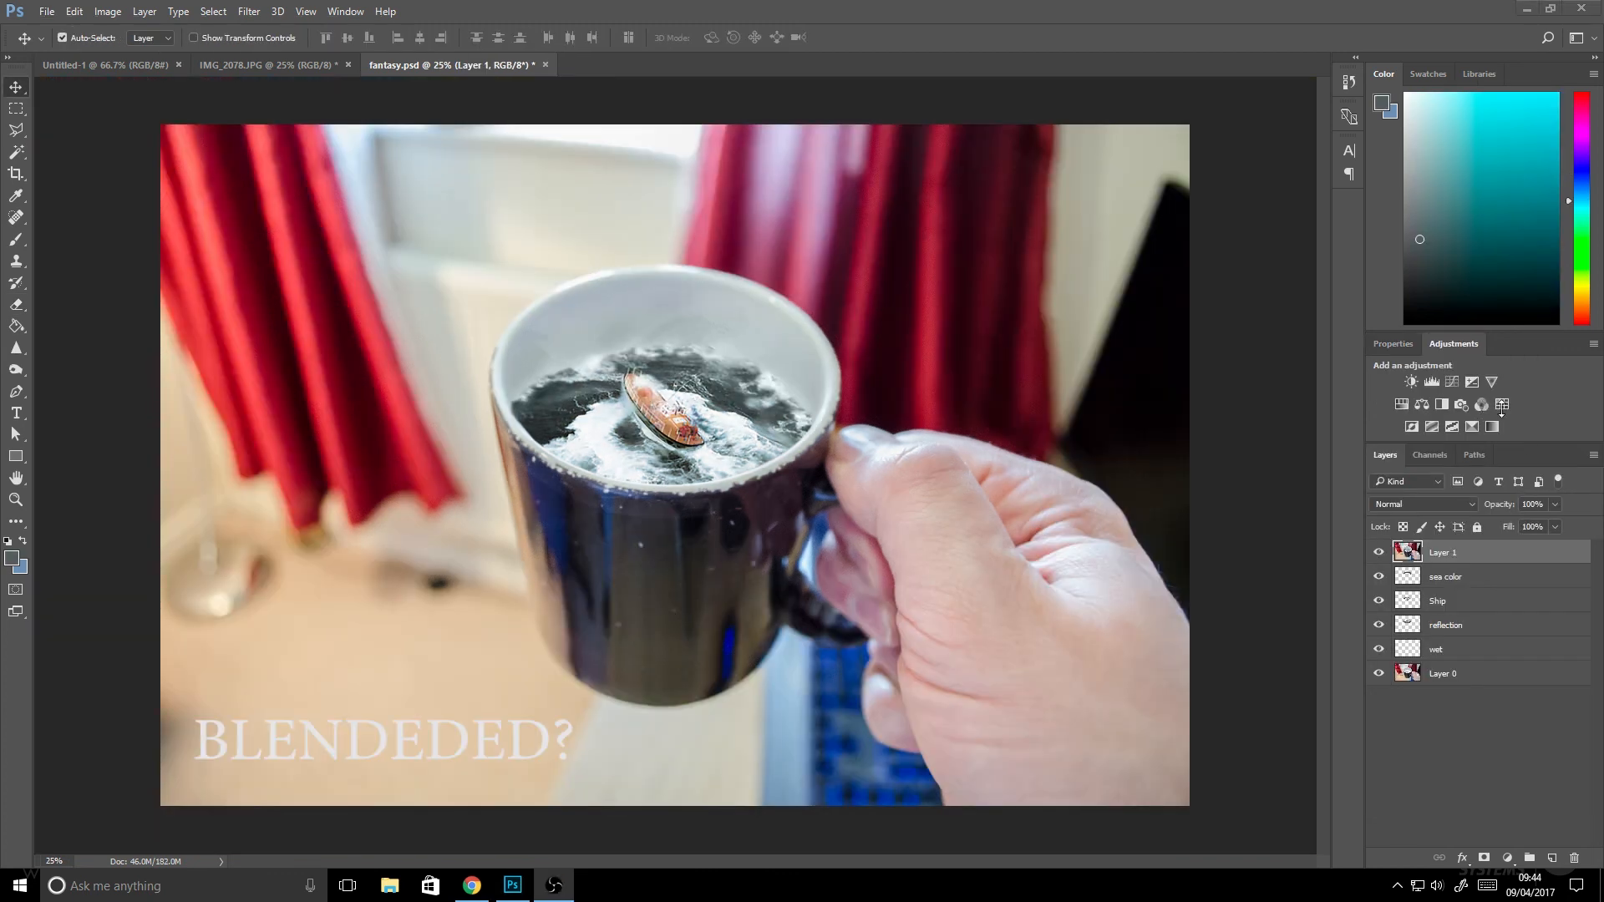
Add a Photo Filter adjustment with the Cooling Filter (82) preset.
click(1463, 405)
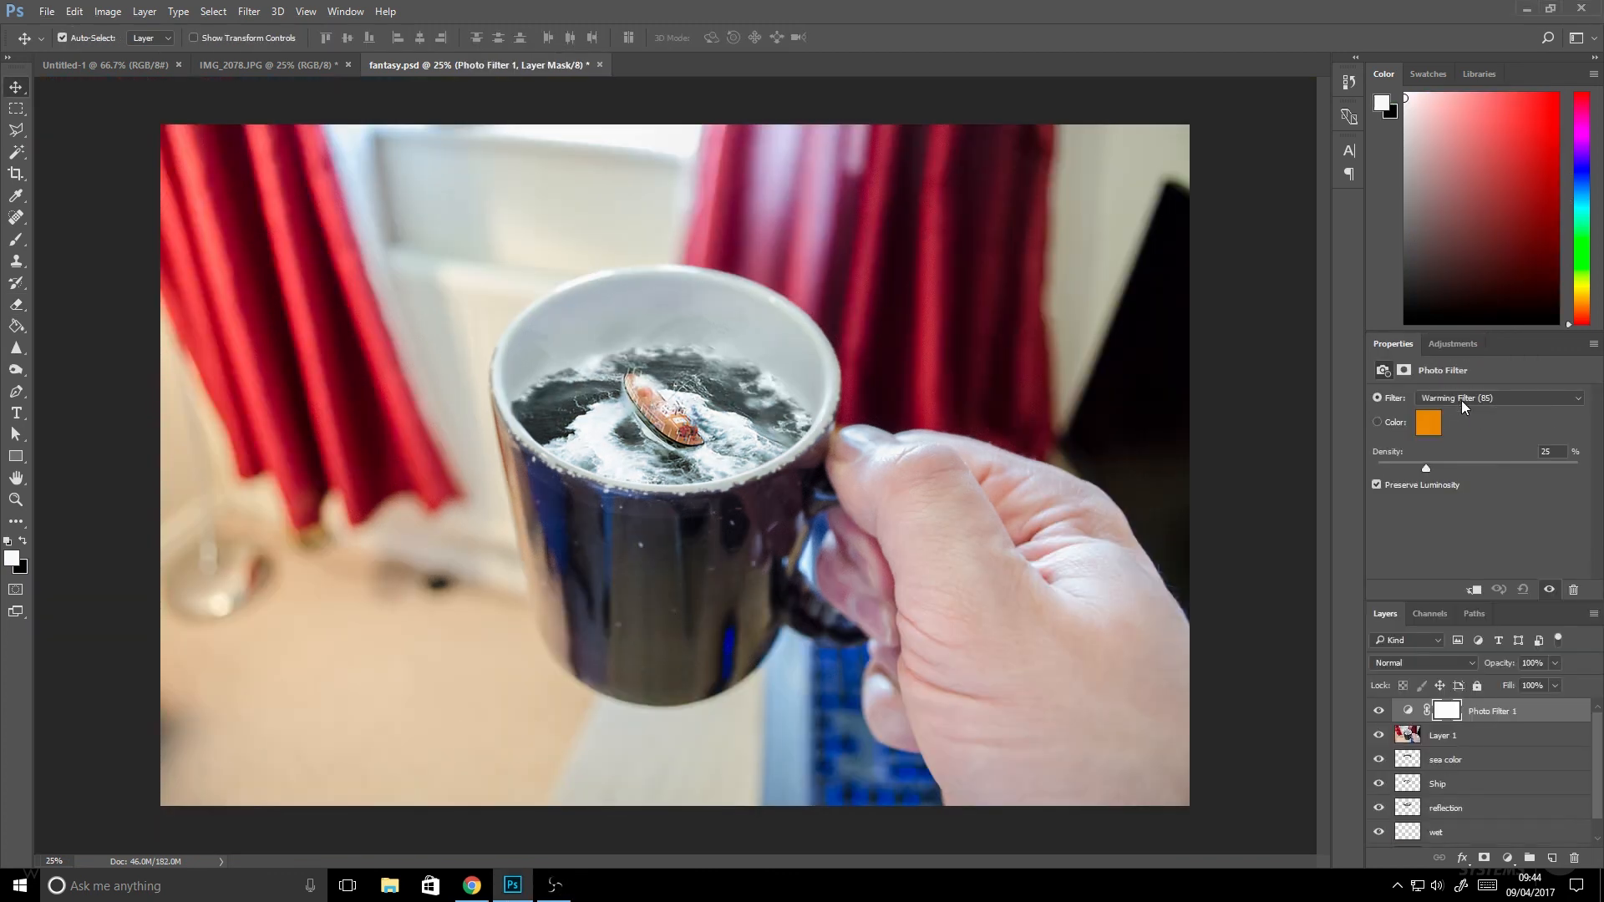
click(1499, 398)
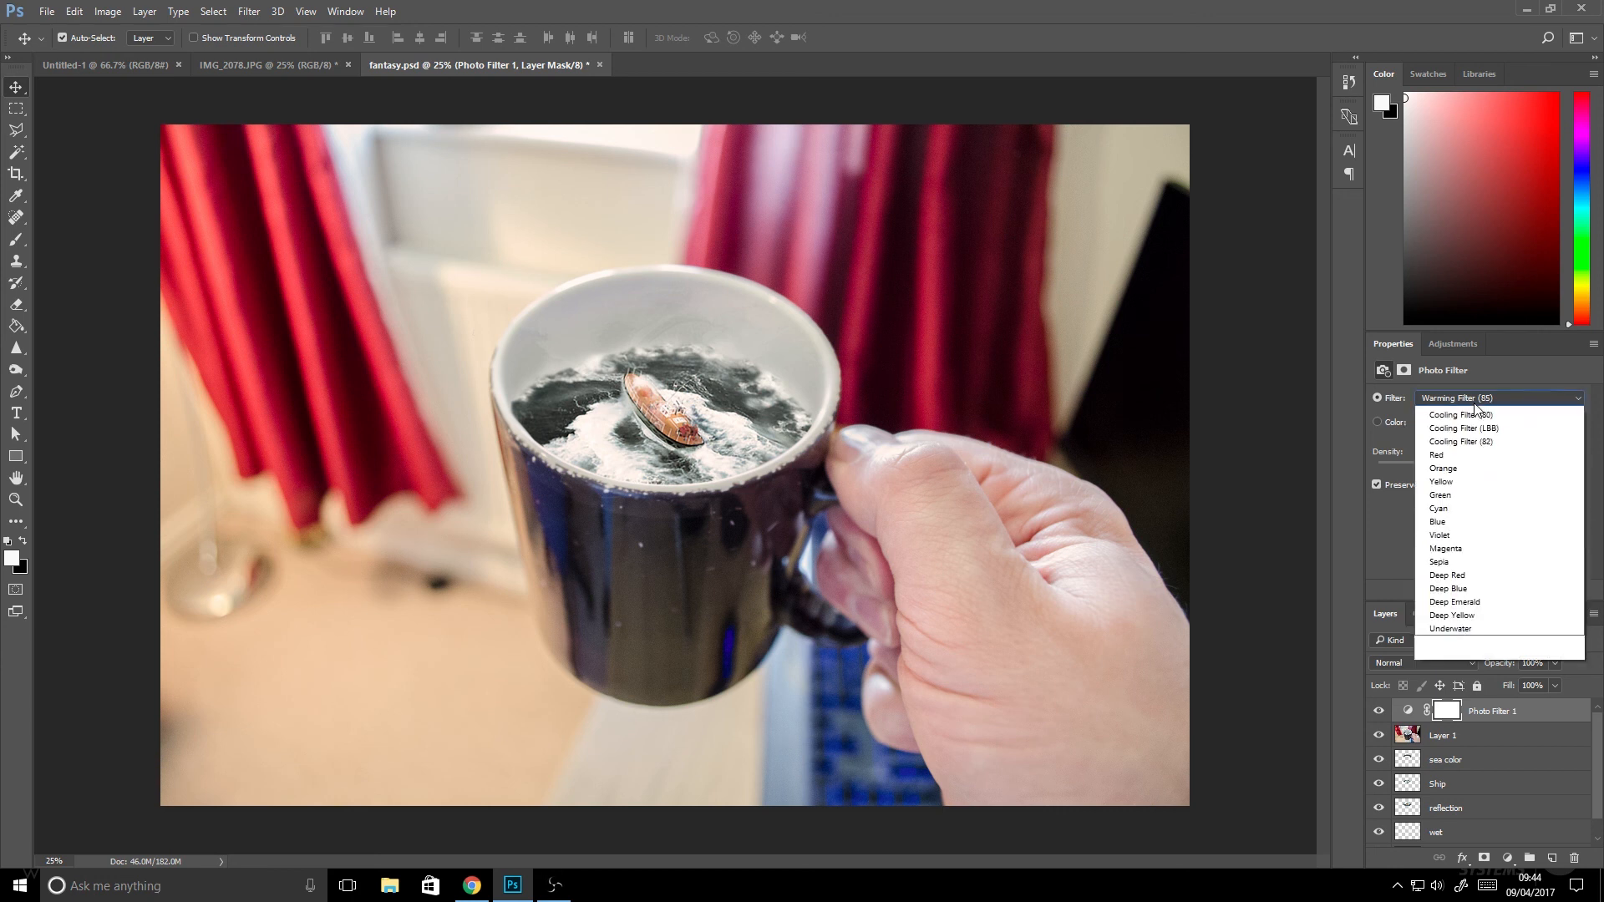
click(1463, 441)
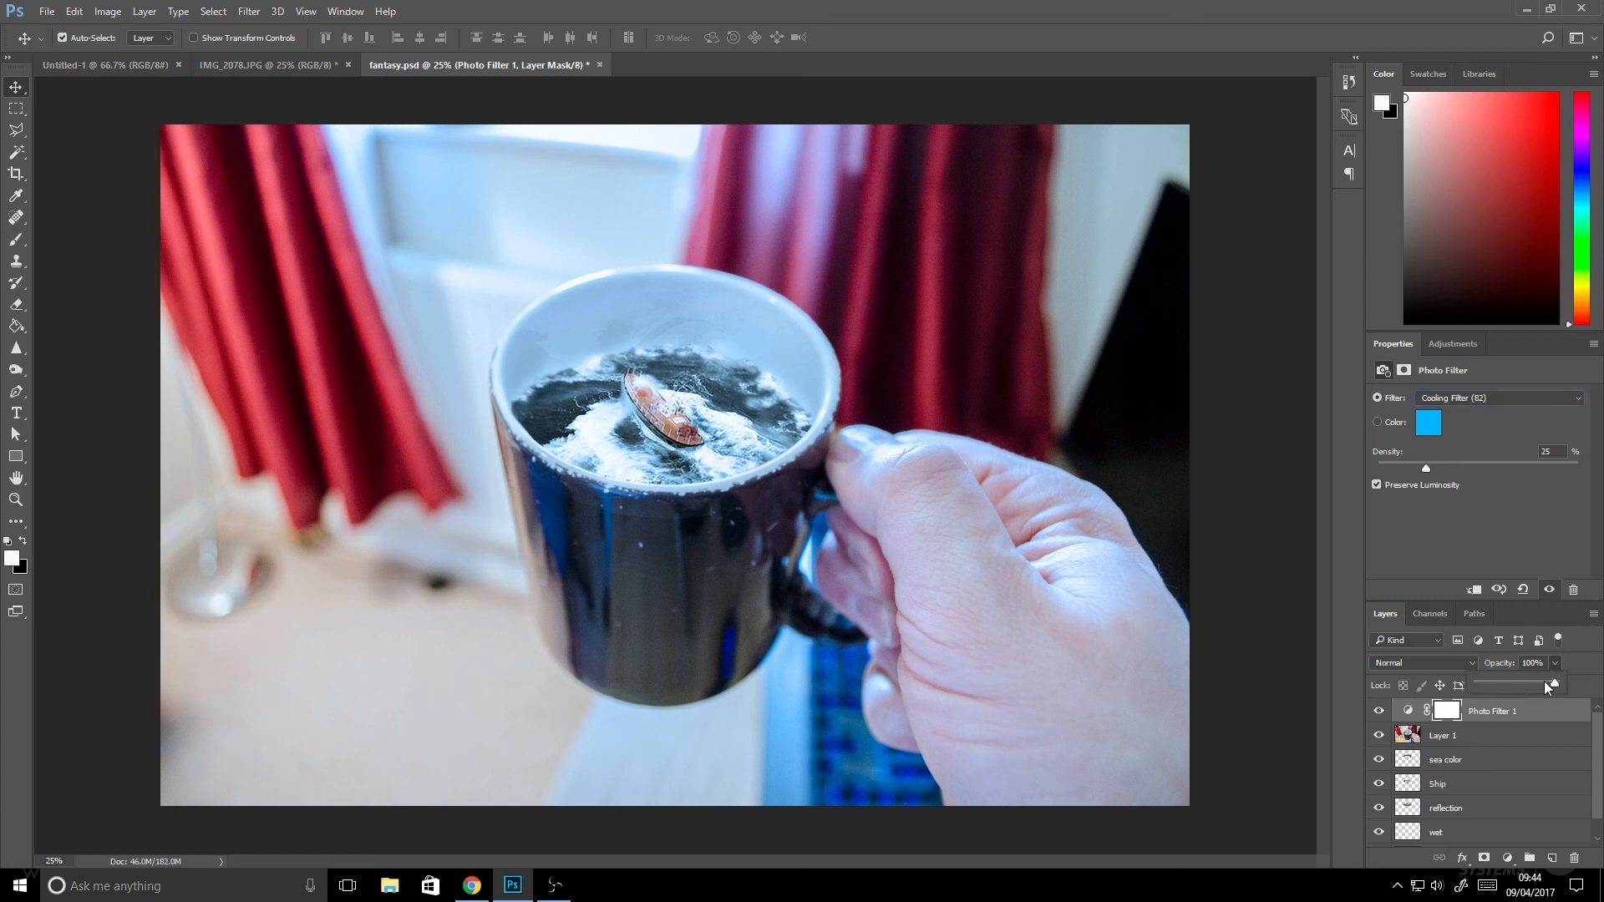
Set the cooling filter to 50% opacity and toggle it to compare before and after.
drag(1548, 685, 1524, 686)
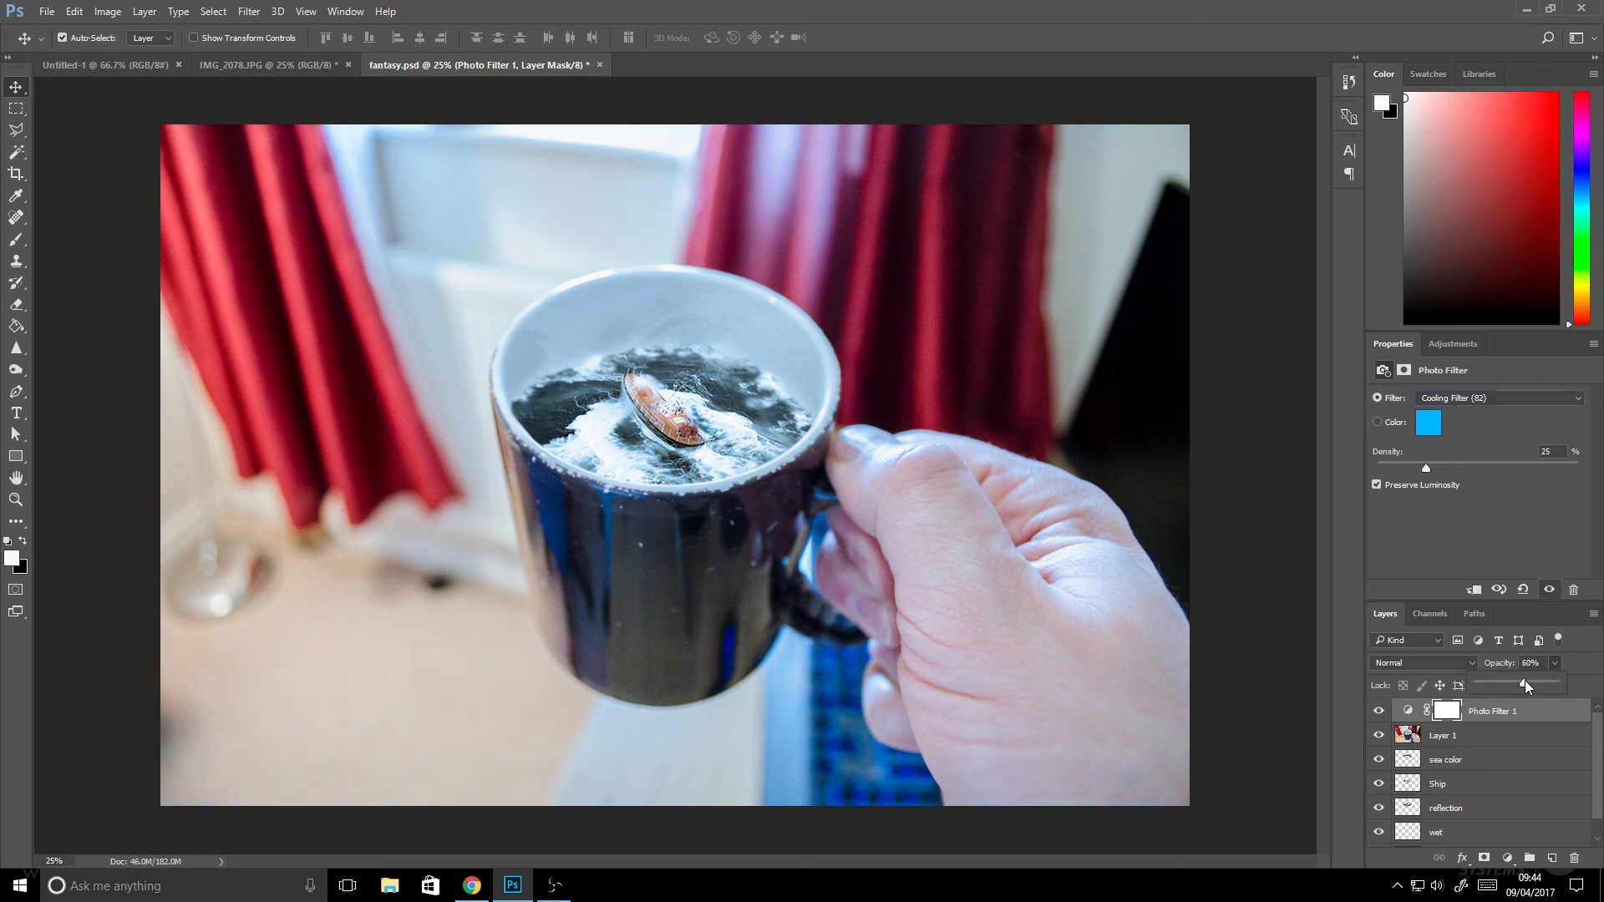
drag(1524, 684, 1519, 683)
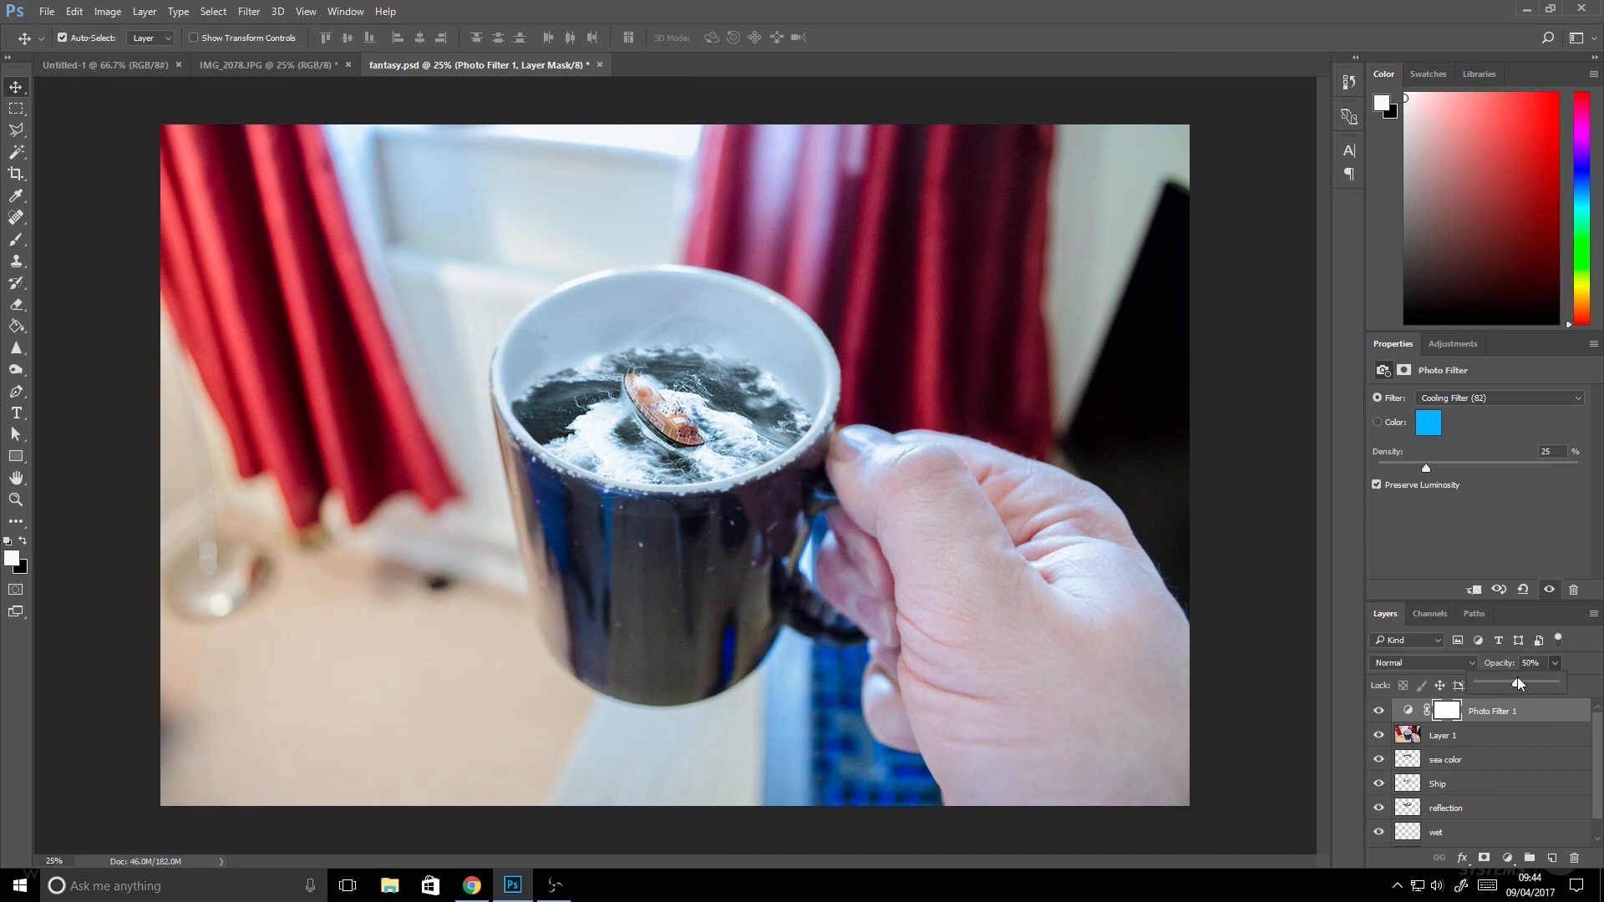
click(1378, 712)
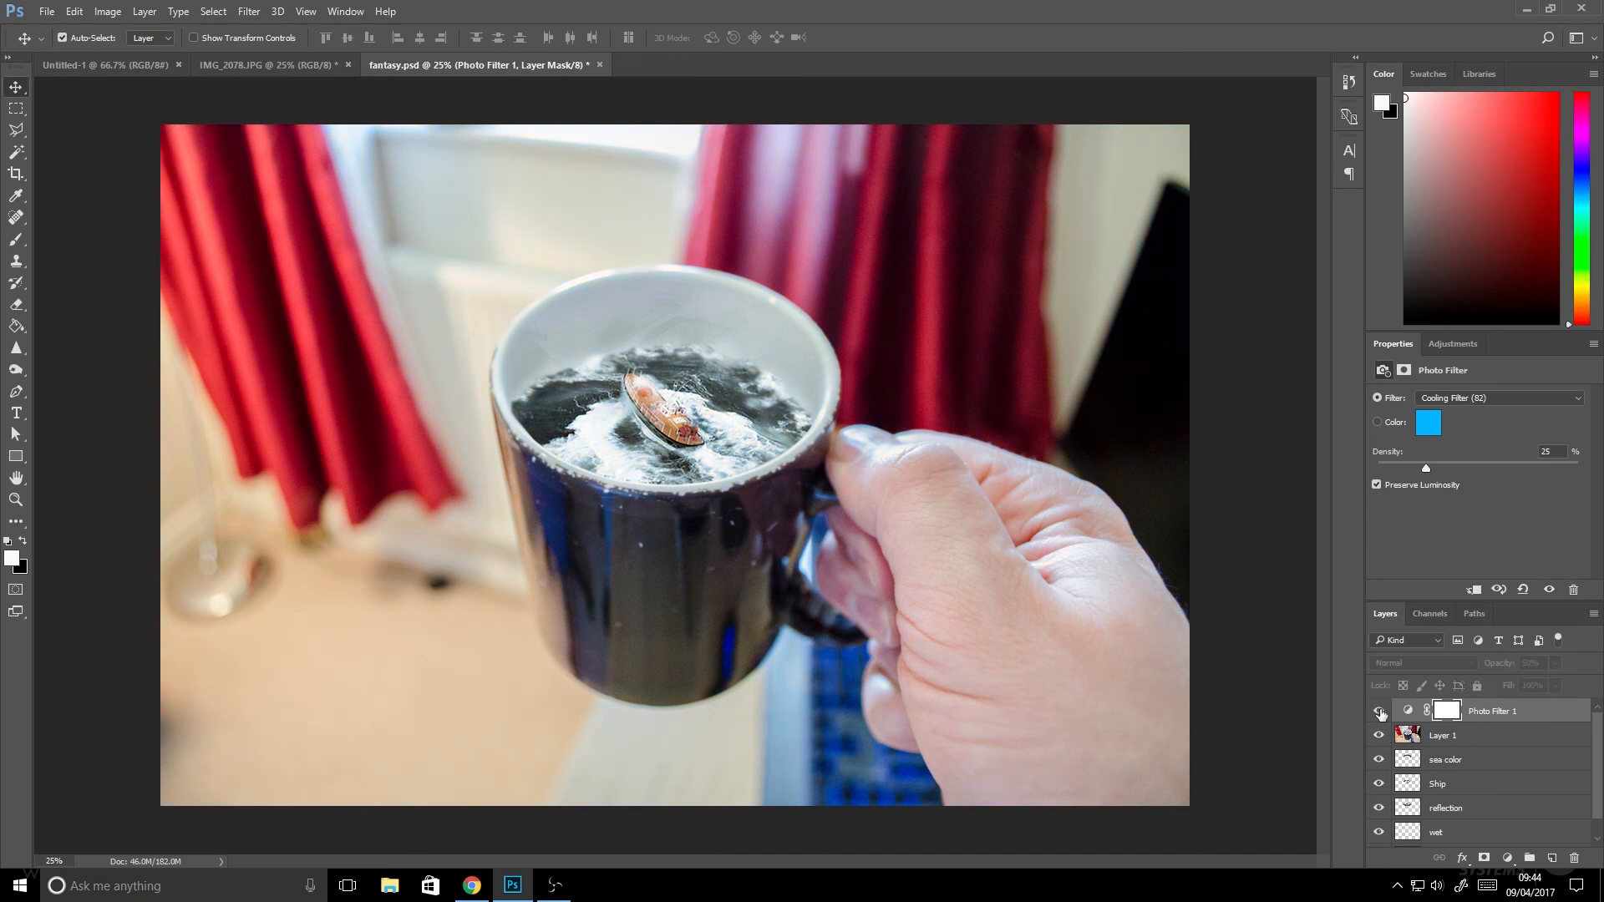
click(247, 12)
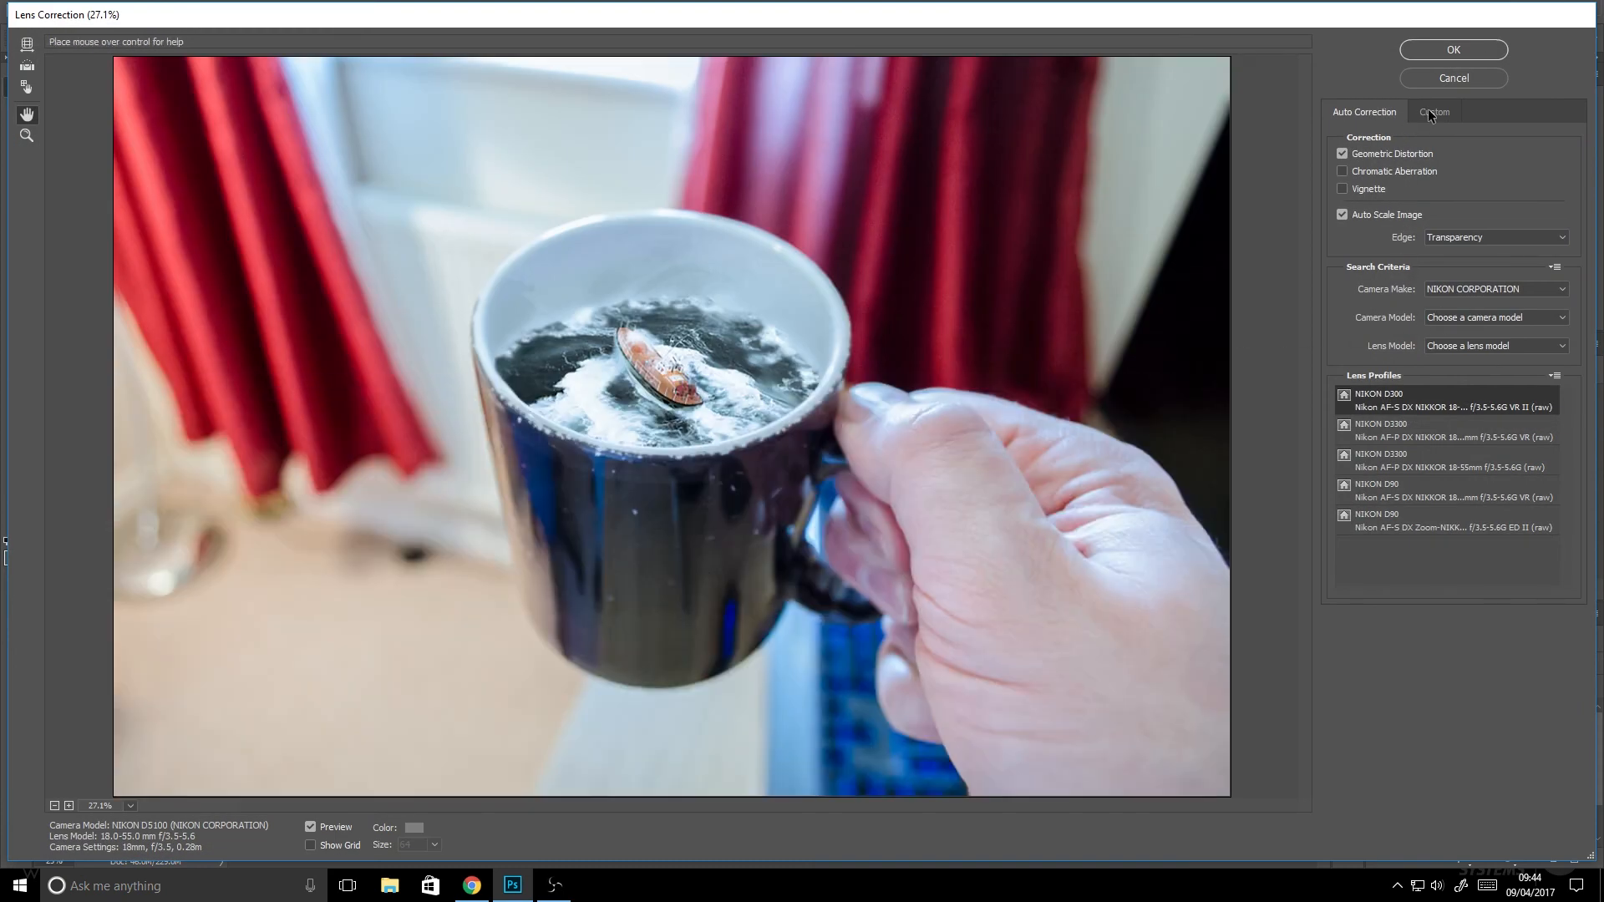
Apply a Custom lens-correction vignette of amount -58 to darken the edges.
click(1434, 112)
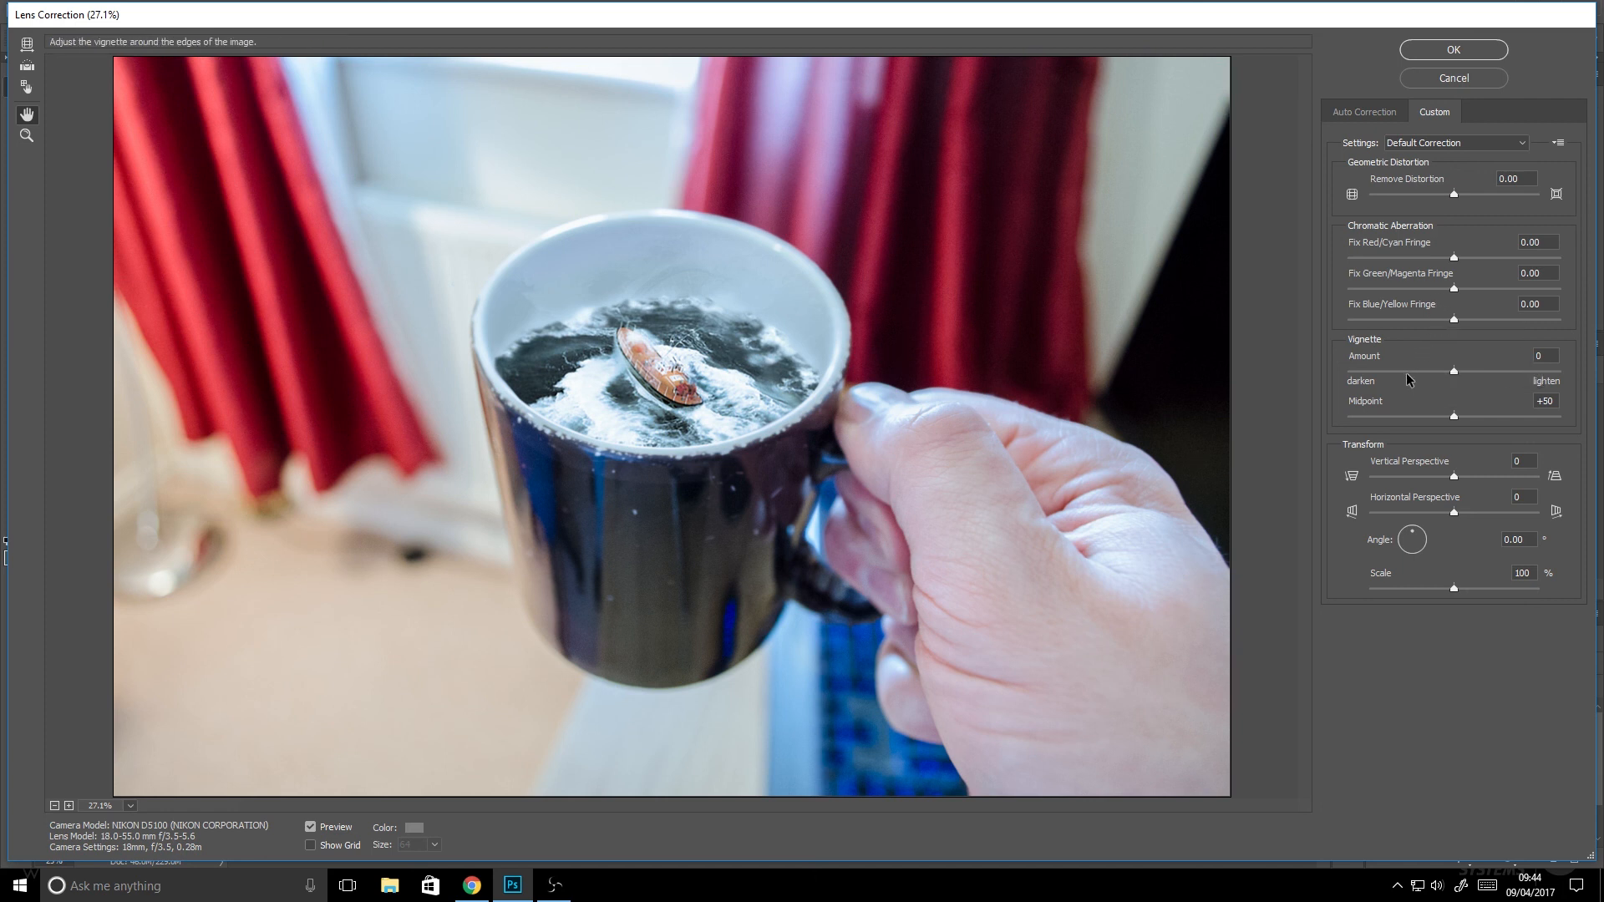
drag(1466, 371, 1402, 371)
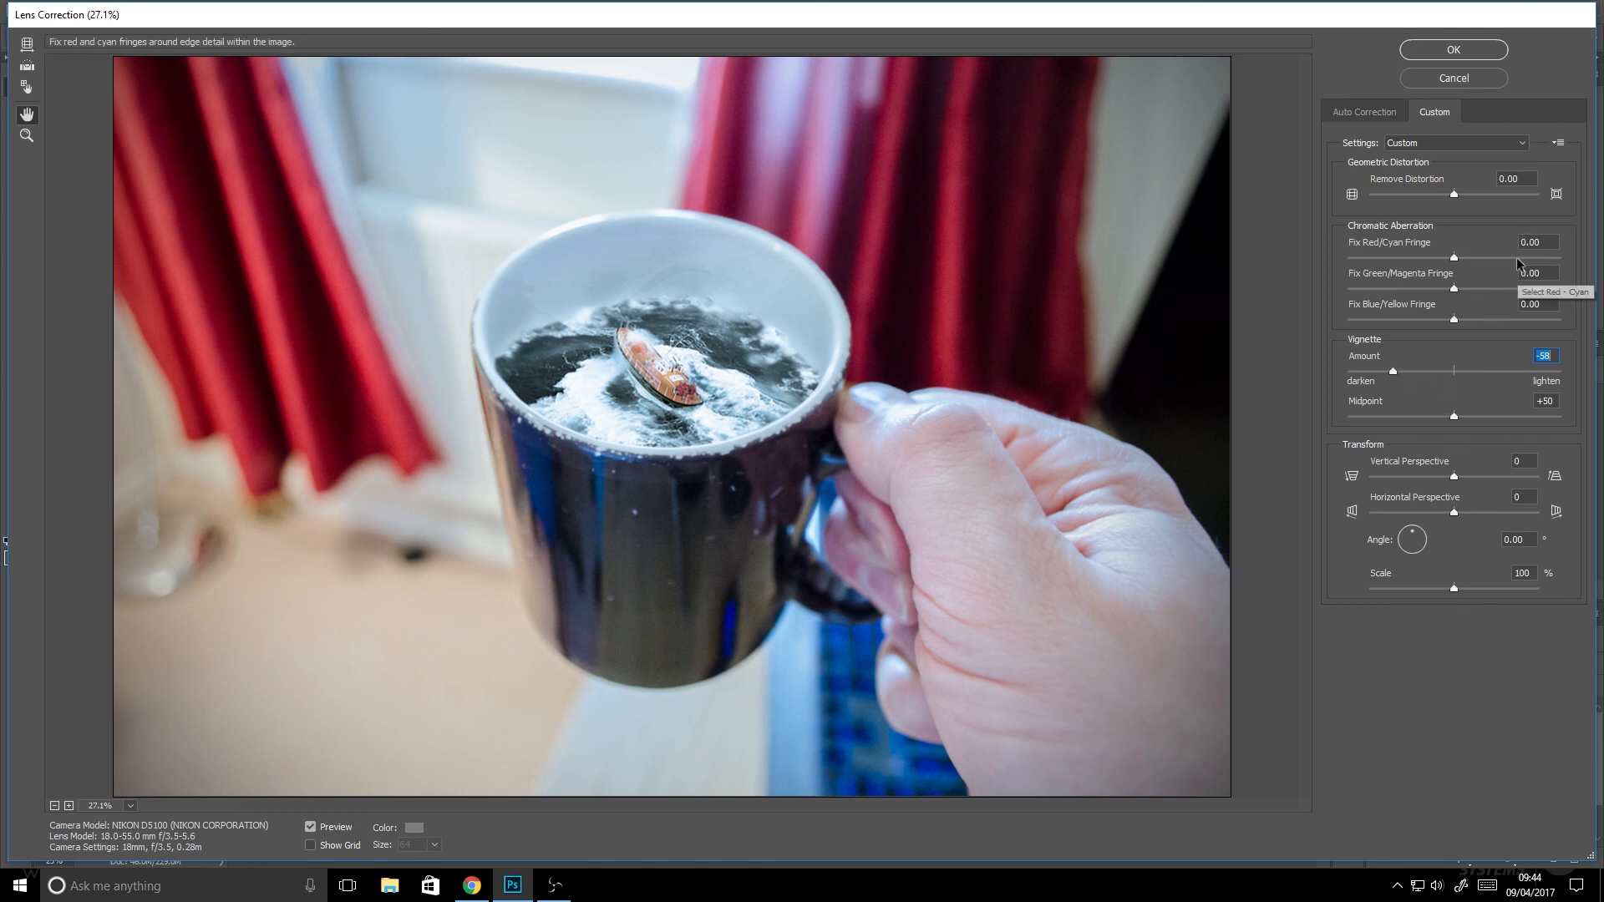
click(1452, 48)
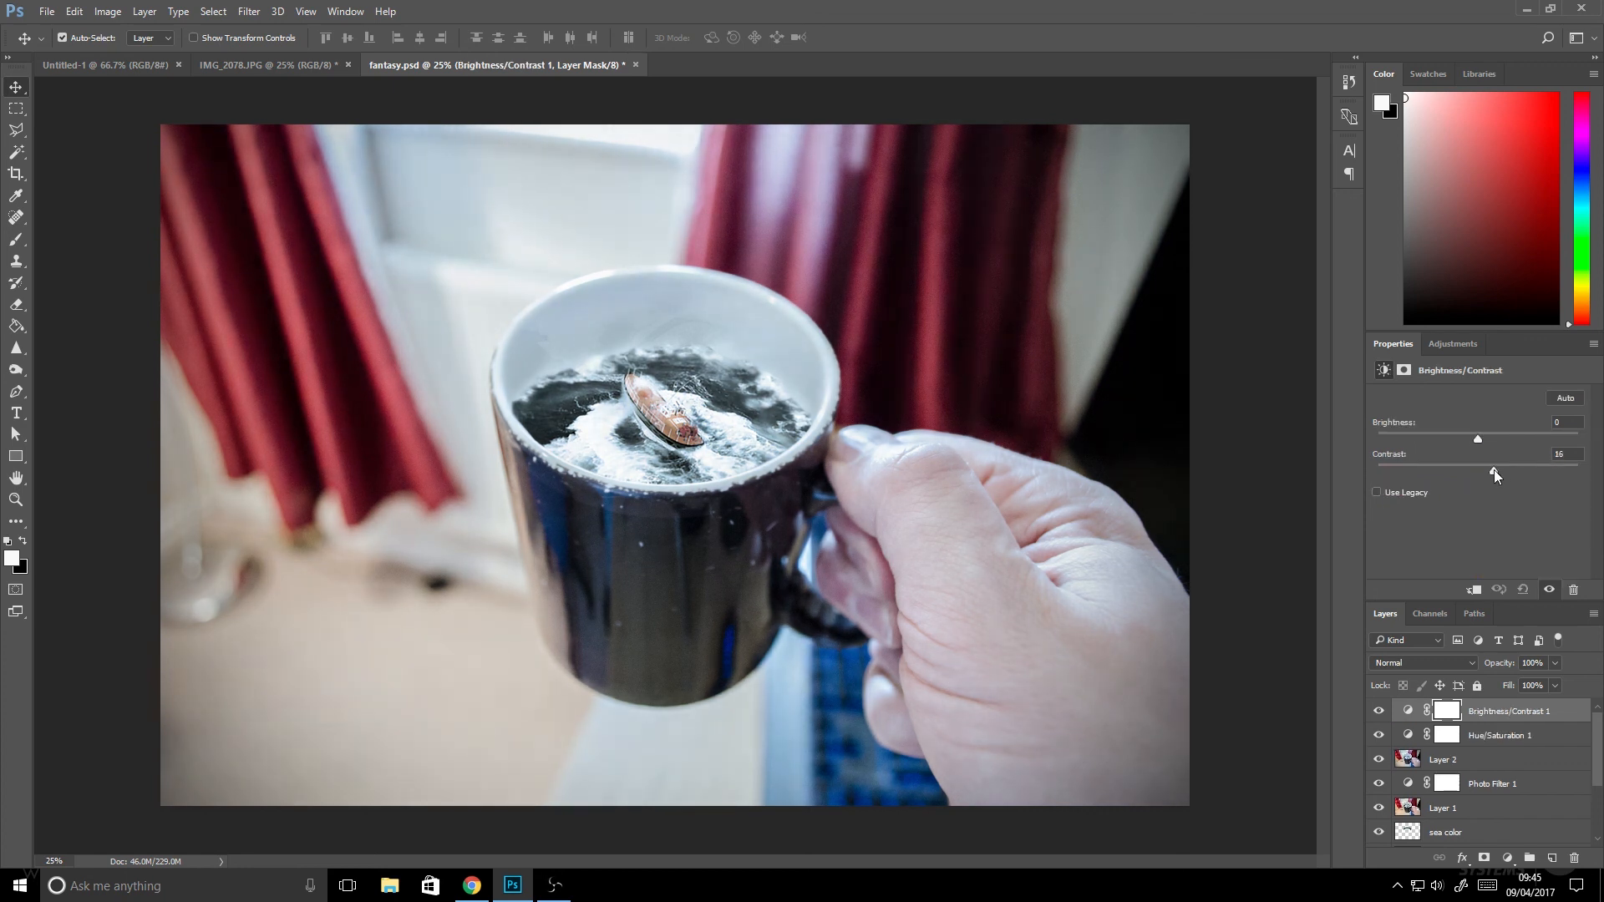
Raise the Brightness/Contrast adjustment's contrast to 16.
drag(1478, 468, 1533, 467)
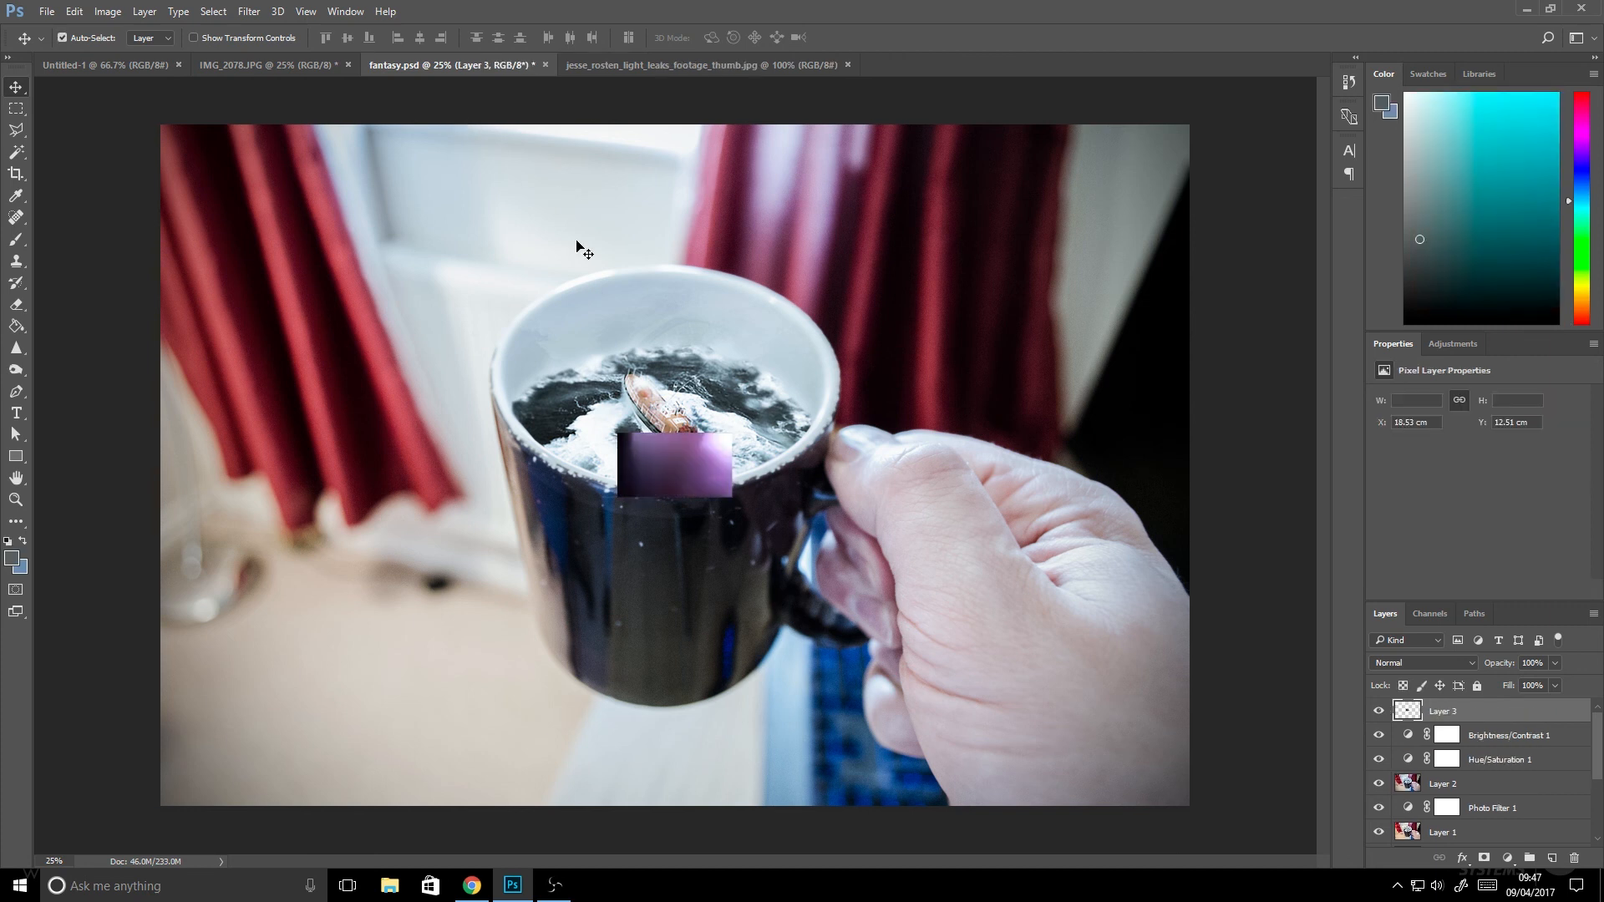
Free-transform the pasted light leak to cover the whole canvas.
key(ctrl+t)
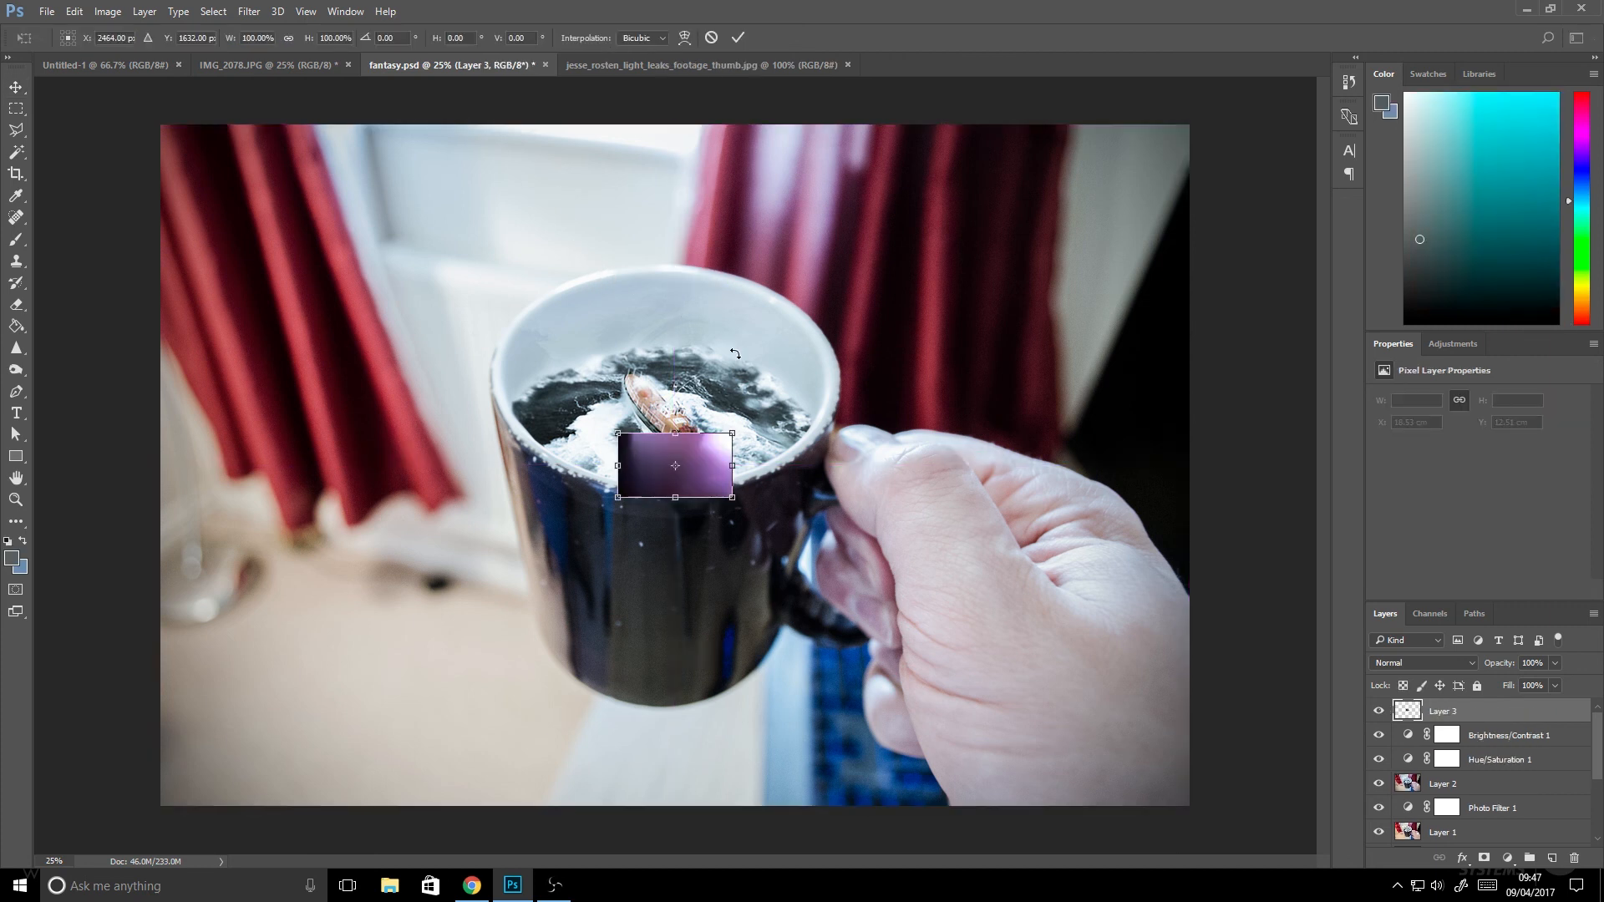
drag(732, 495, 1258, 792)
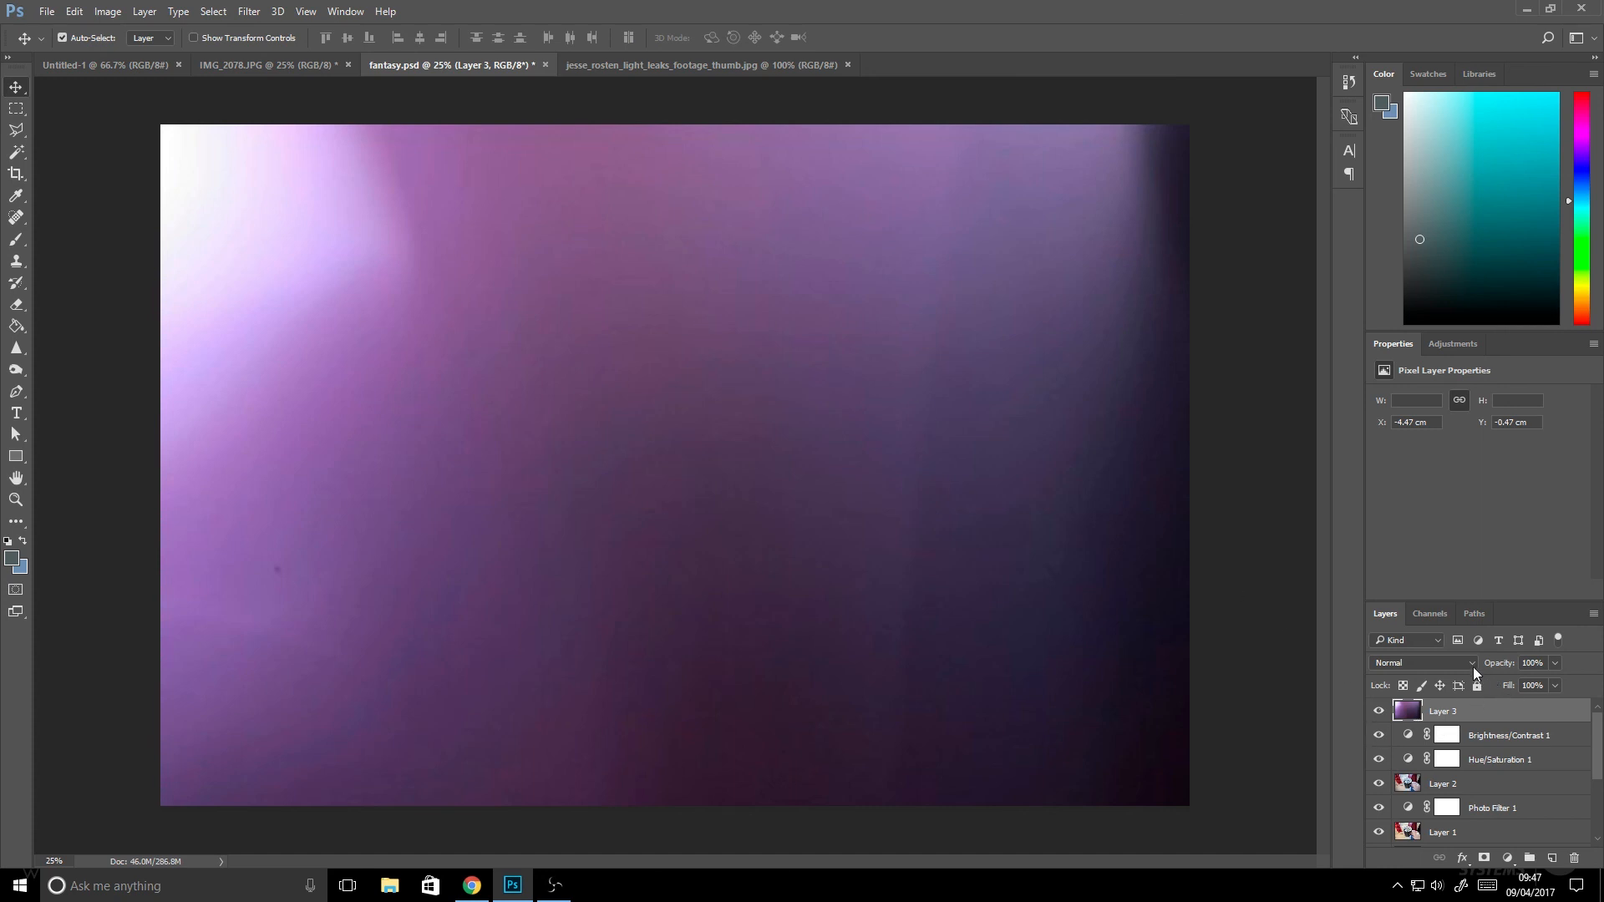
Set the light-leak layer to Lighten blending at 52% opacity.
click(1422, 664)
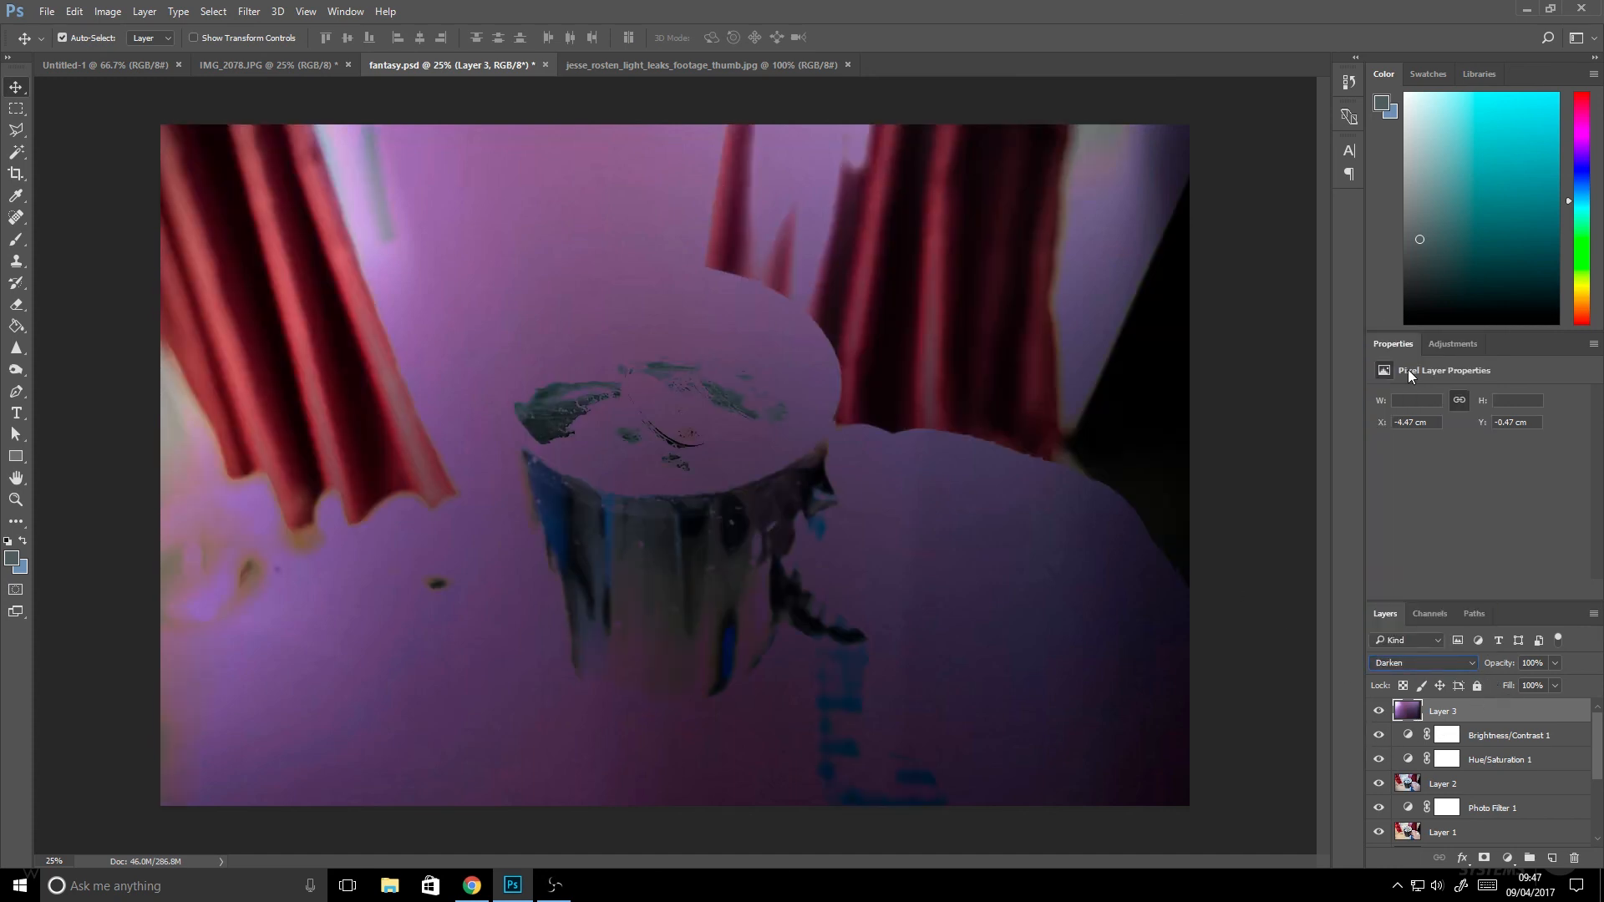
click(1420, 664)
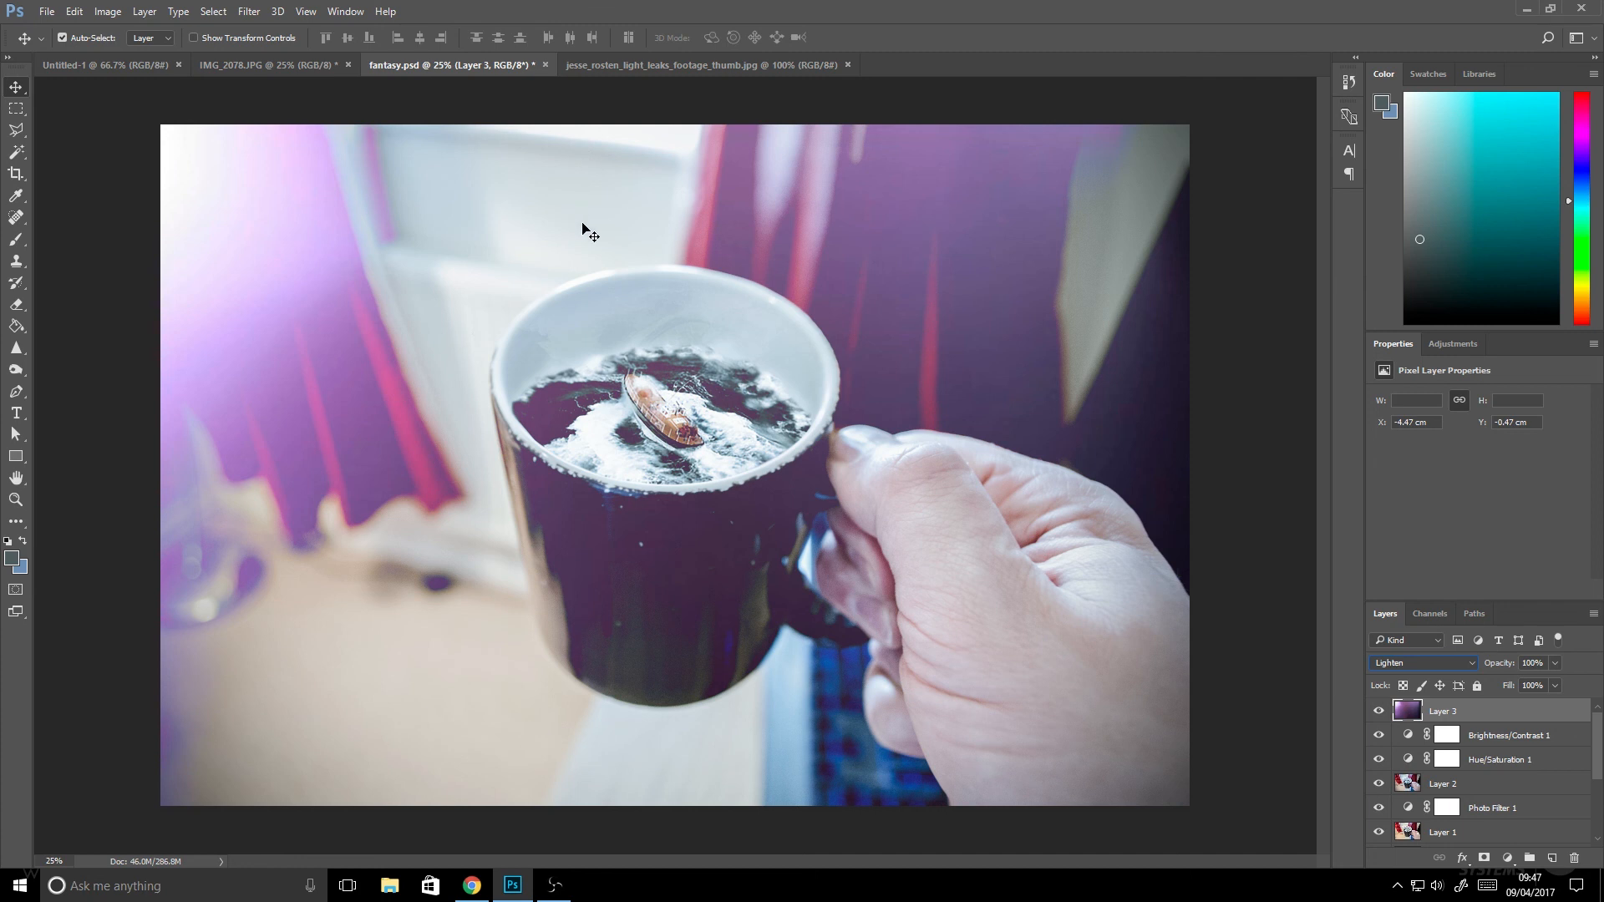
key(ctrl+t)
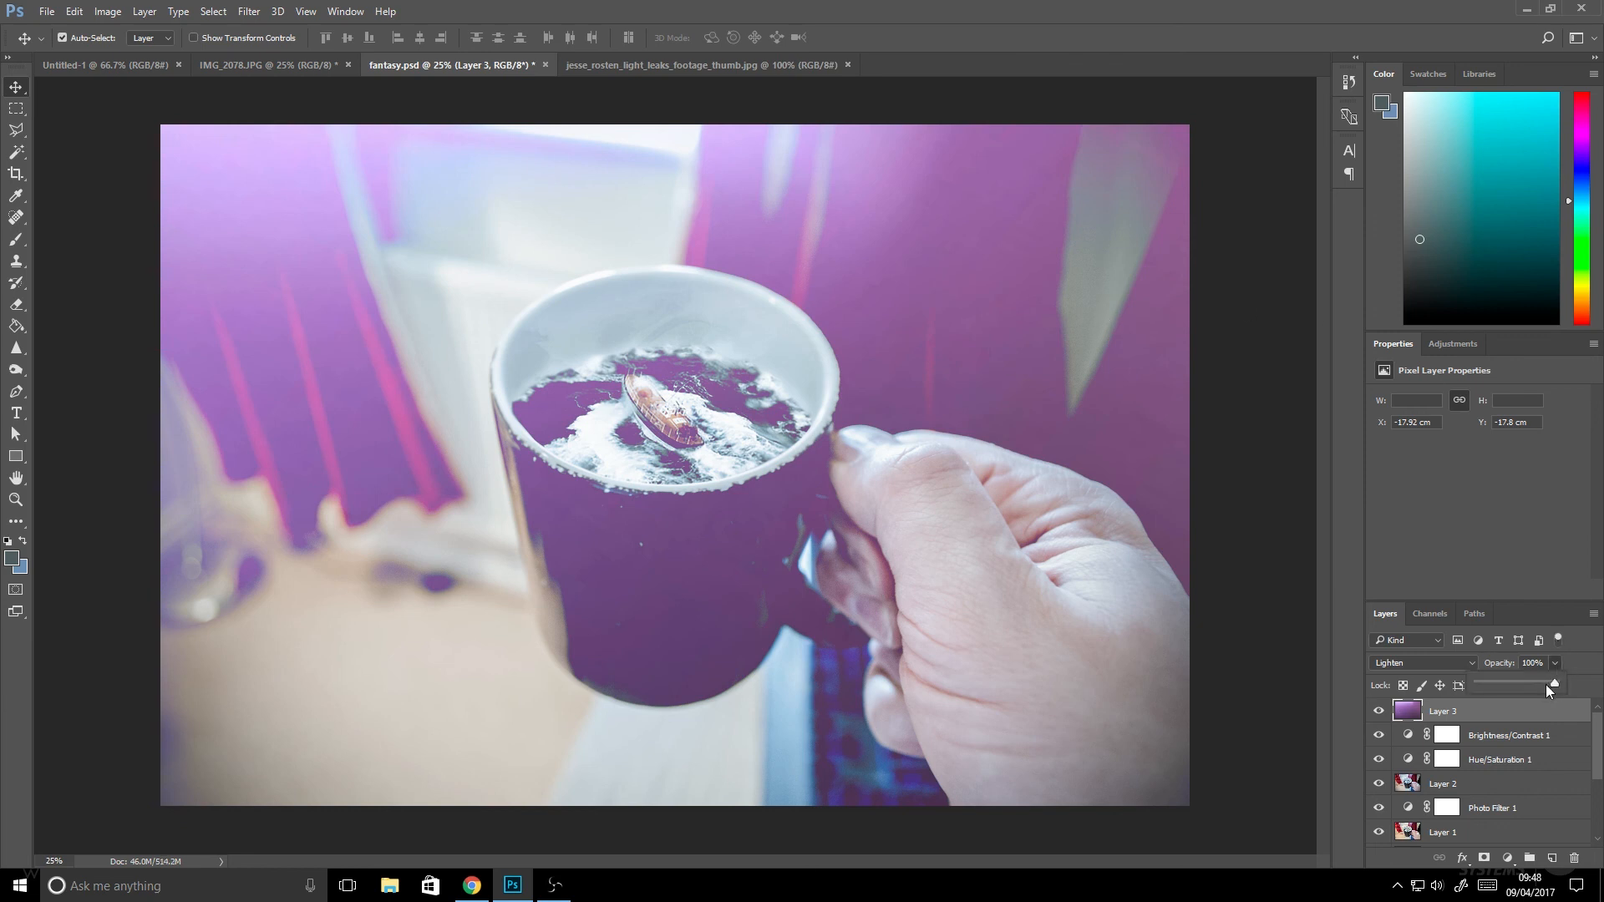
drag(1556, 685, 1519, 685)
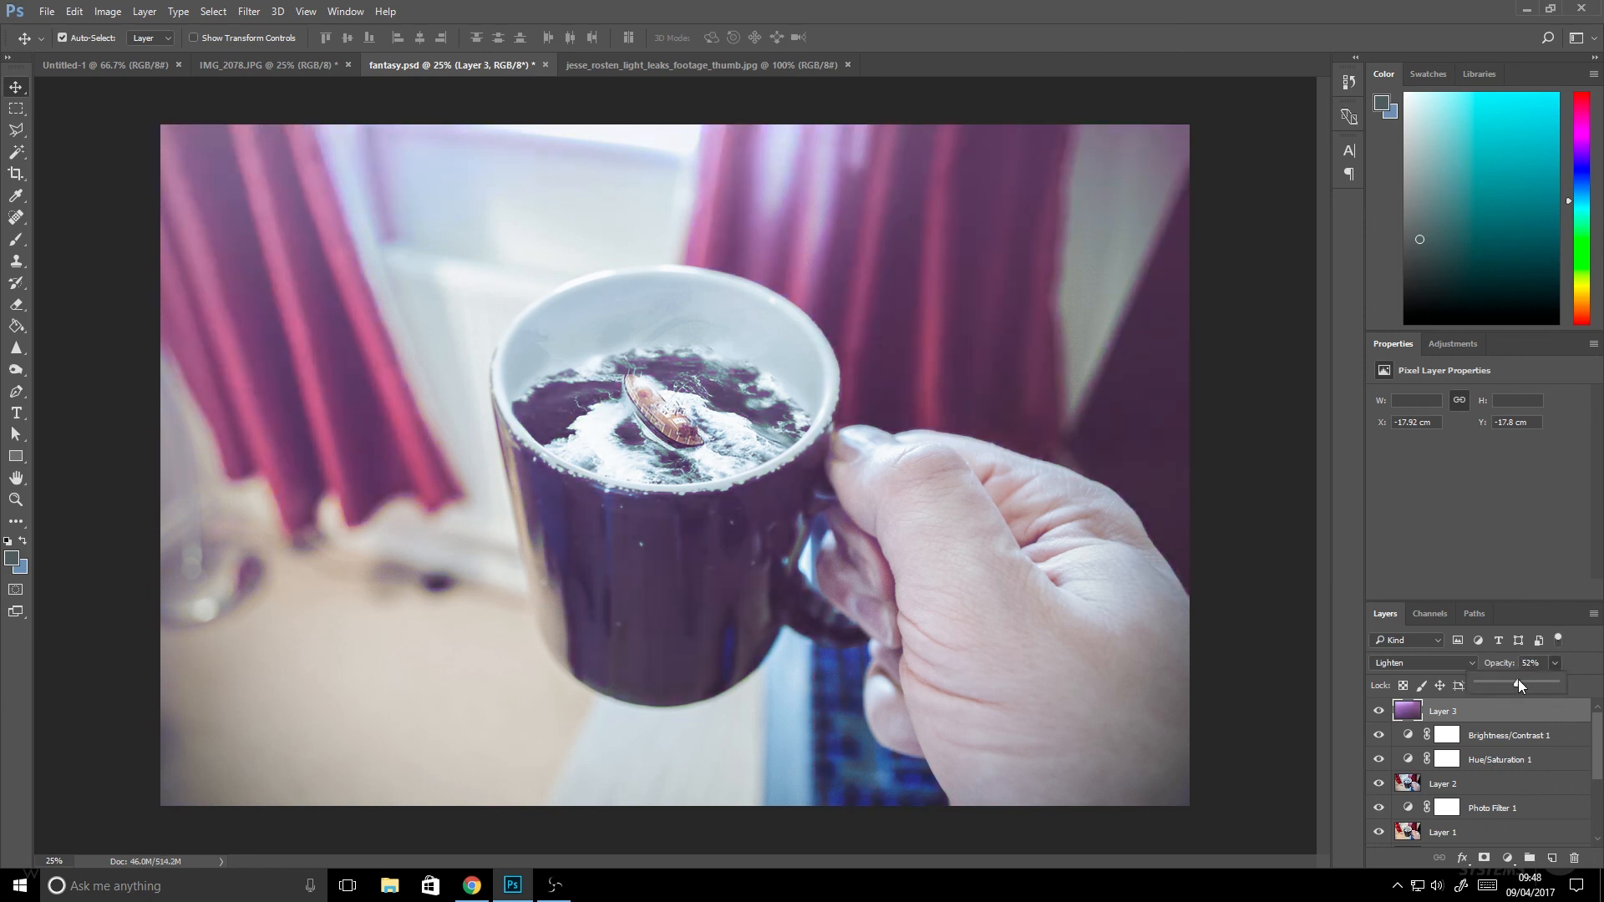